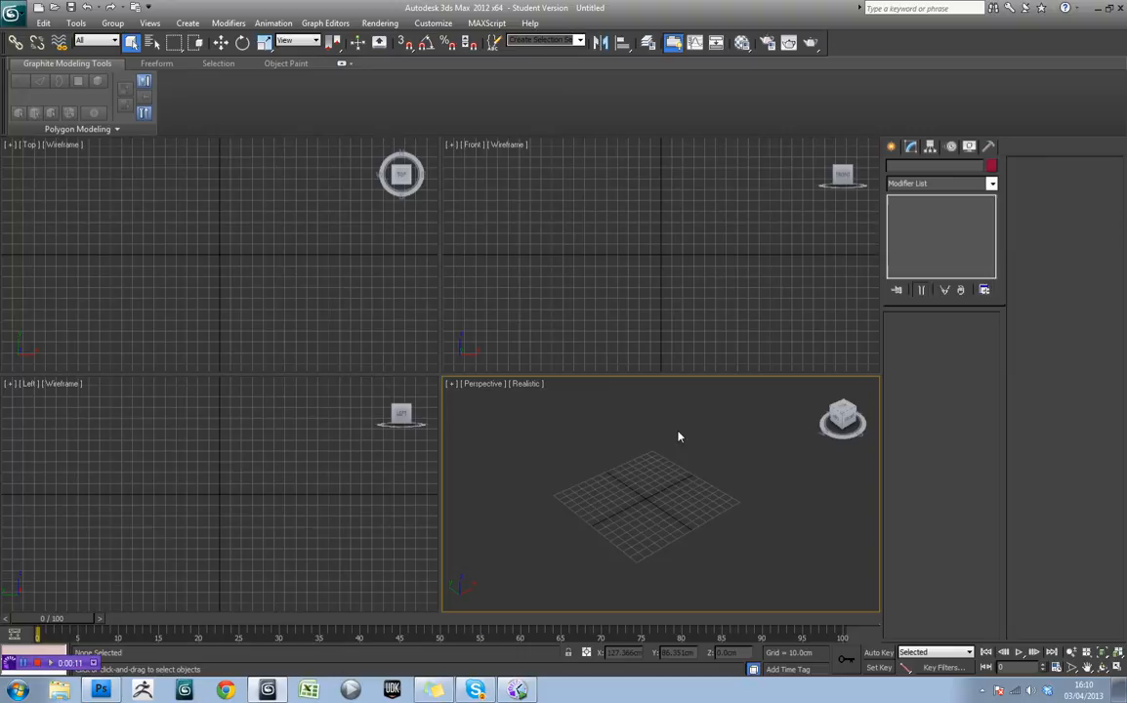
{"action": "mouse_move", "coordinate": [674, 500]}
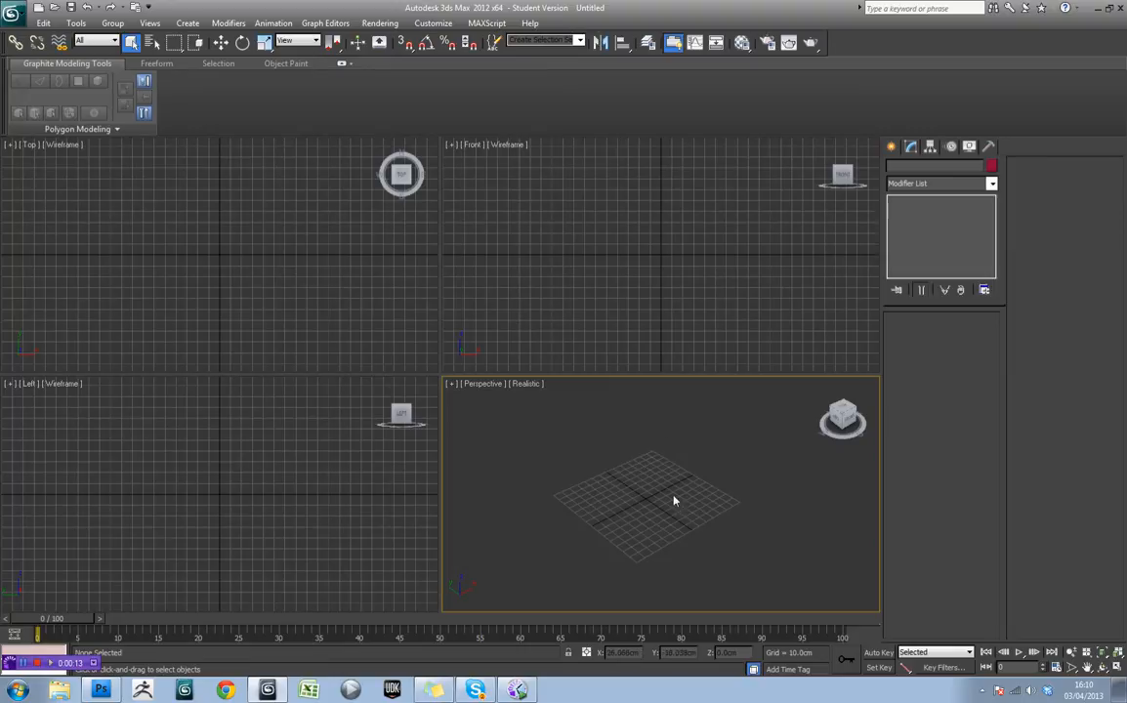
{"action": "mouse_move", "coordinate": [643, 500]}
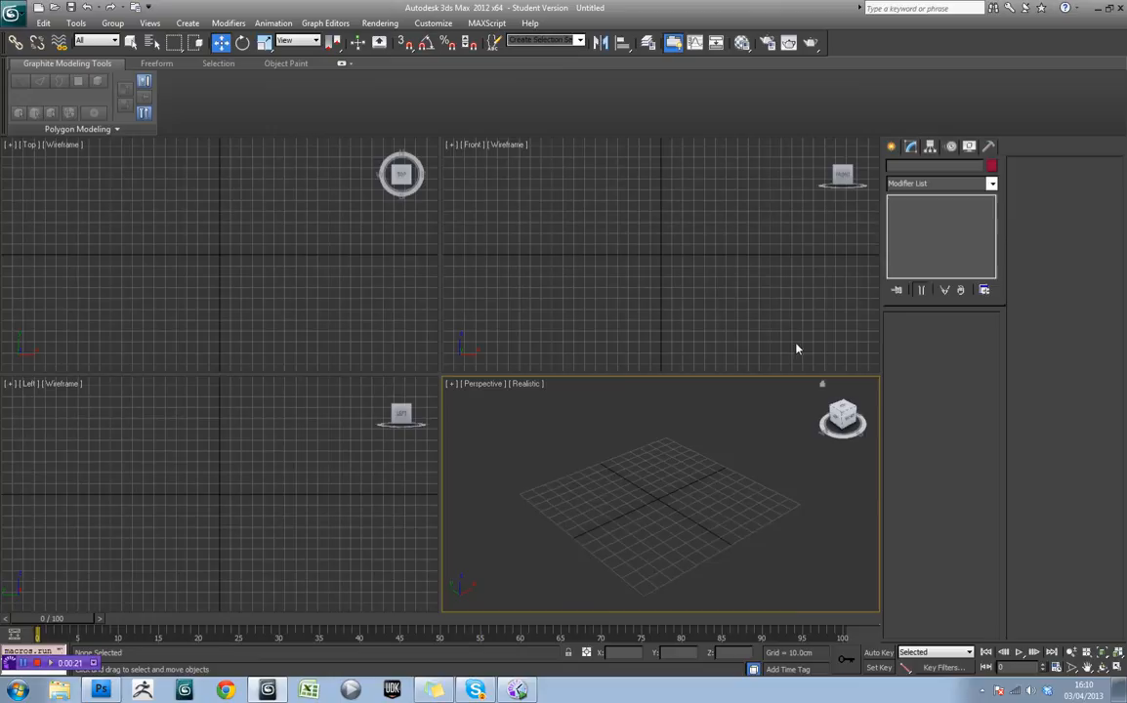
- Activate the top view and start the Line spline tool from Create > Shapes
{"action": "left_click", "coordinate": [232, 256]}
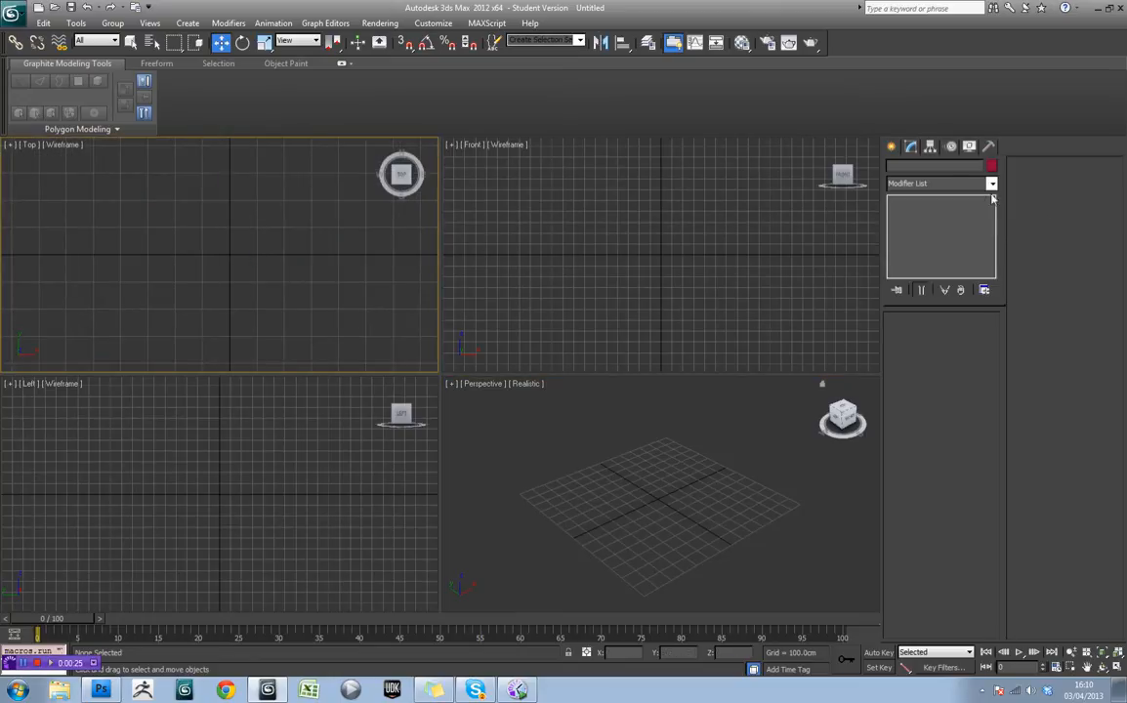
{"action": "left_click", "coordinate": [910, 168]}
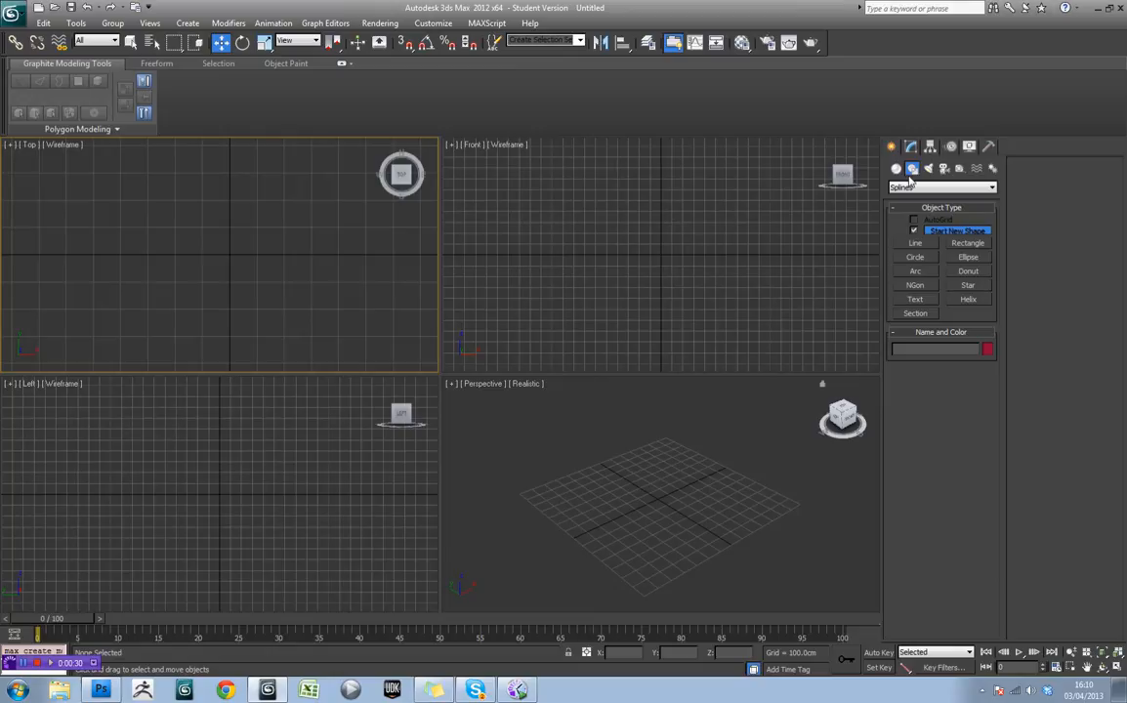
{"action": "left_click", "coordinate": [914, 242]}
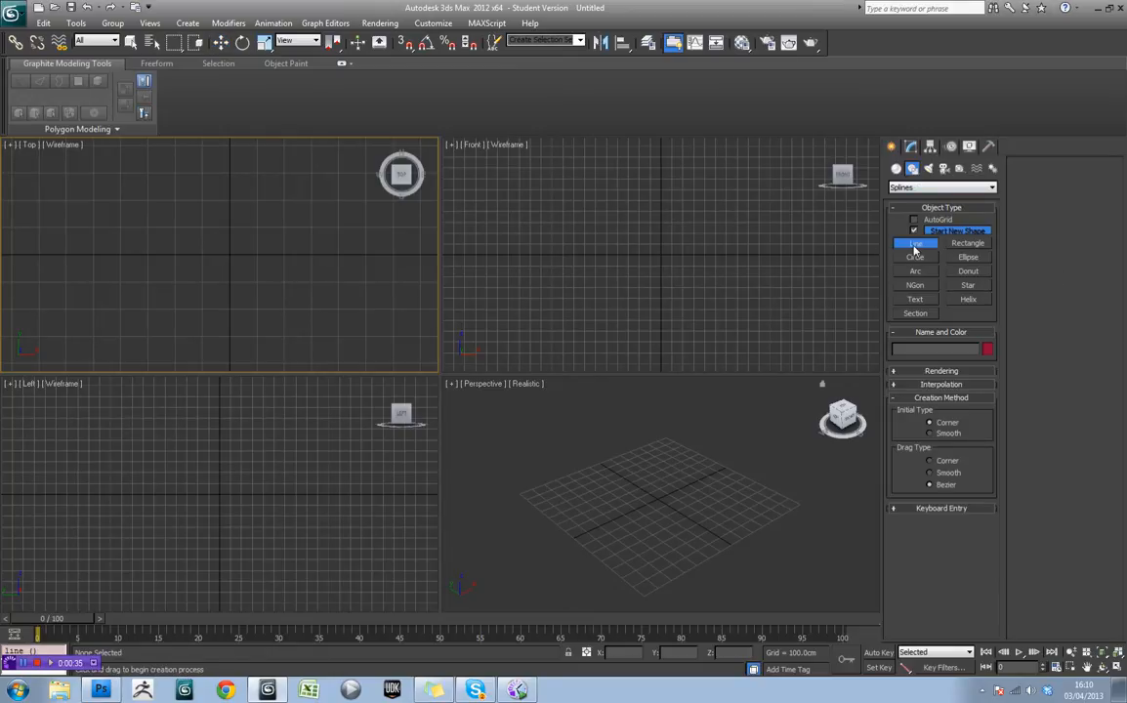
{"action": "mouse_move", "coordinate": [227, 254]}
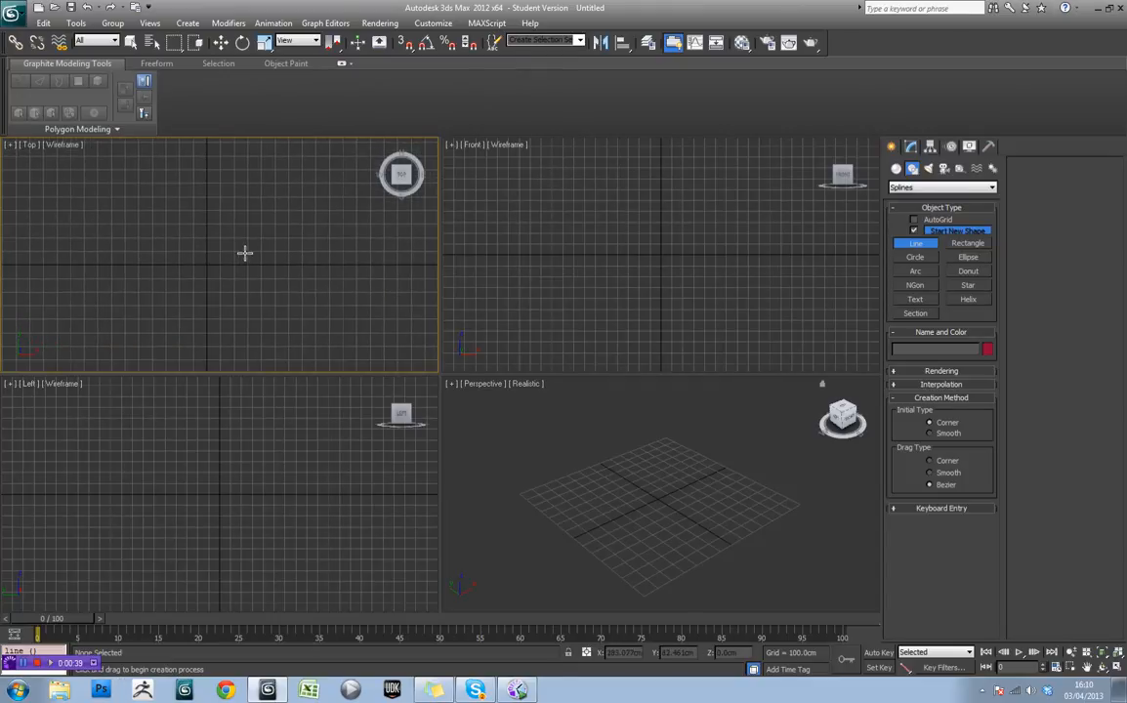
- Draw the track outline in the top view and close it at its first point
{"action": "left_click", "coordinate": [102, 691]}
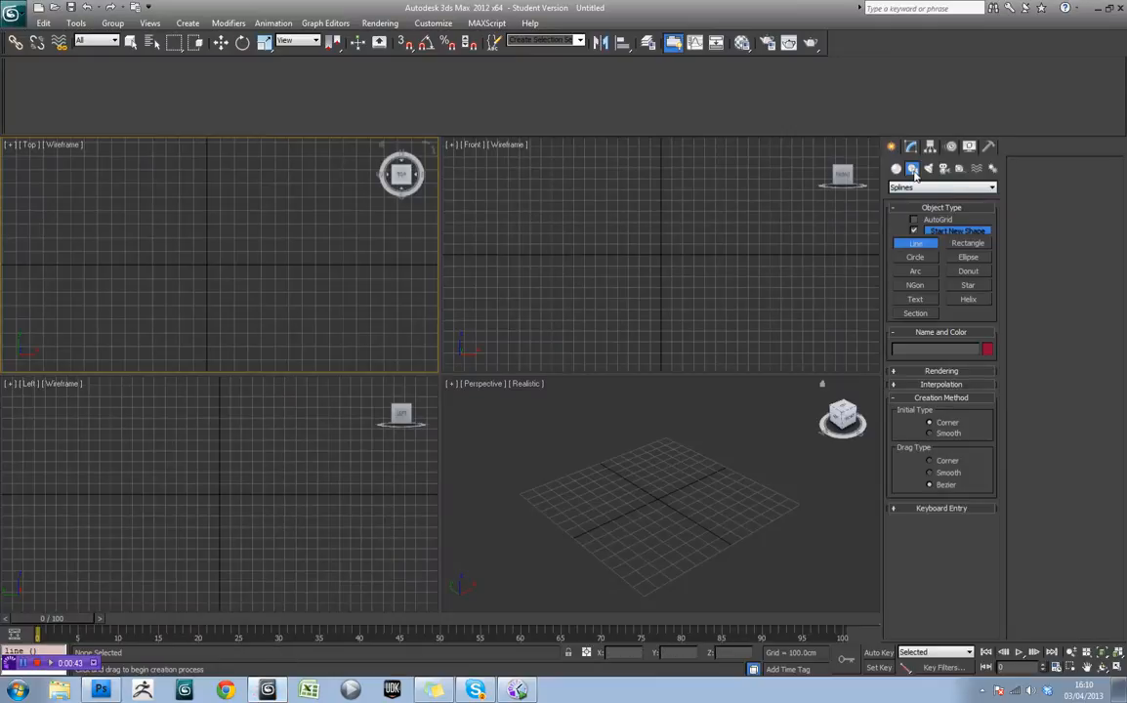
{"action": "mouse_move", "coordinate": [551, 195]}
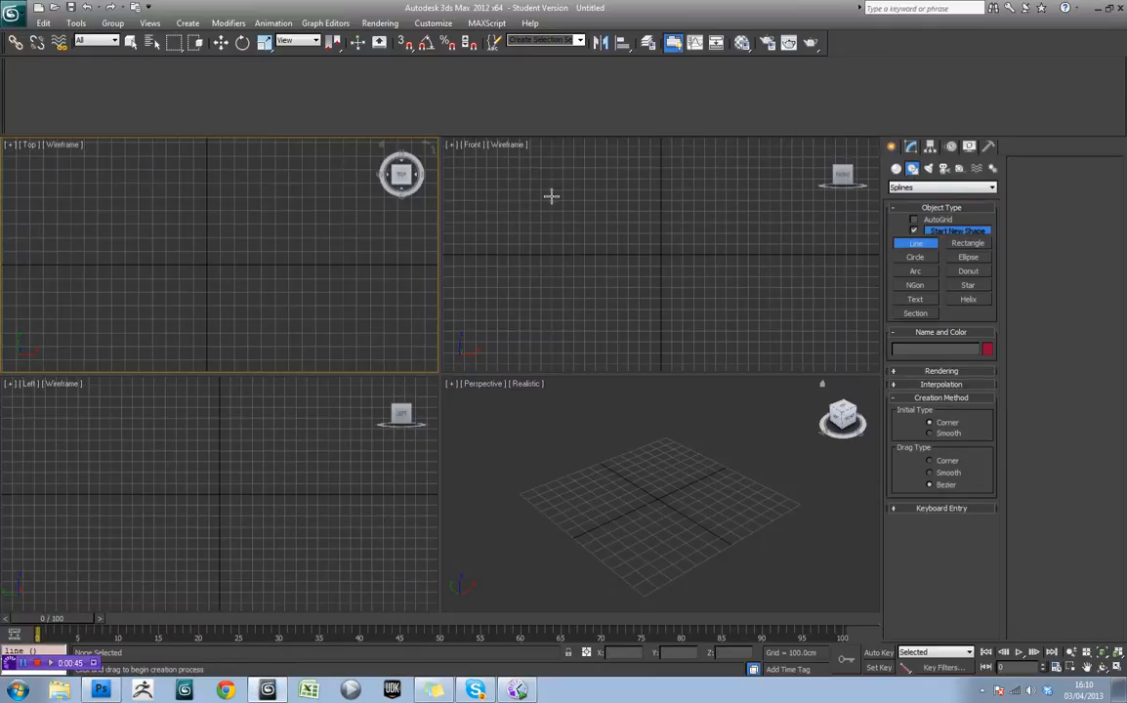
{"action": "mouse_move", "coordinate": [136, 188]}
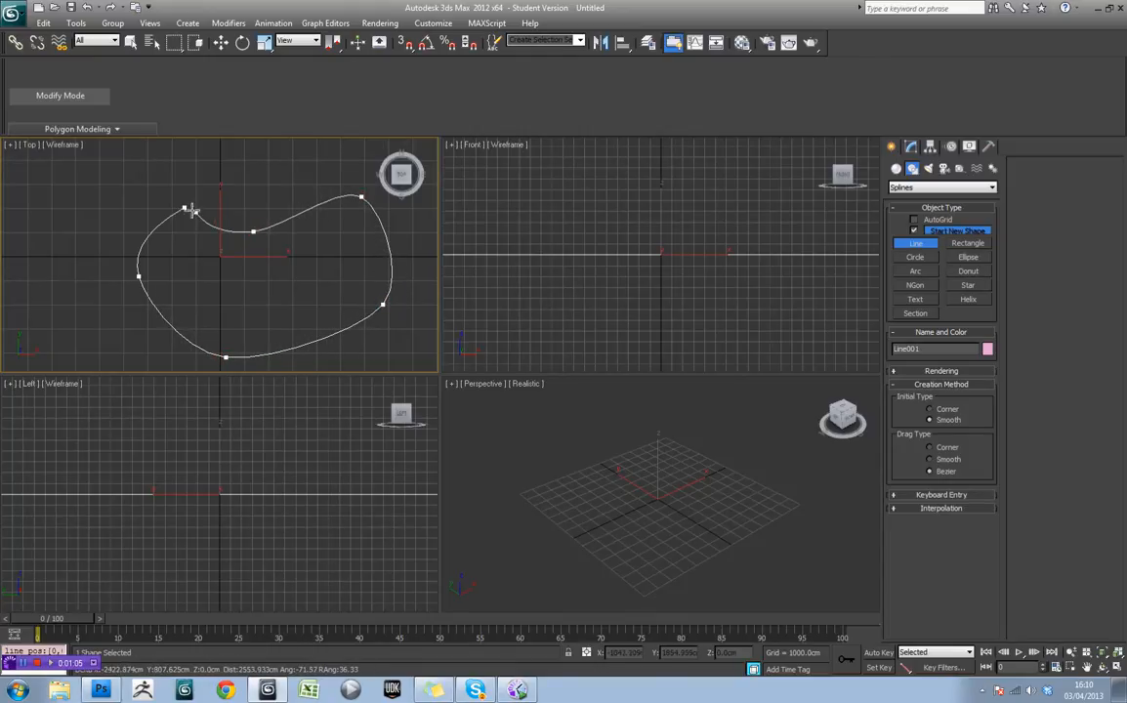
{"action": "left_click", "coordinate": [537, 394]}
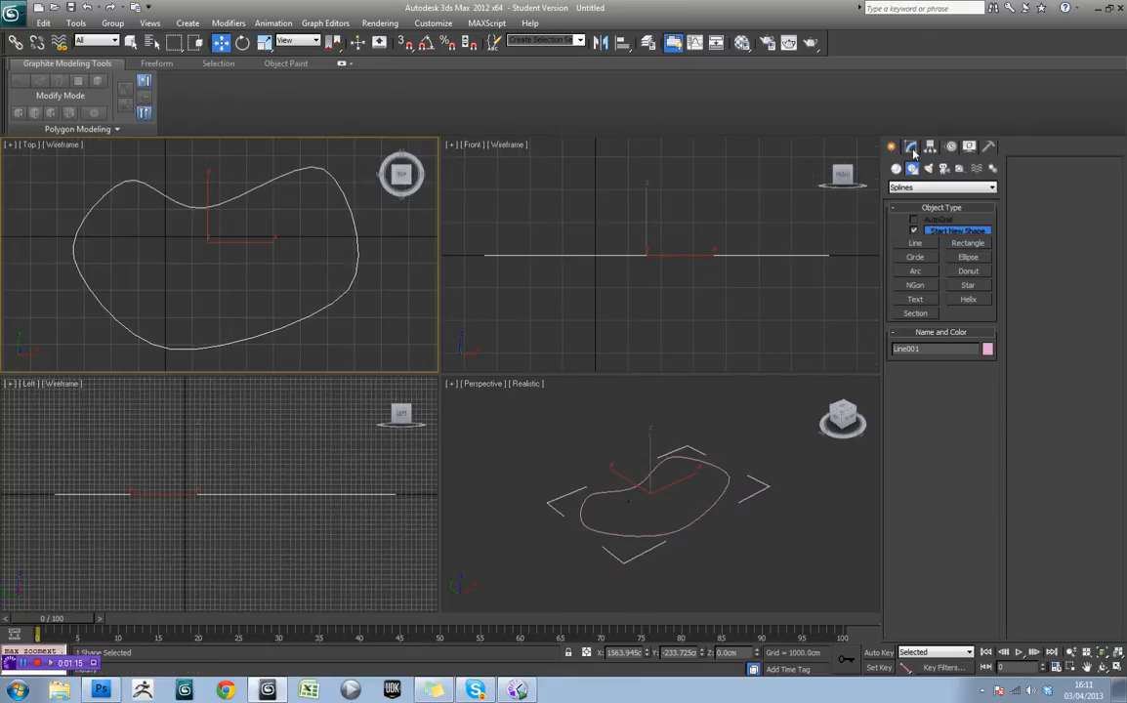
- Move track path vertices along Z in the Modify panel, then deselect the path
{"action": "left_click", "coordinate": [910, 146]}
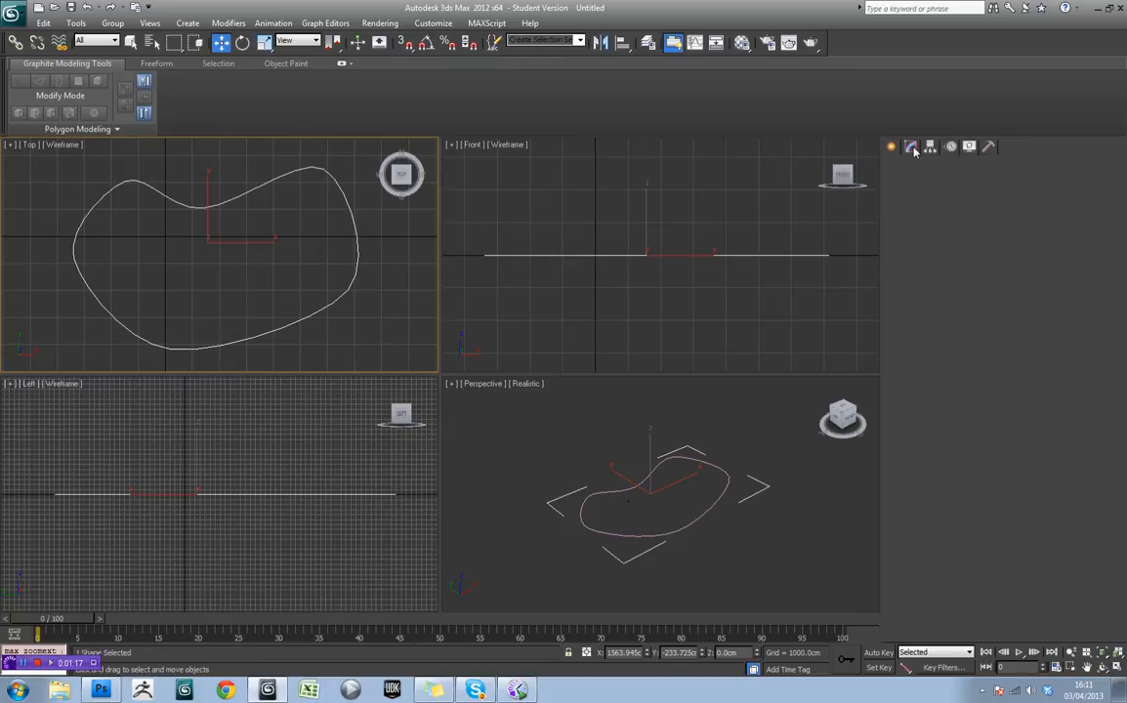
{"action": "left_click", "coordinate": [910, 146]}
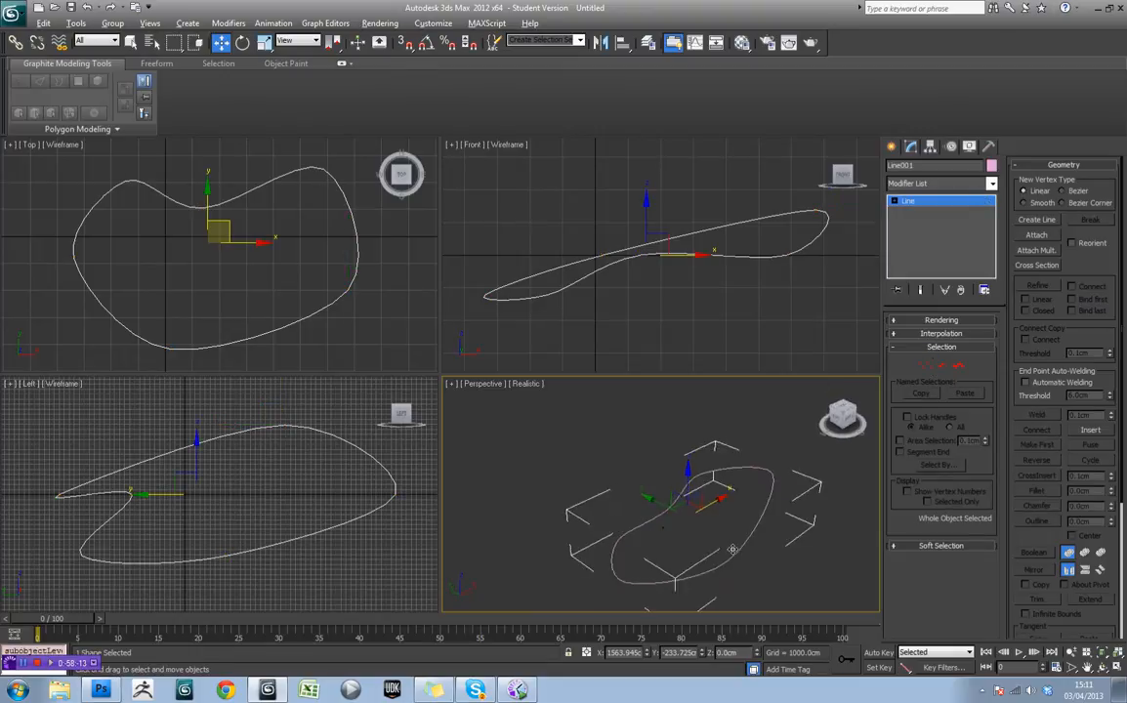
{"action": "left_click", "coordinate": [752, 517]}
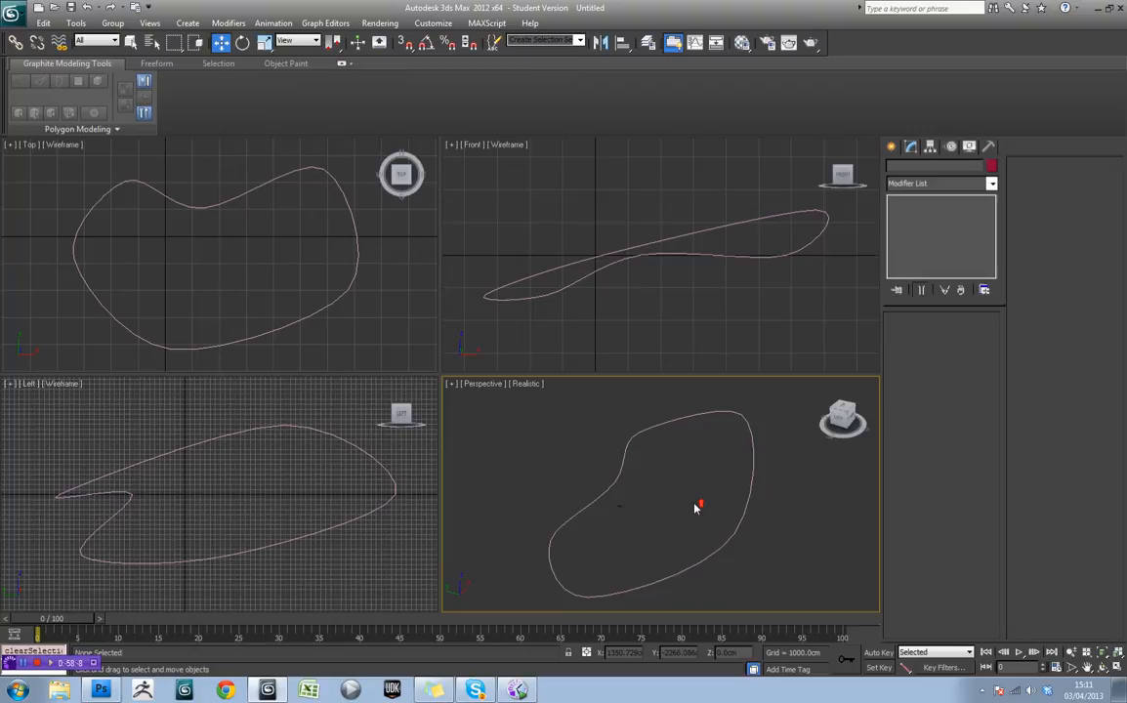
- Activate the front view and begin a new Line spline for the track's cross-section
{"action": "left_click", "coordinate": [890, 147]}
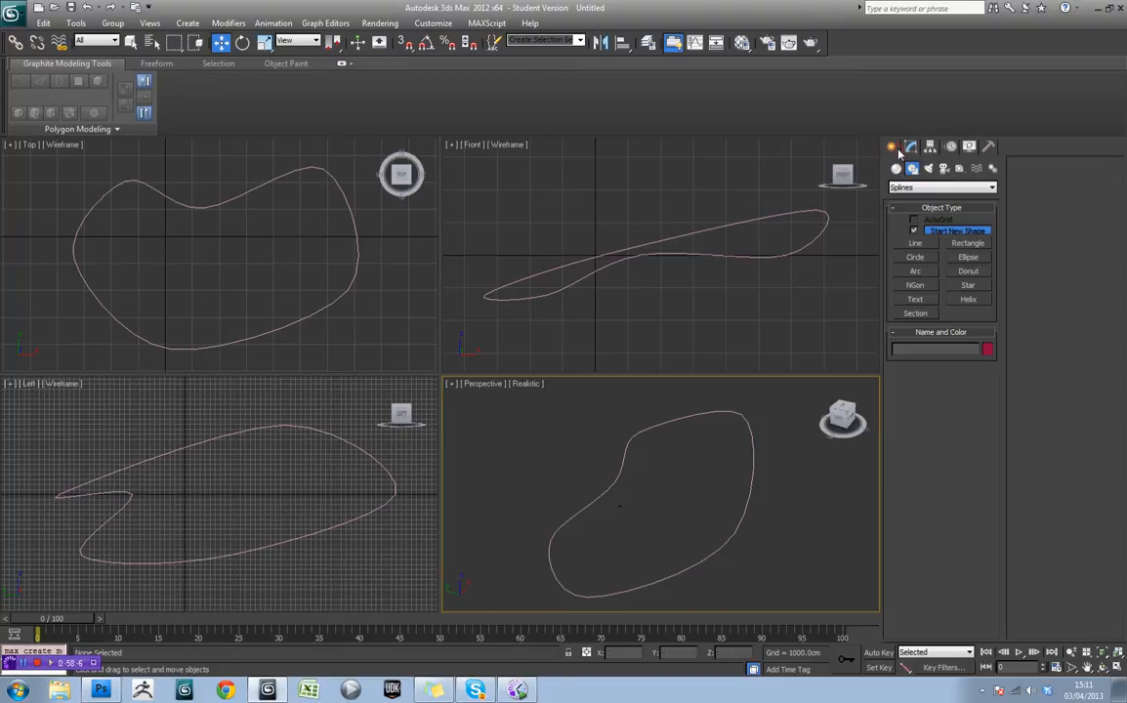
{"action": "mouse_move", "coordinate": [289, 325]}
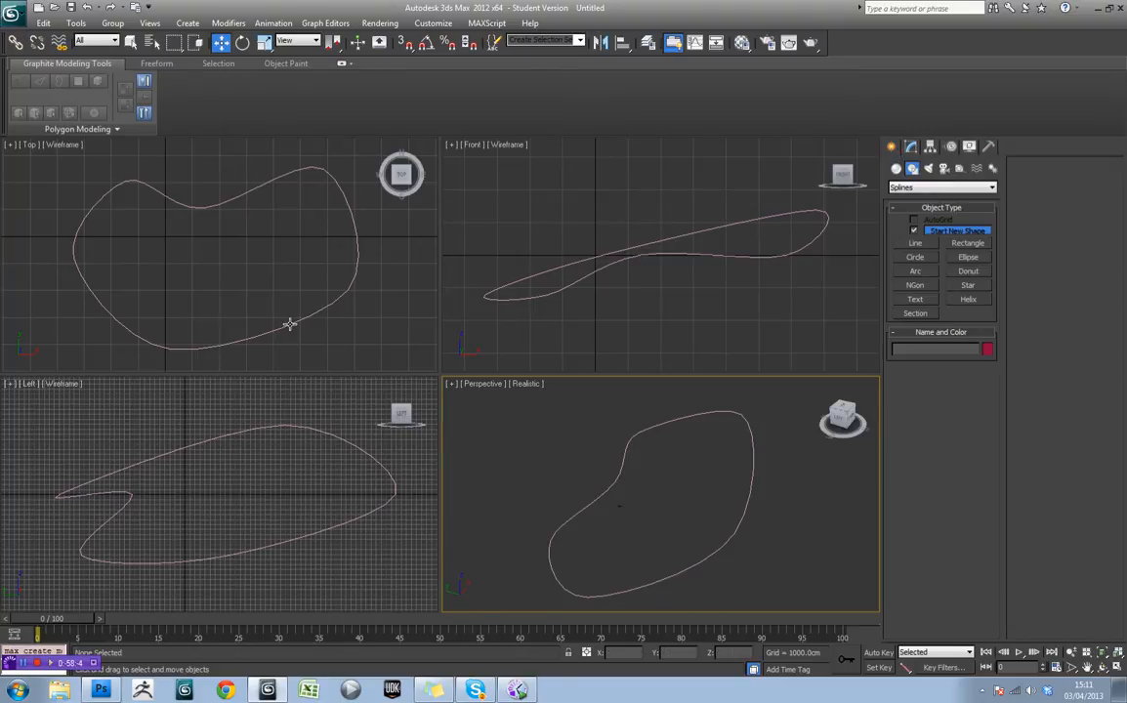
{"action": "mouse_move", "coordinate": [269, 332]}
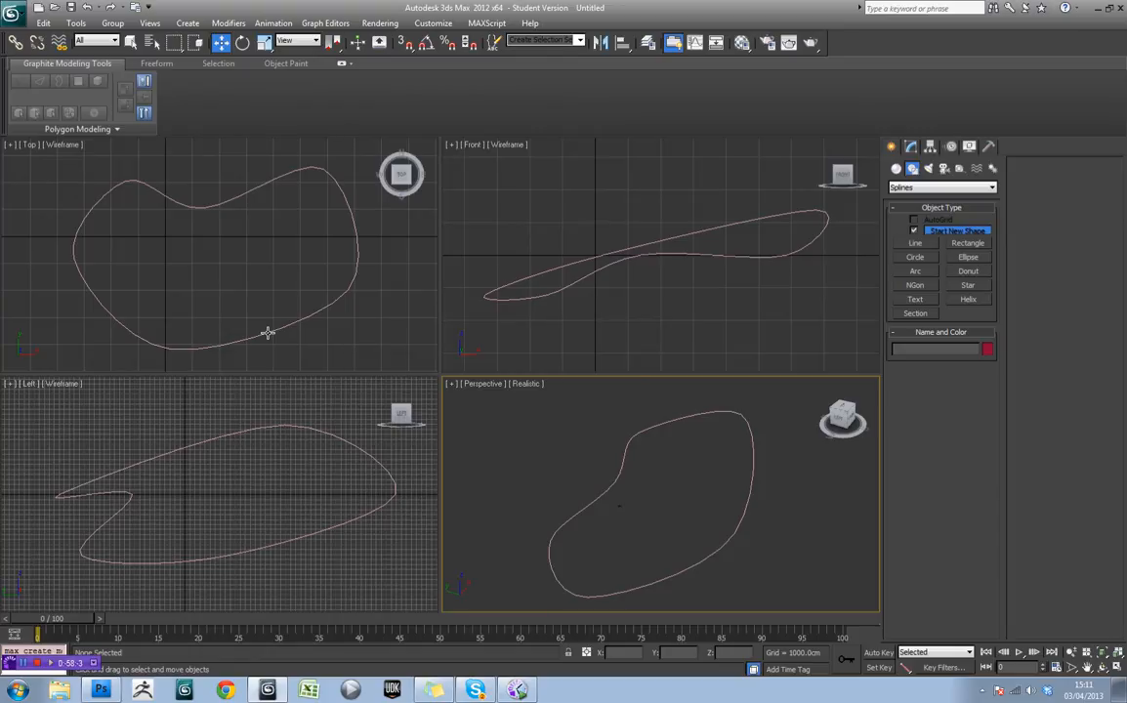
{"action": "mouse_move", "coordinate": [355, 315]}
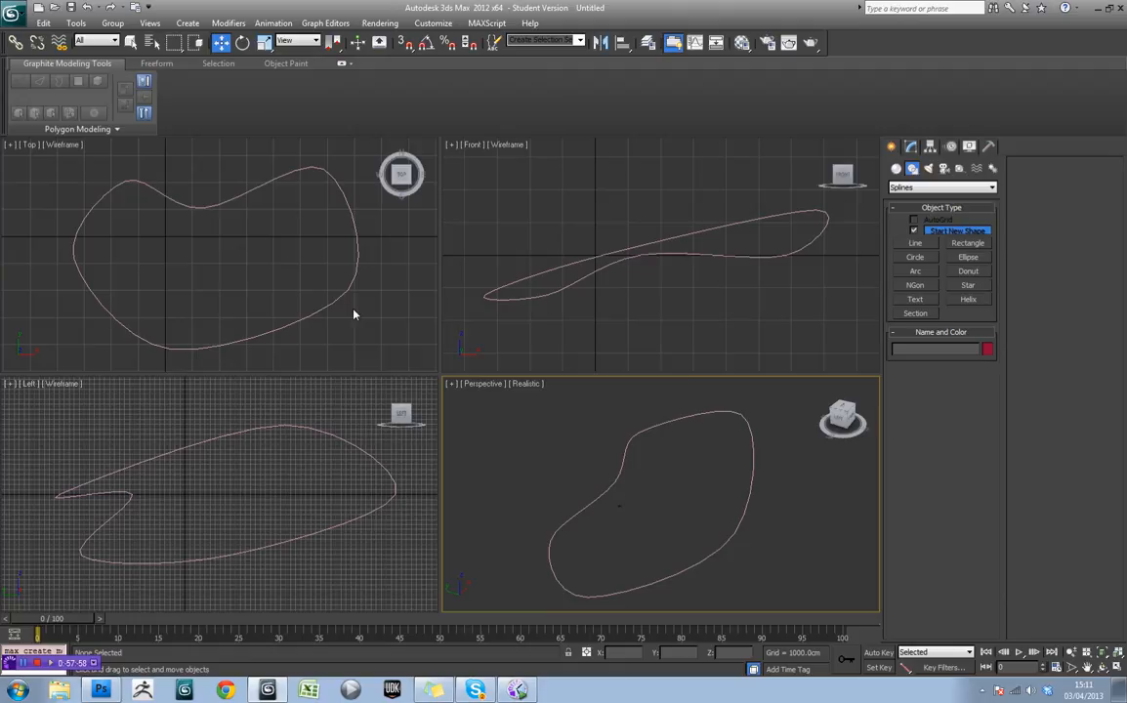
{"action": "mouse_move", "coordinate": [387, 356]}
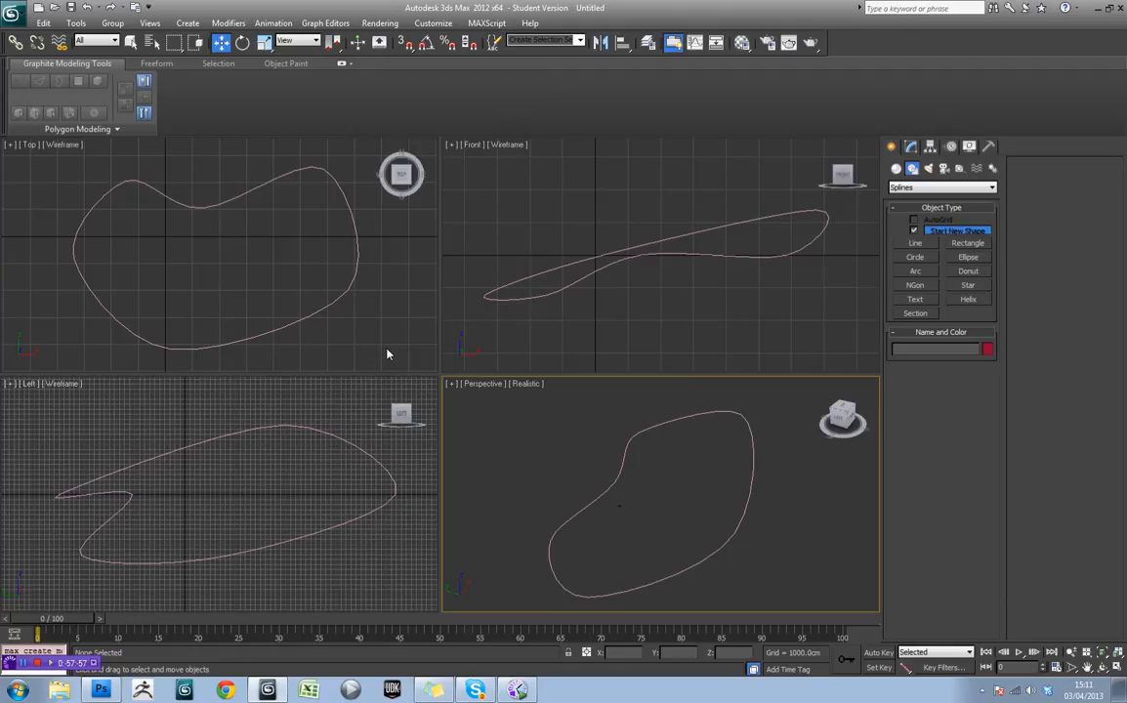
{"action": "left_click", "coordinate": [547, 336]}
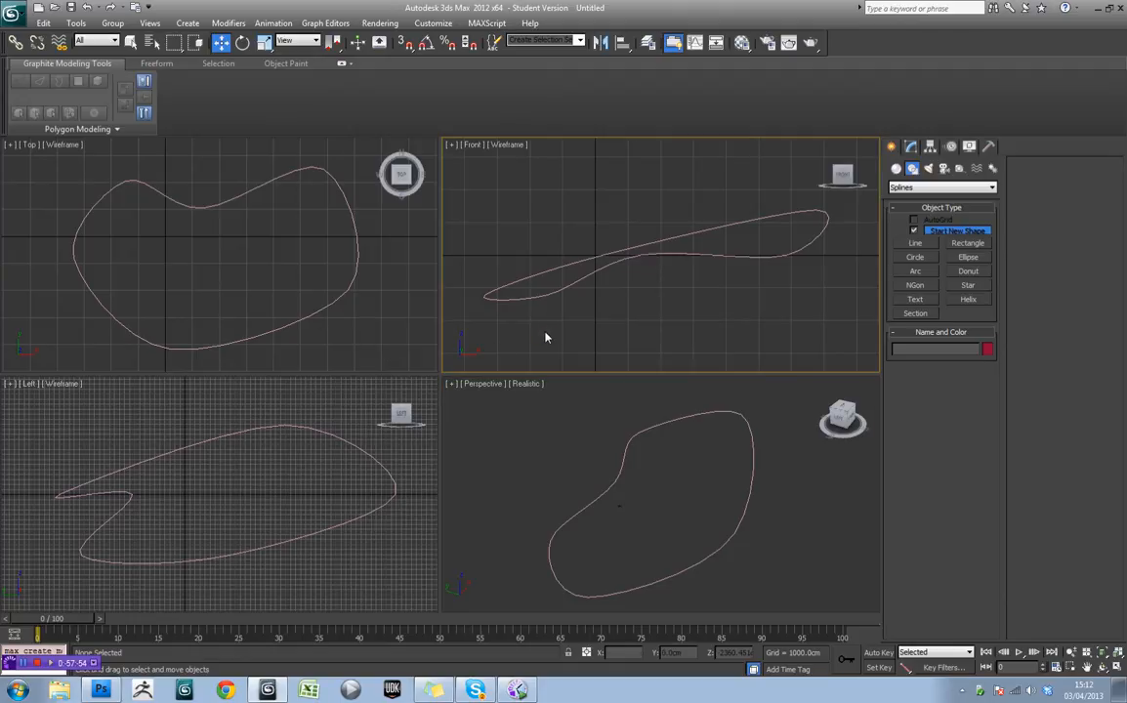
{"action": "mouse_move", "coordinate": [628, 426]}
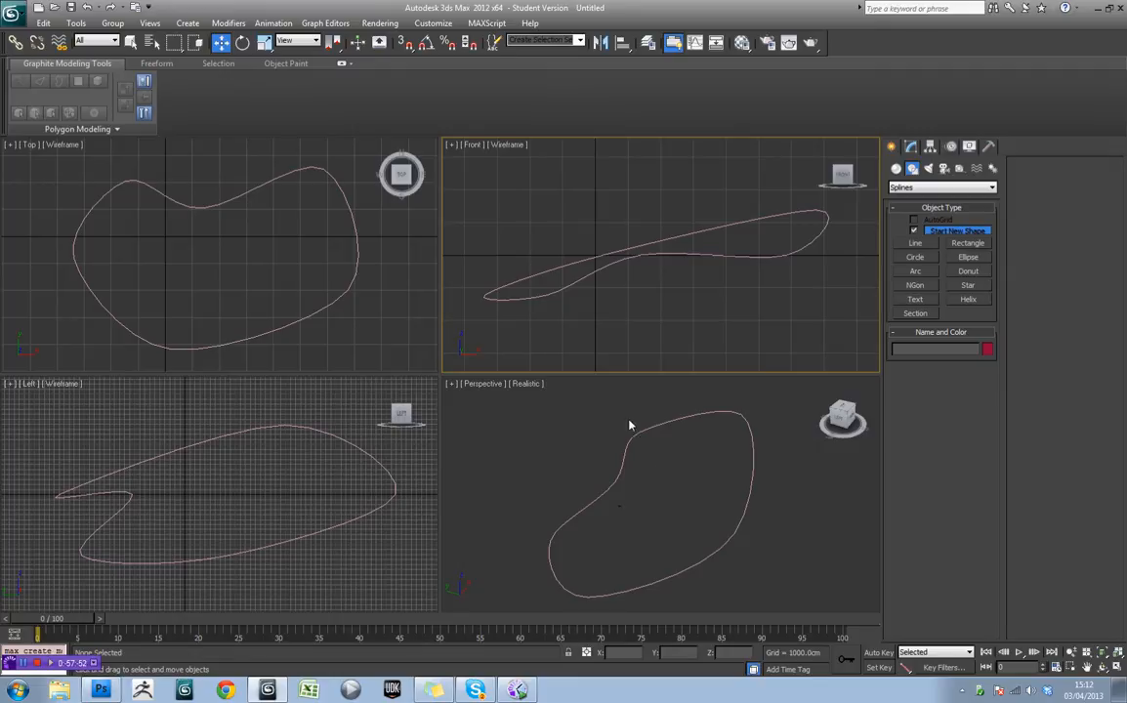
{"action": "mouse_move", "coordinate": [277, 300]}
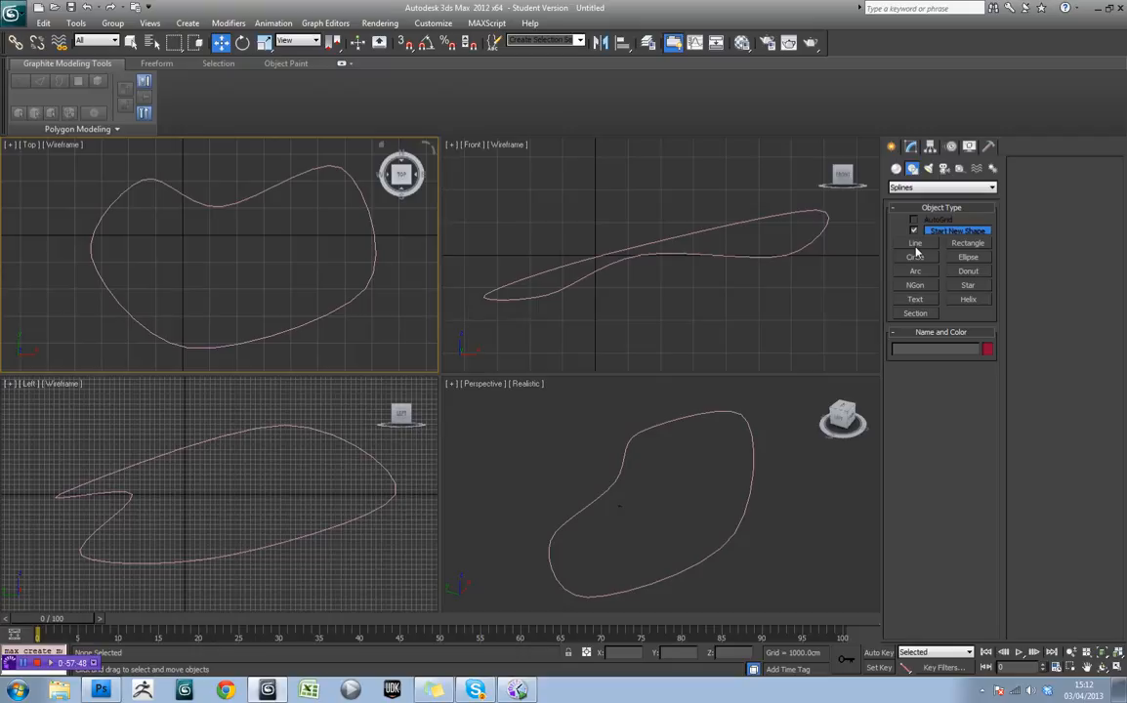
{"action": "mouse_move", "coordinate": [919, 244]}
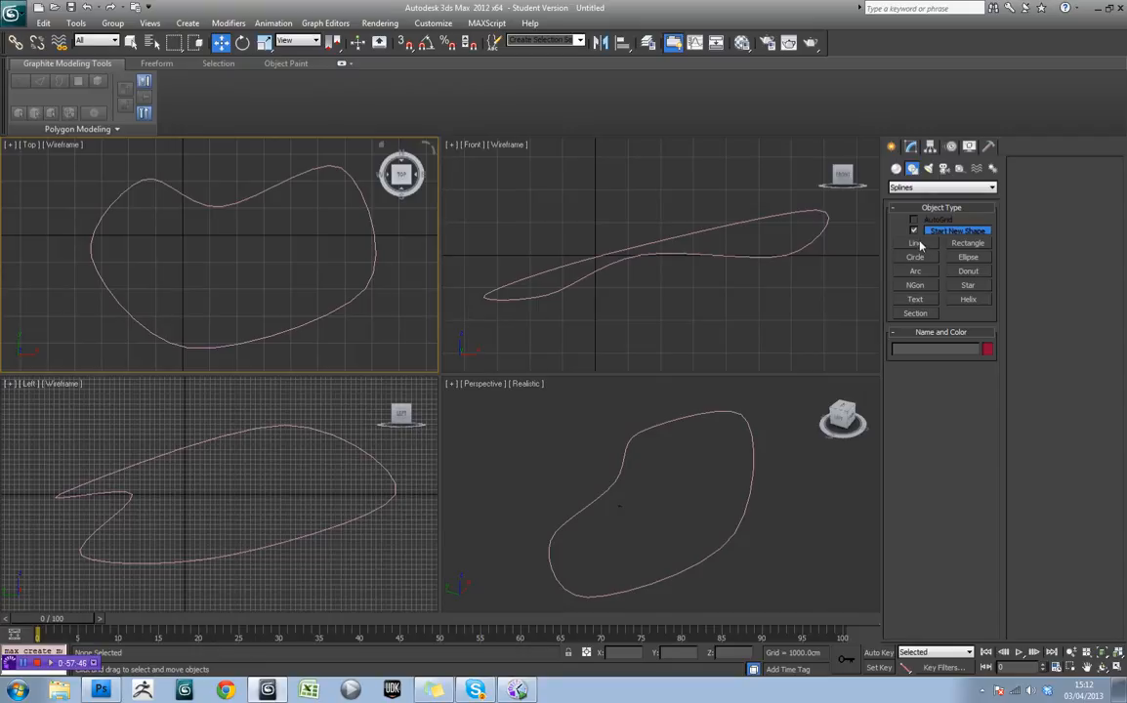
{"action": "left_click", "coordinate": [914, 242]}
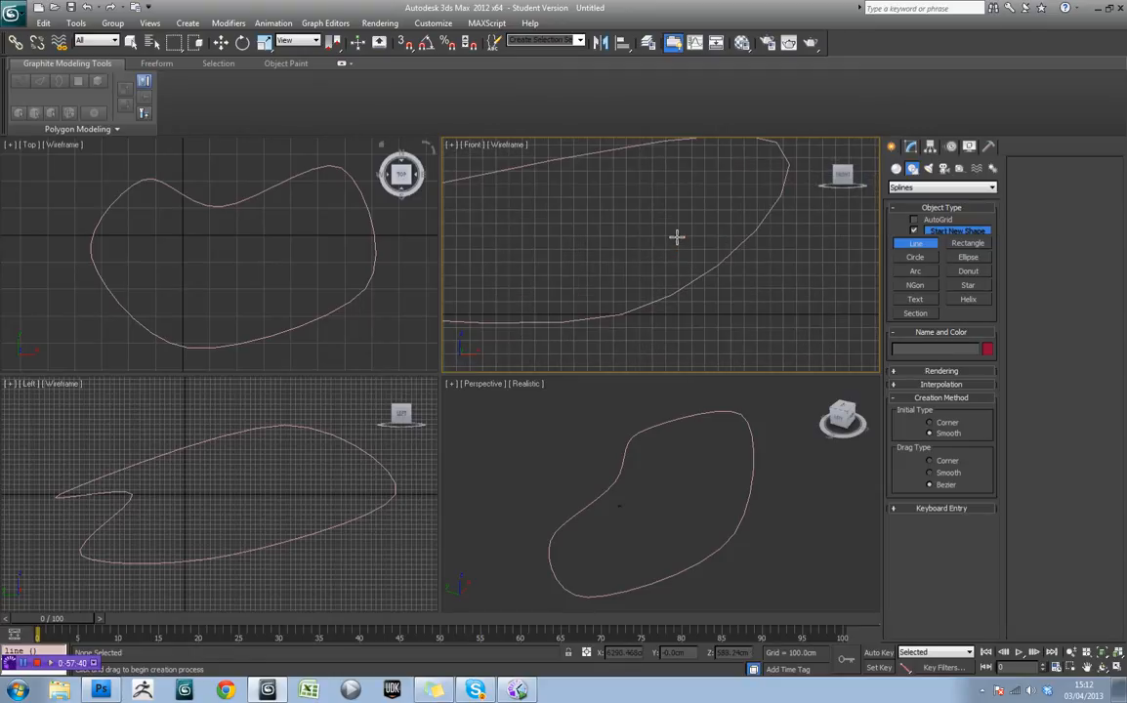
{"action": "left_click", "coordinate": [930, 422]}
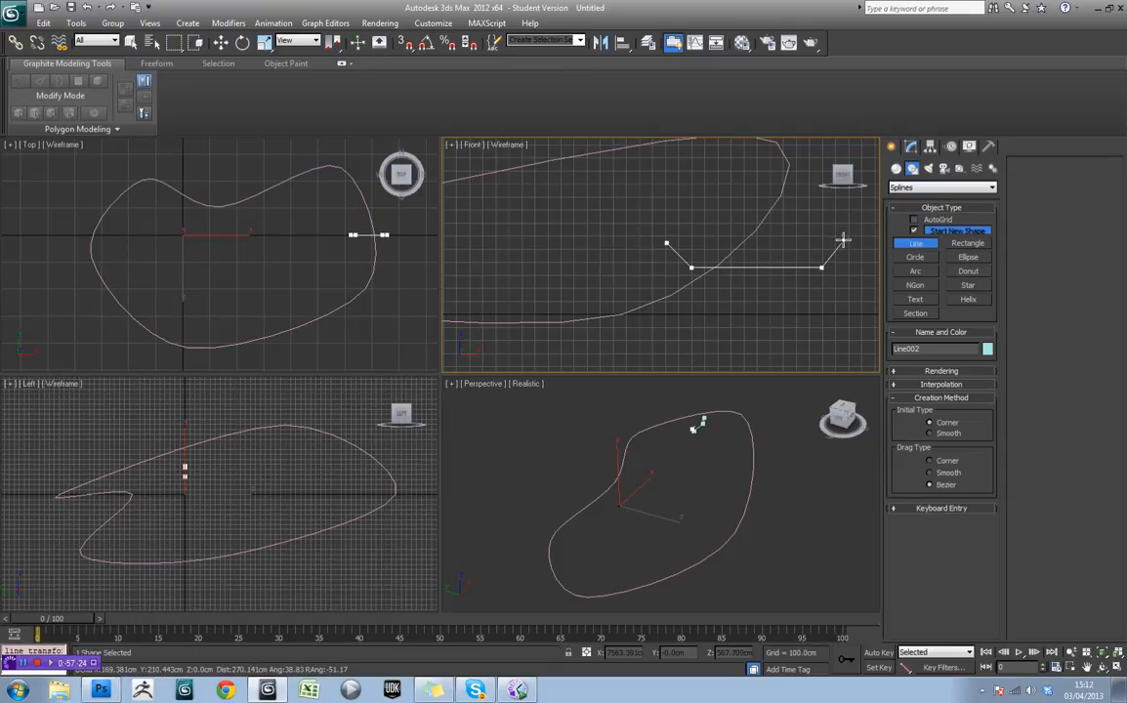
- Finish the cross-section line and outline its spline into a closed, thickened profile
{"action": "left_click", "coordinate": [844, 239]}
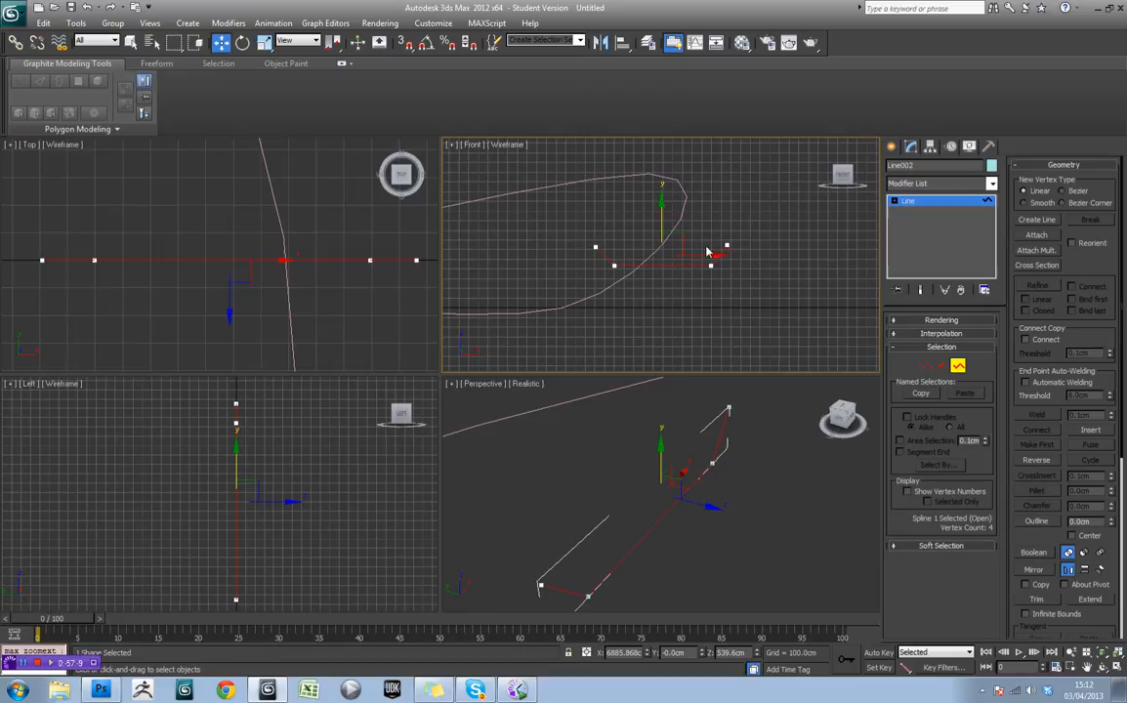
{"action": "left_click", "coordinate": [289, 369]}
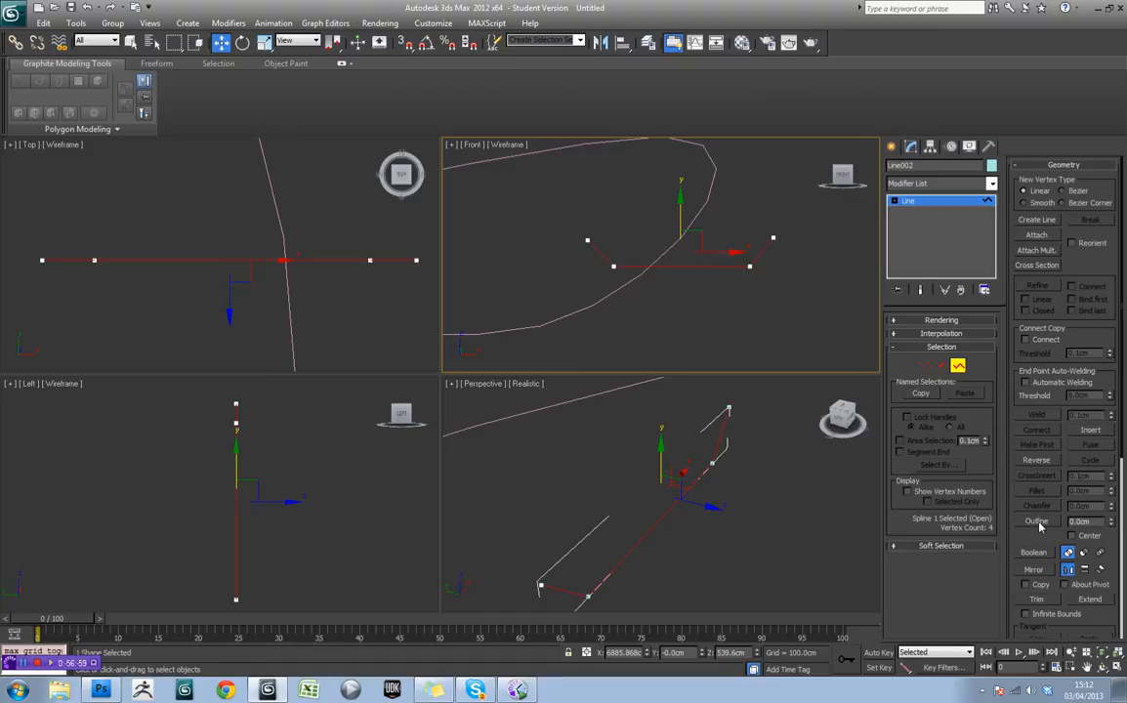
{"action": "left_click", "coordinate": [1110, 517]}
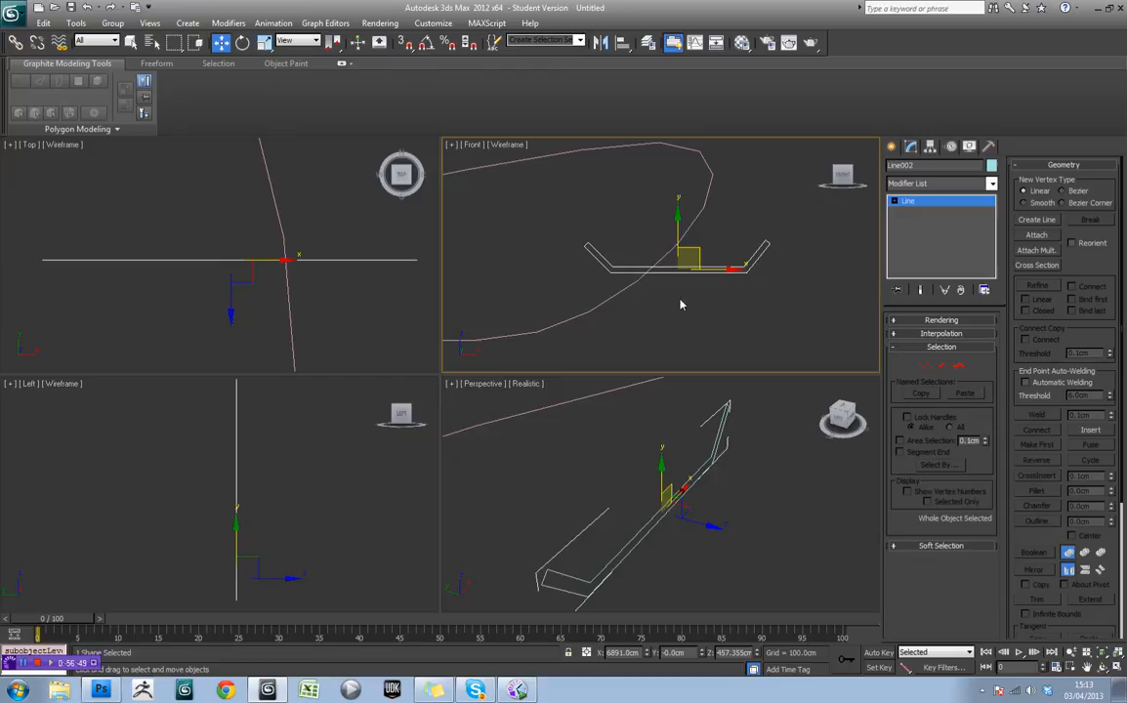
{"action": "mouse_move", "coordinate": [684, 291]}
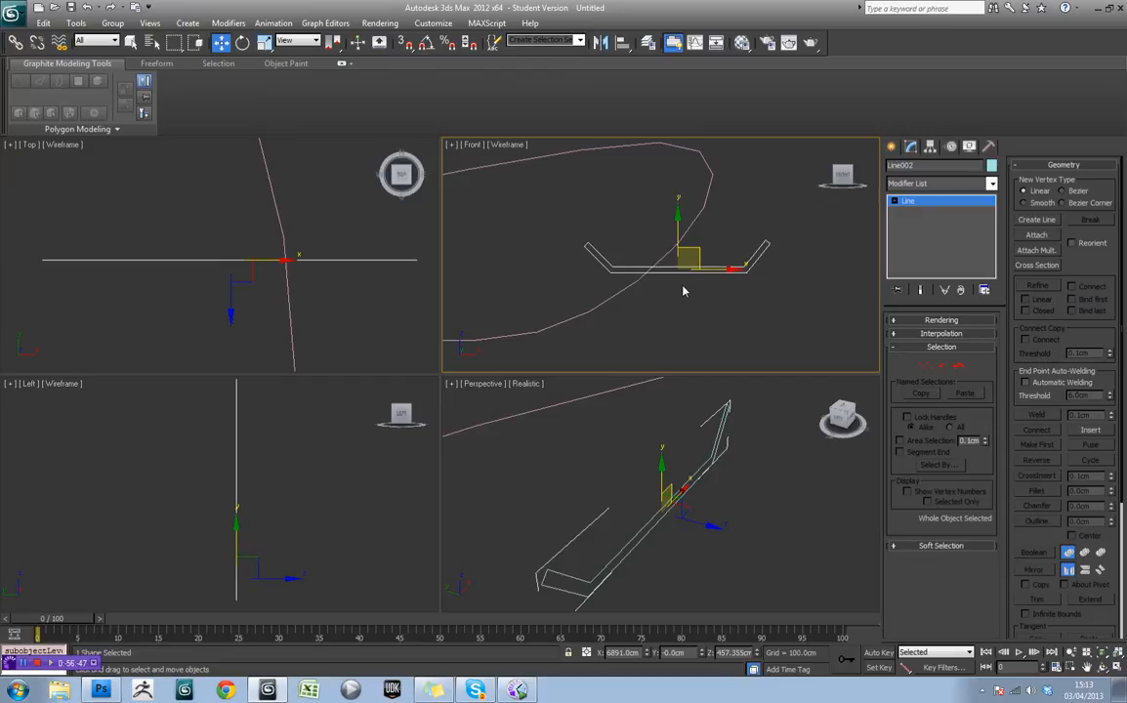
- Select the triangular profile and reset its transform from the Hierarchy panel
{"action": "left_click", "coordinate": [266, 43]}
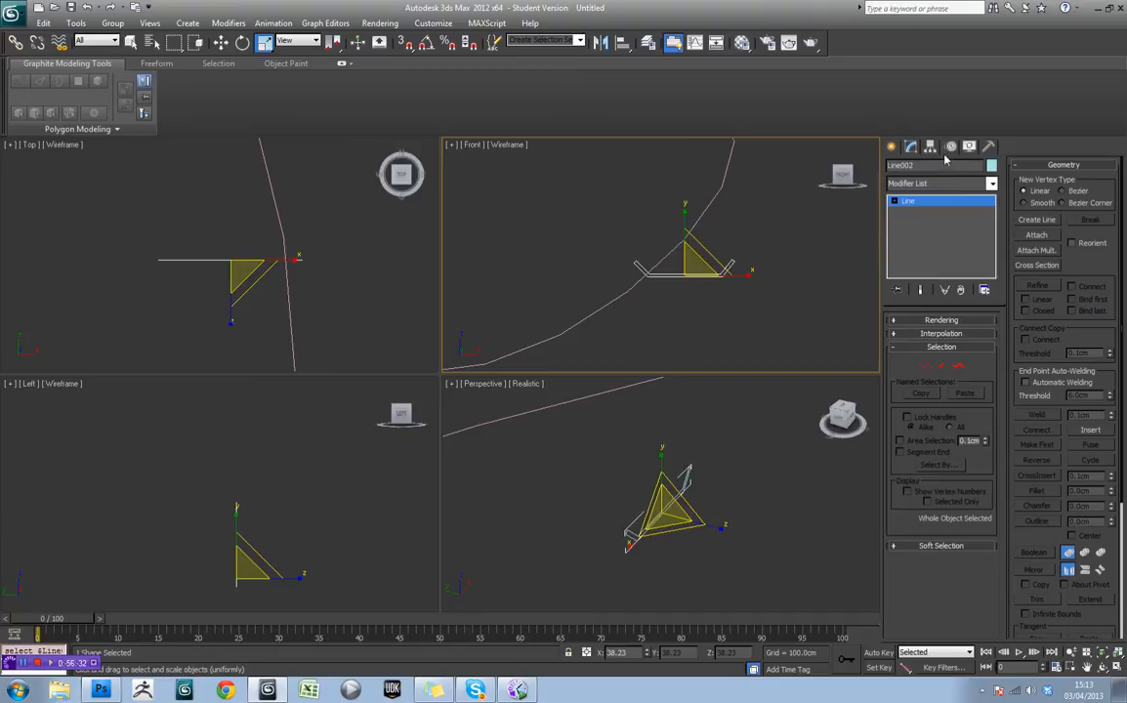
{"action": "left_click", "coordinate": [930, 147]}
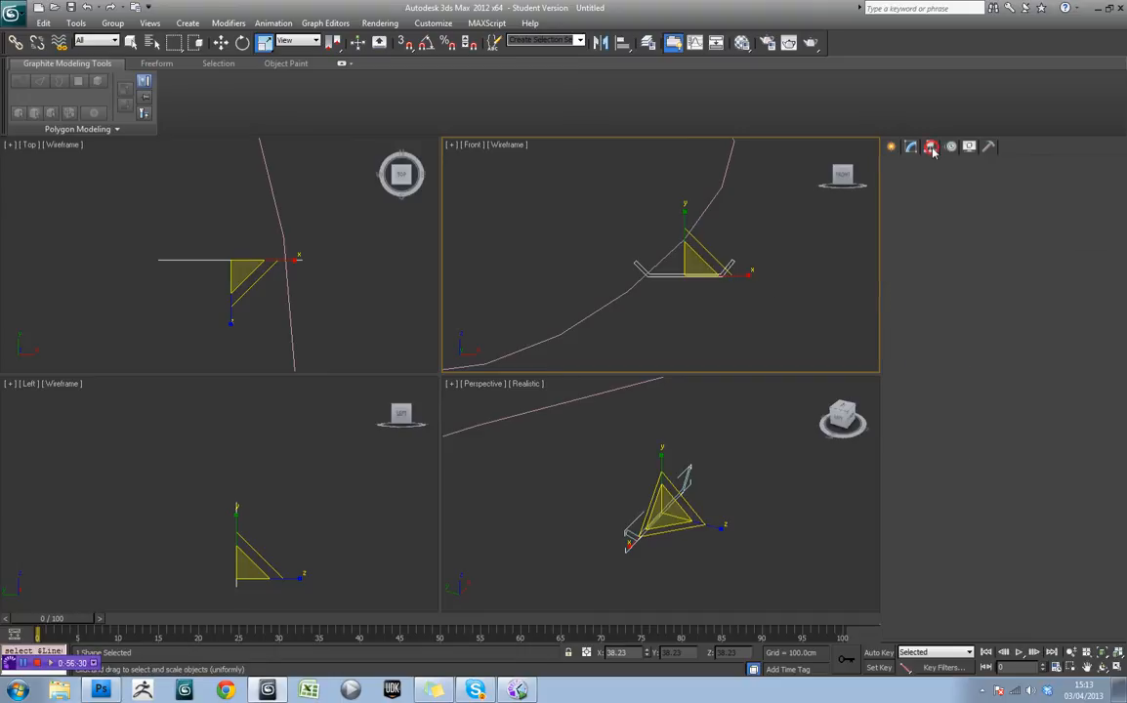
{"action": "left_click", "coordinate": [930, 146]}
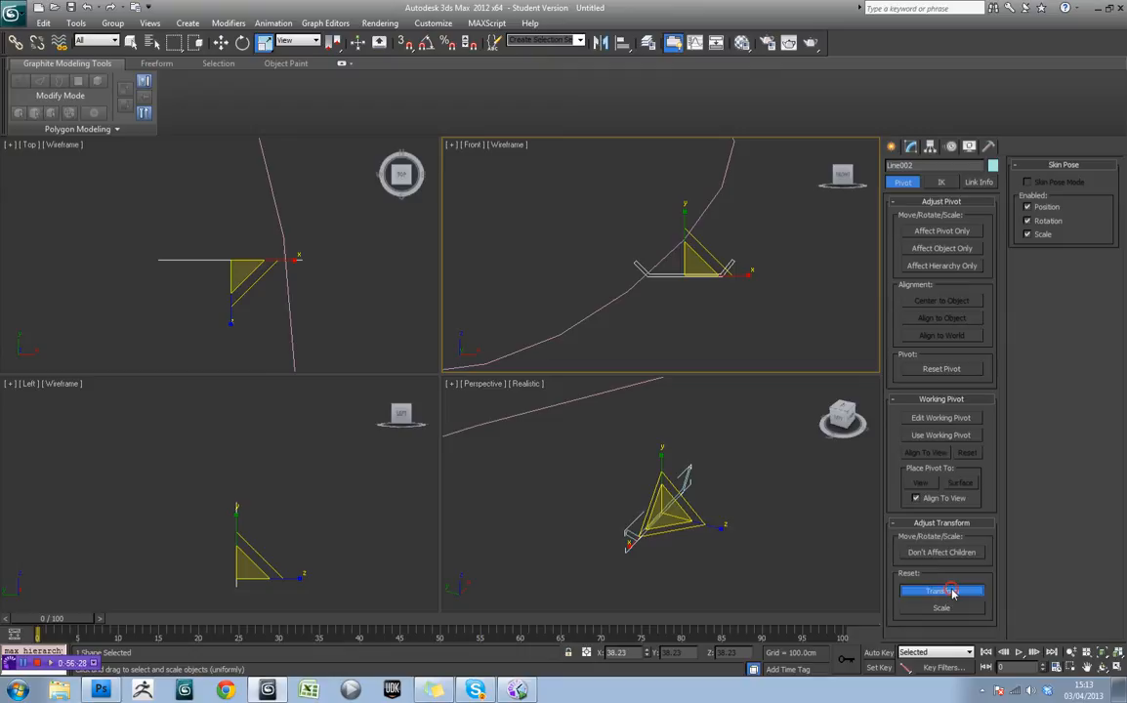
{"action": "left_click", "coordinate": [942, 590]}
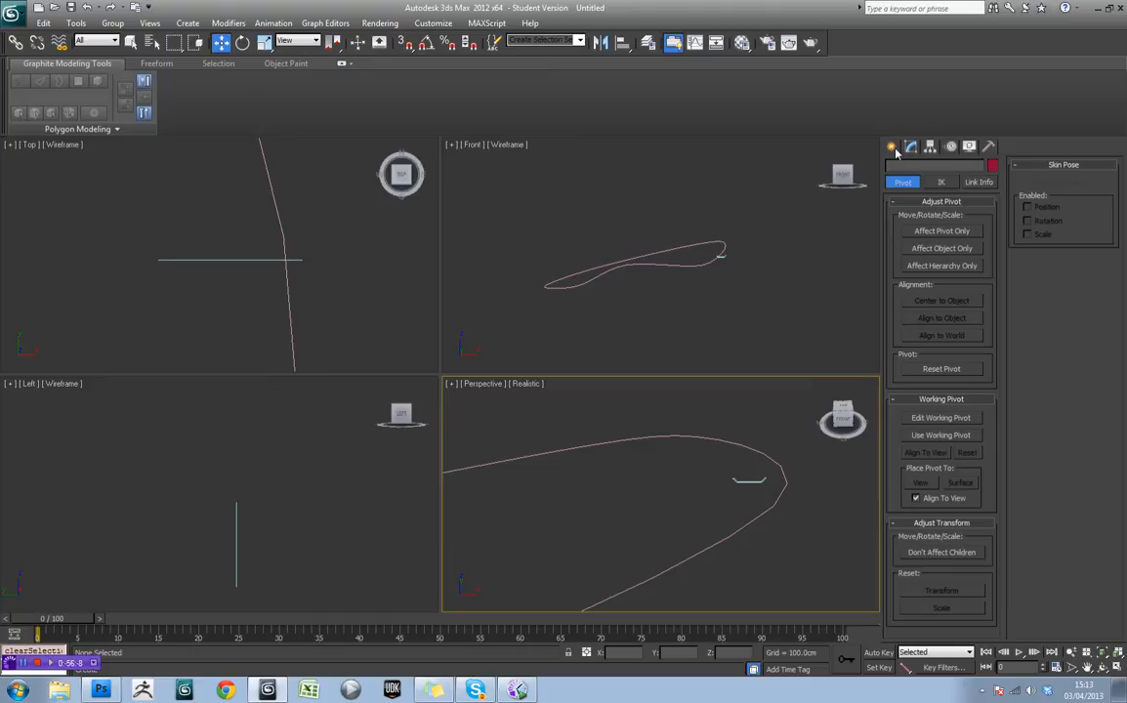
- Switch Create to Geometry > Compound Objects and start a Loft from the selected path
{"action": "left_click", "coordinate": [891, 147]}
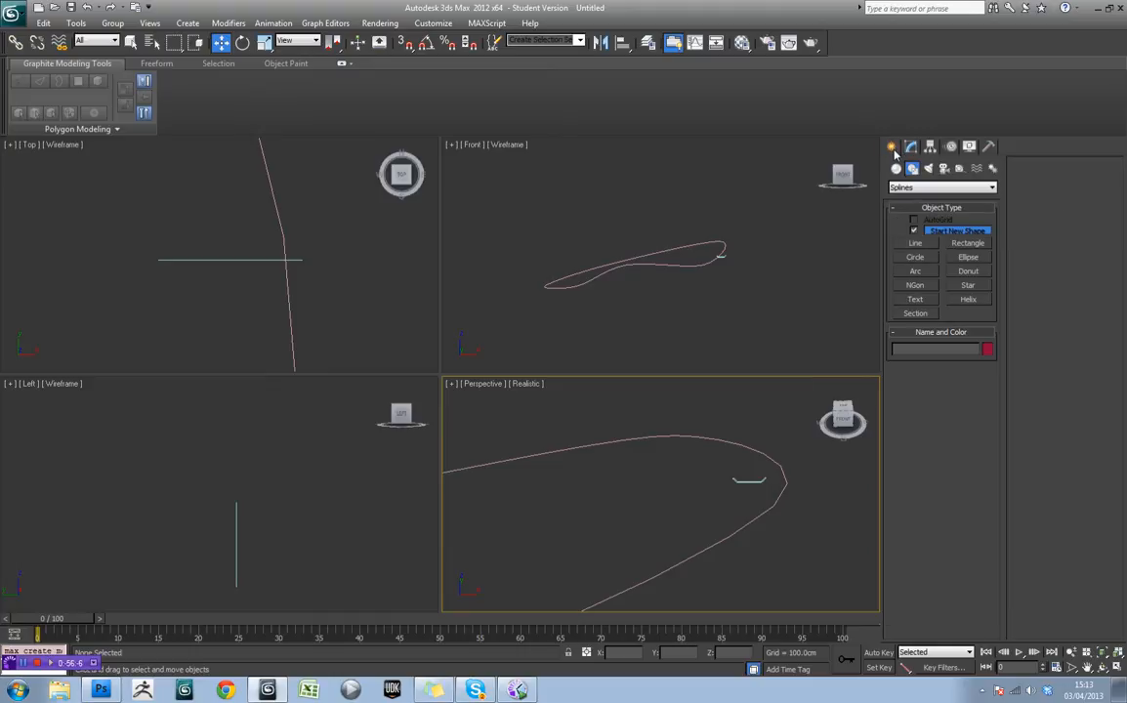
{"action": "left_click", "coordinate": [894, 168]}
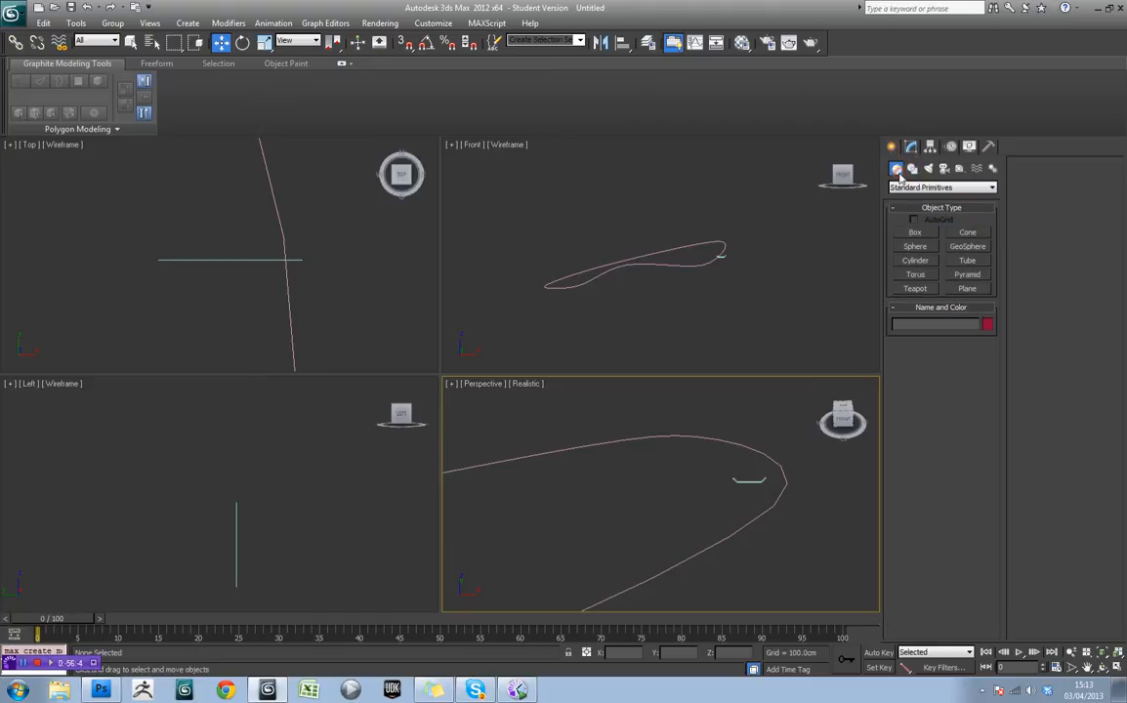
{"action": "left_click", "coordinate": [941, 187]}
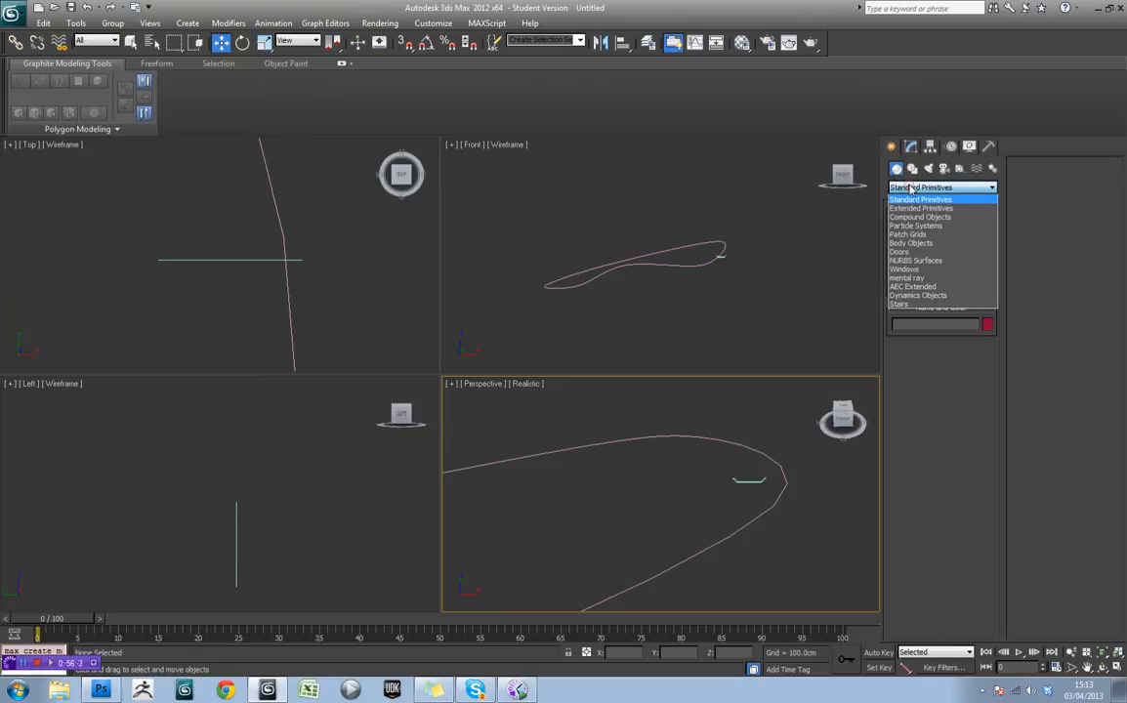
{"action": "mouse_move", "coordinate": [918, 217]}
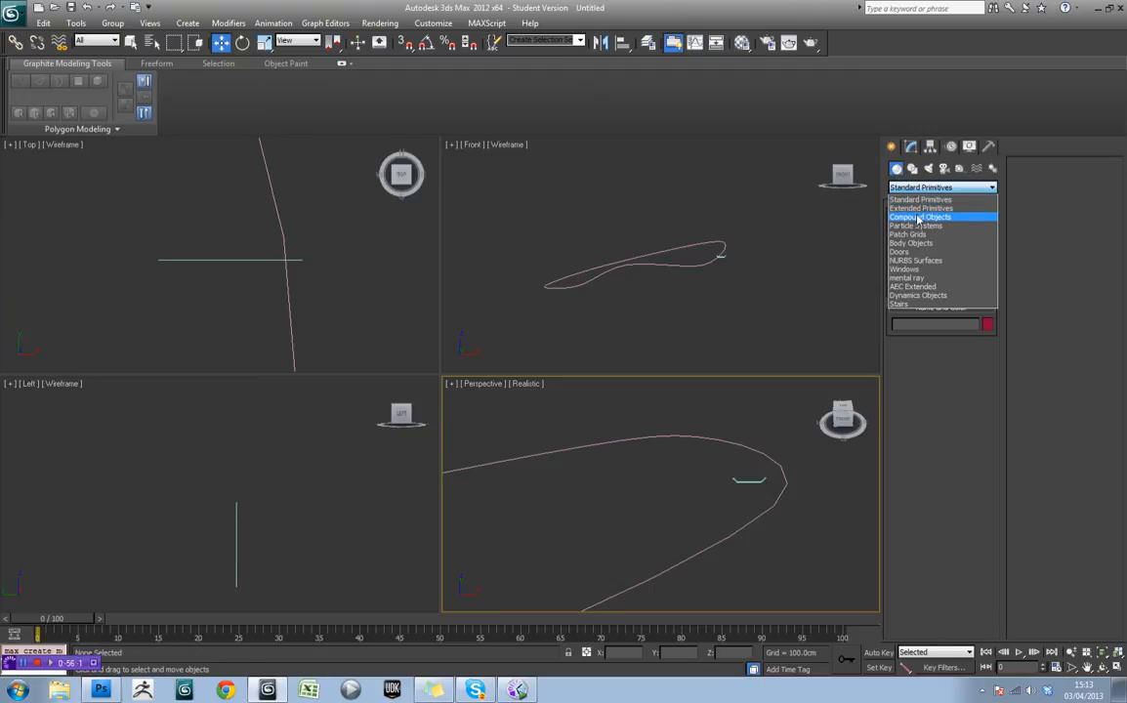
{"action": "left_click", "coordinate": [918, 214]}
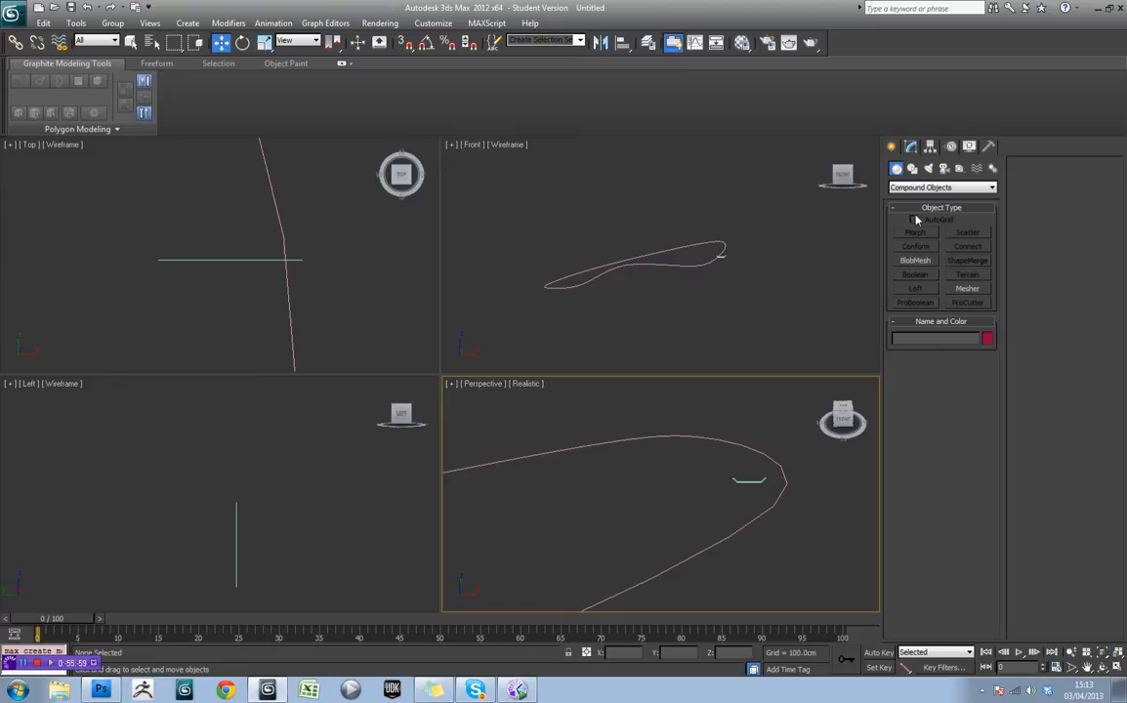
{"action": "mouse_move", "coordinate": [695, 265]}
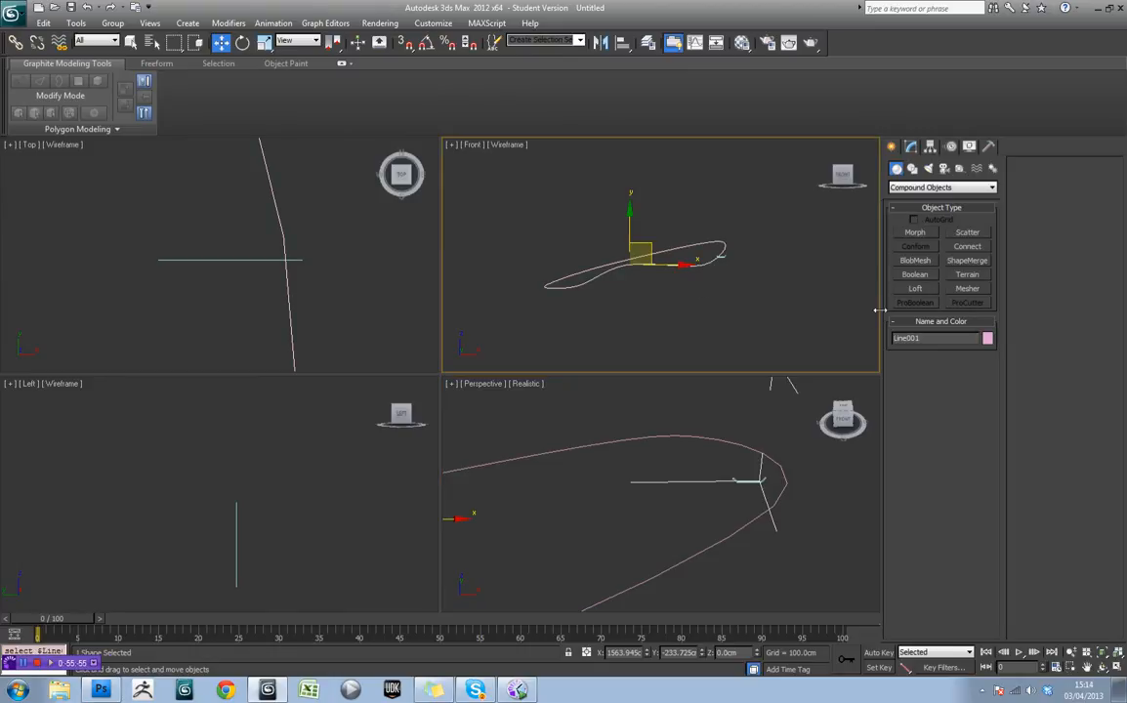
{"action": "left_click", "coordinate": [914, 289]}
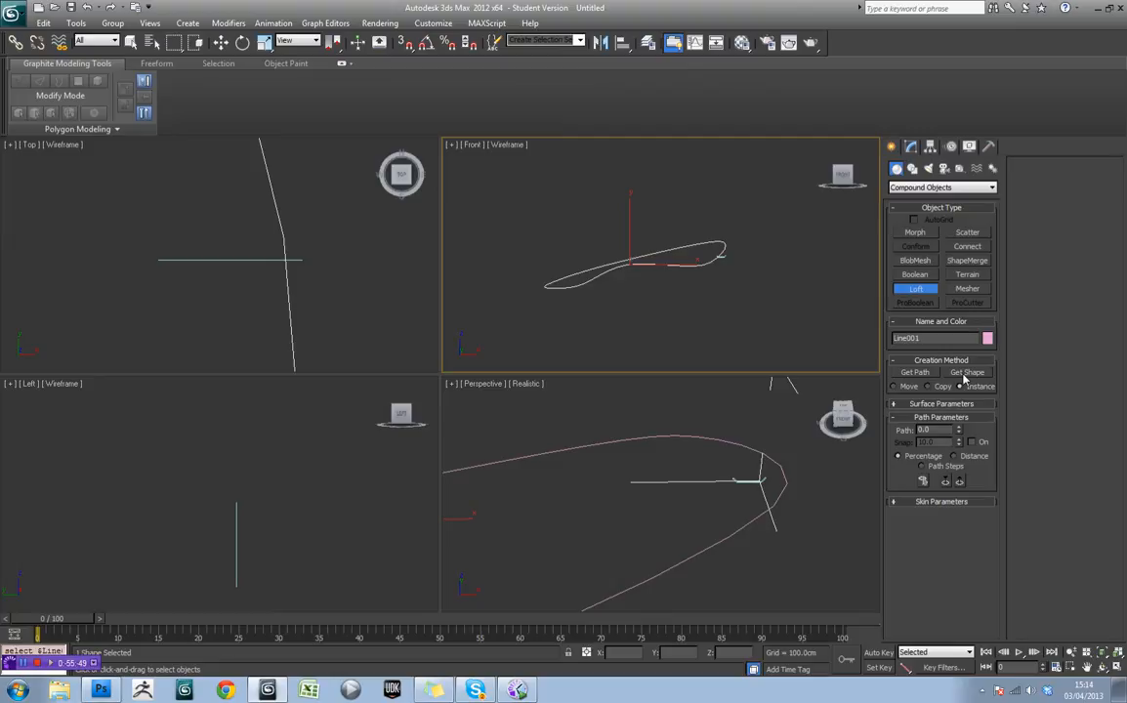
{"action": "mouse_move", "coordinate": [674, 284]}
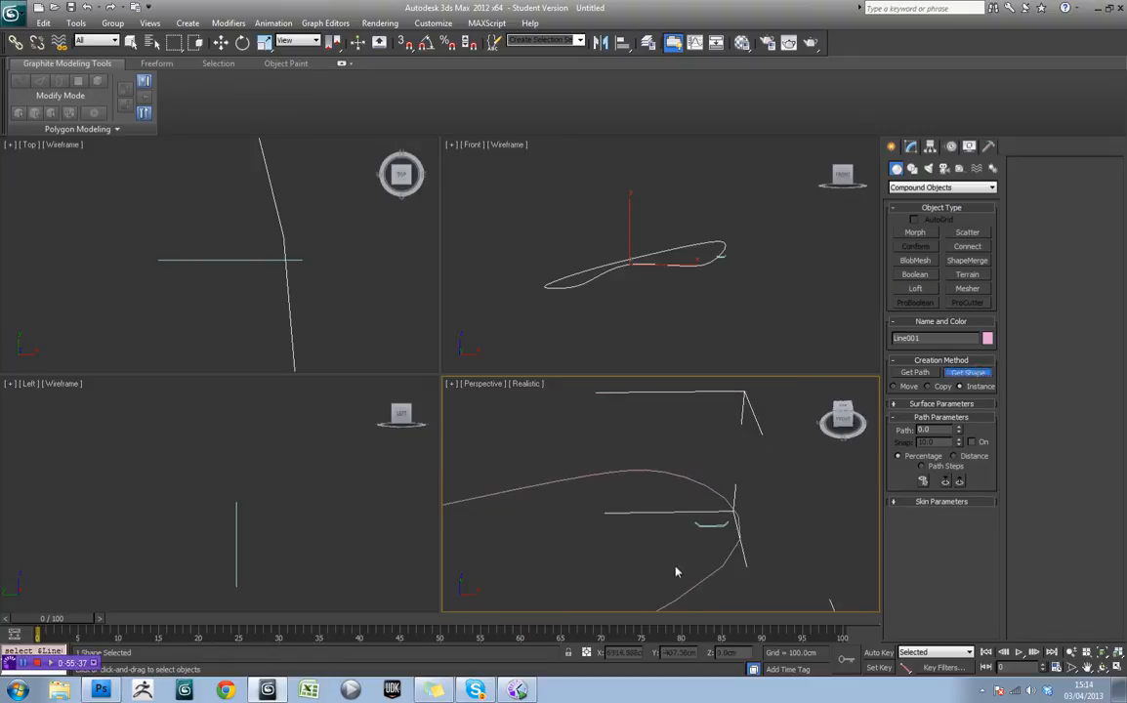
- Cancel the pending Get Shape and re-select the track path spline
{"action": "left_click", "coordinate": [915, 274]}
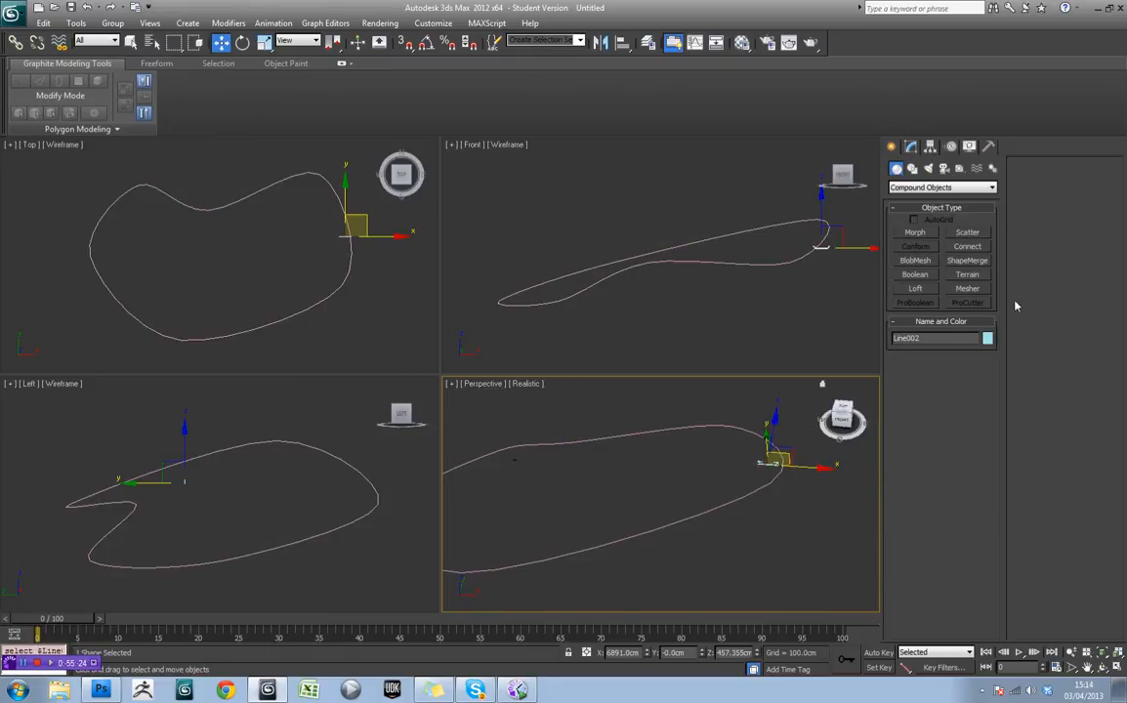
{"action": "left_click", "coordinate": [914, 287]}
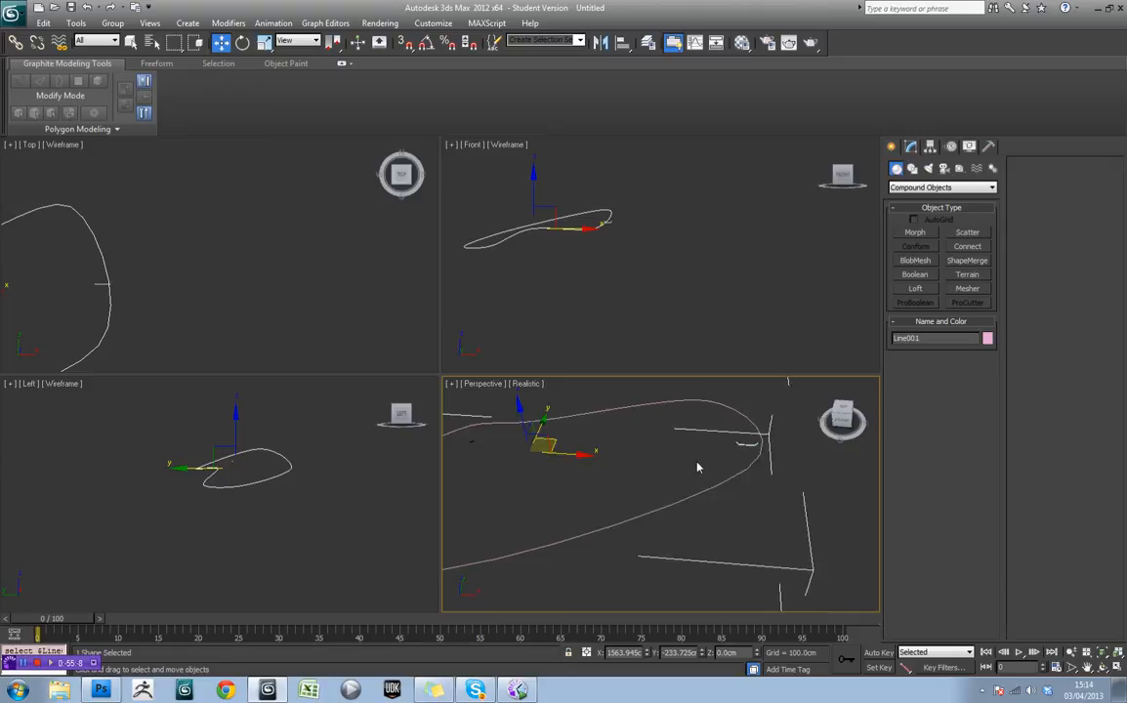
- Loft the path with Get Shape, picking the triangular profile to form the track mesh
{"action": "left_click", "coordinate": [914, 289]}
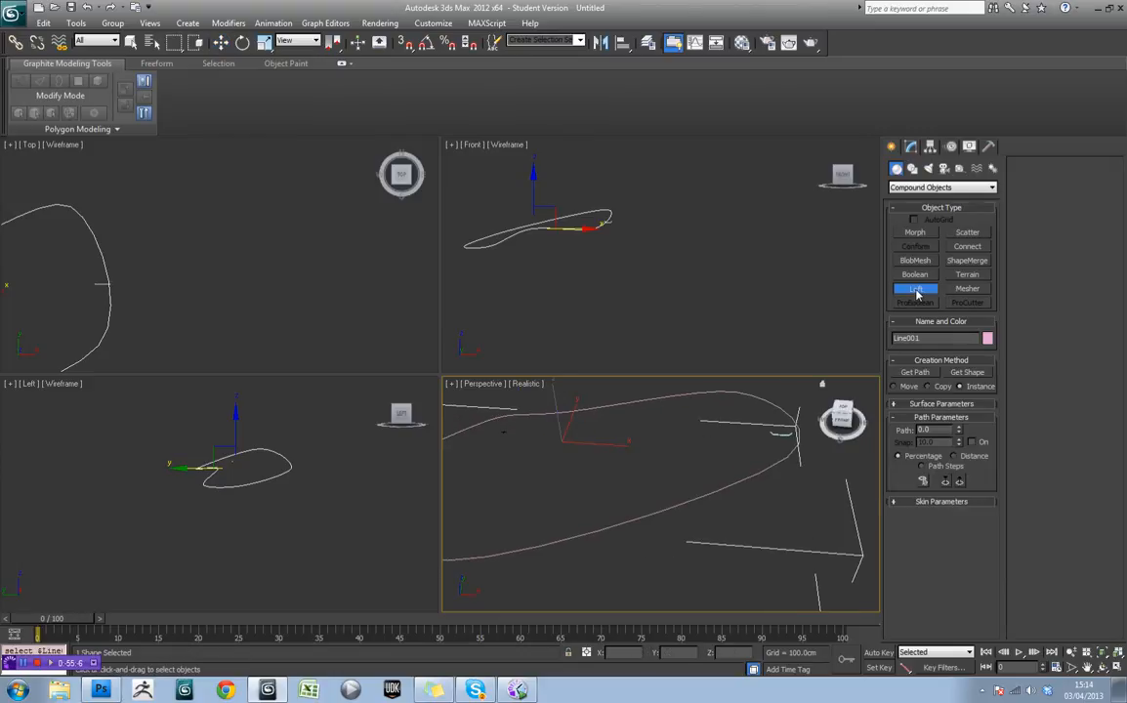
{"action": "left_click", "coordinate": [915, 289]}
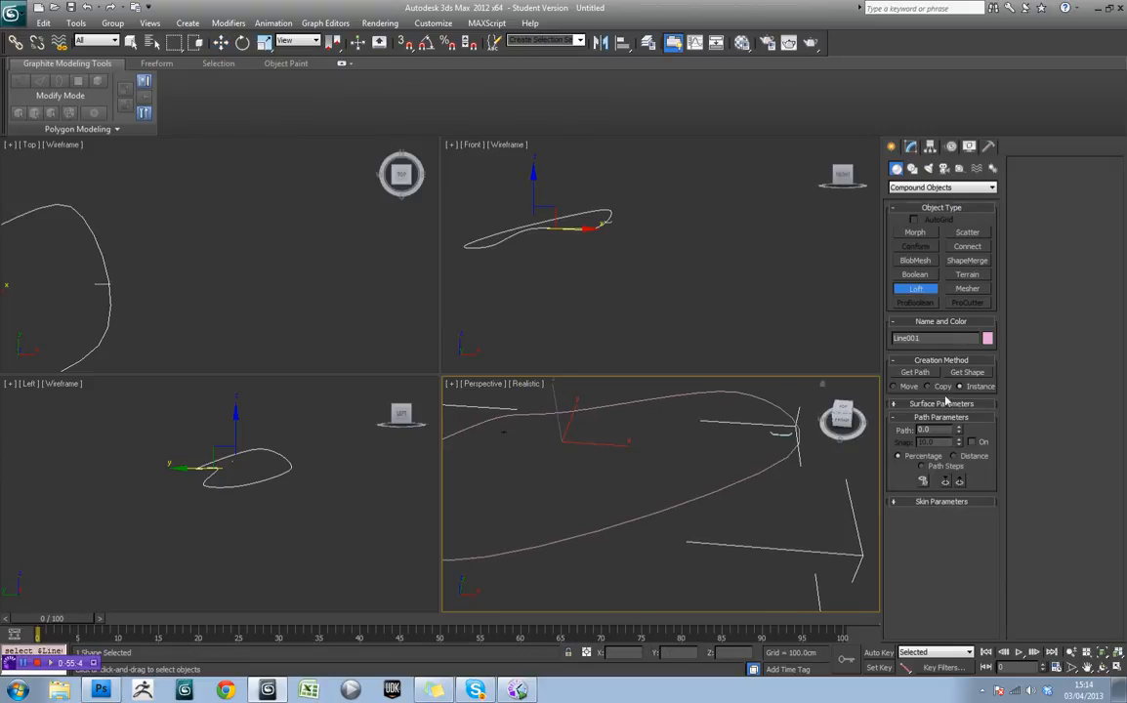
{"action": "left_click", "coordinate": [967, 371]}
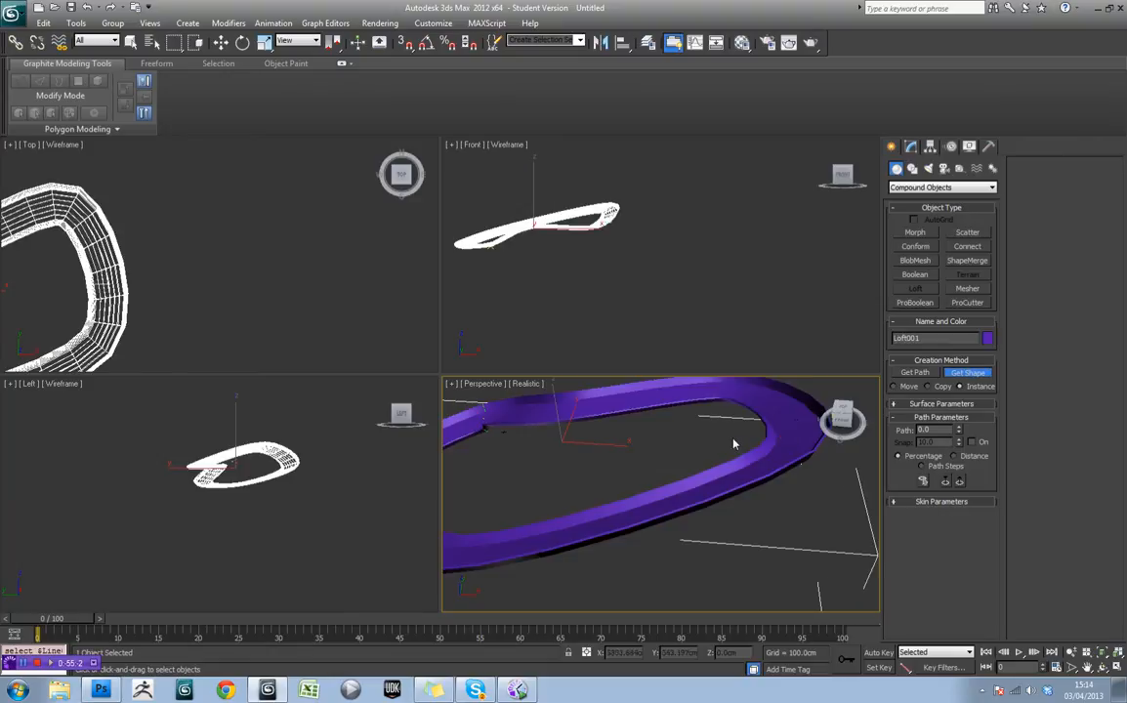
{"action": "left_click_drag", "start_coordinate": [732, 439], "coordinate": [765, 414]}
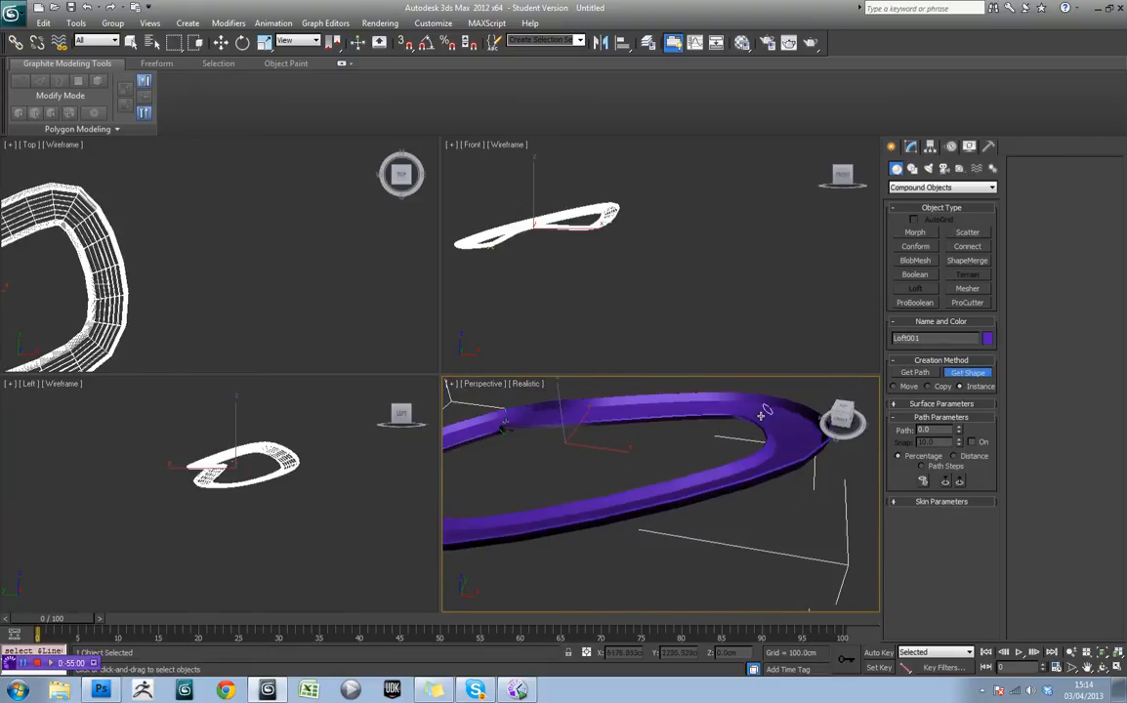
- Select the loft's Shape sub-object in Modify and rotate the cross-section
{"action": "left_click", "coordinate": [910, 147]}
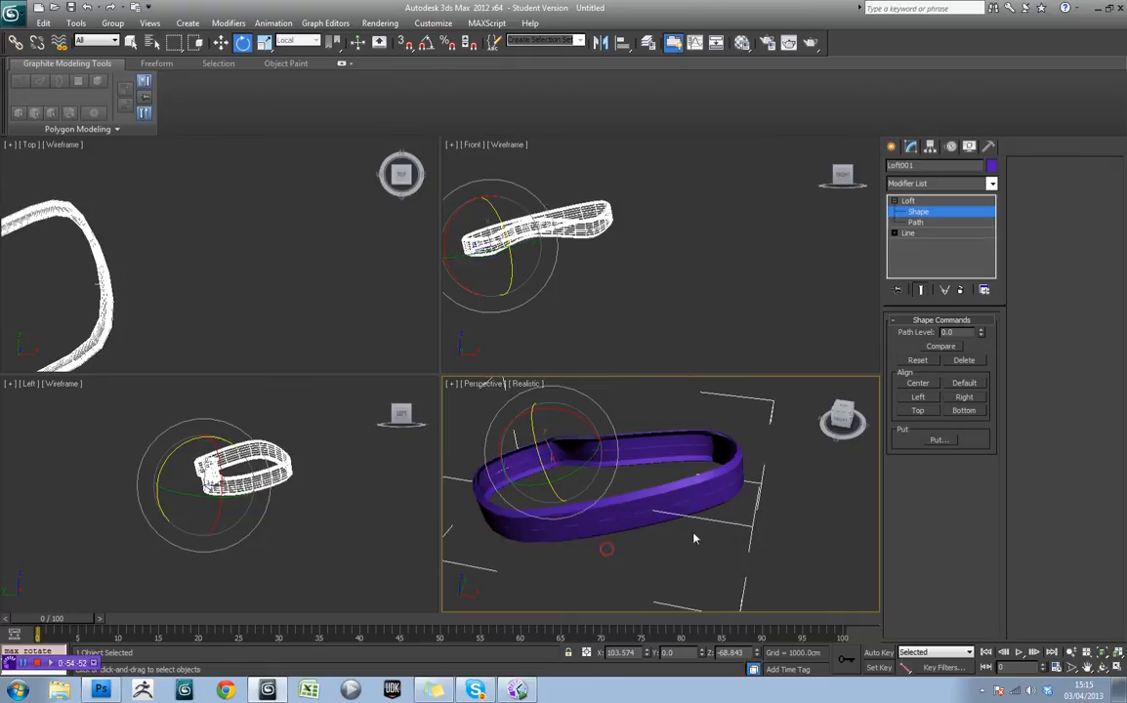
{"action": "left_click_drag", "start_coordinate": [693, 537], "coordinate": [616, 498]}
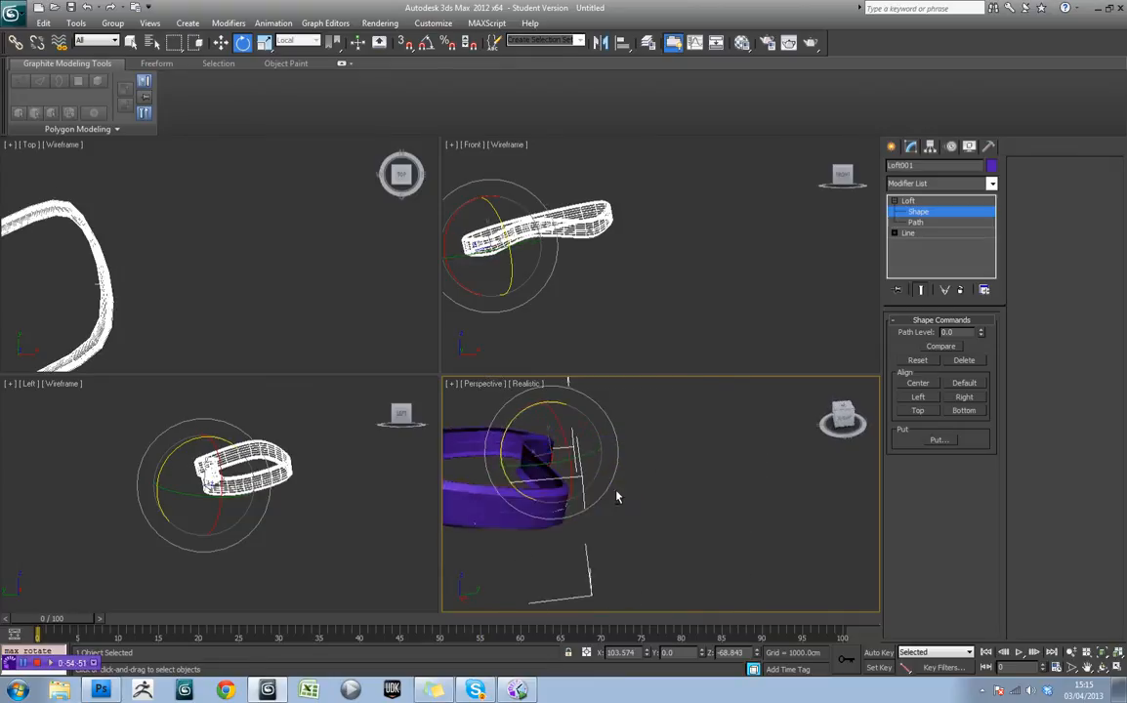
- Rotate the cross-section further, then remove the lofted track mesh
{"action": "left_click_drag", "start_coordinate": [616, 498], "coordinate": [683, 474]}
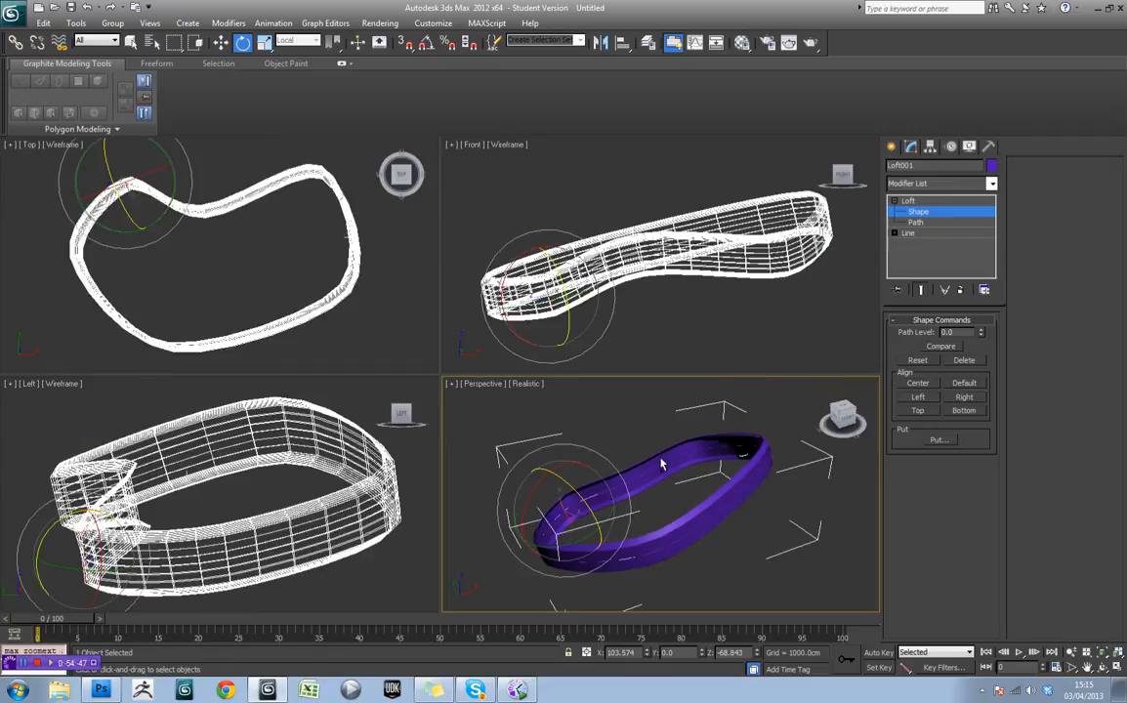
{"action": "left_click", "coordinate": [908, 232]}
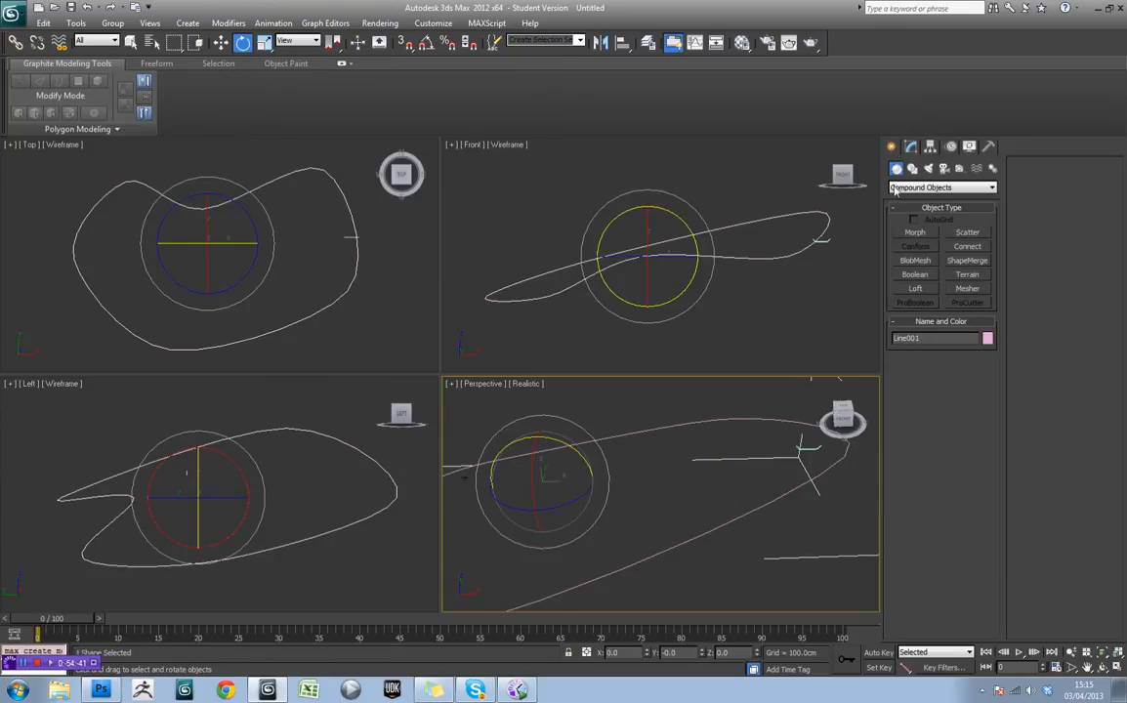
- Loft the triangle profile along the raised path into a green track, then select its cross-section shape for editing
{"action": "left_click", "coordinate": [914, 289]}
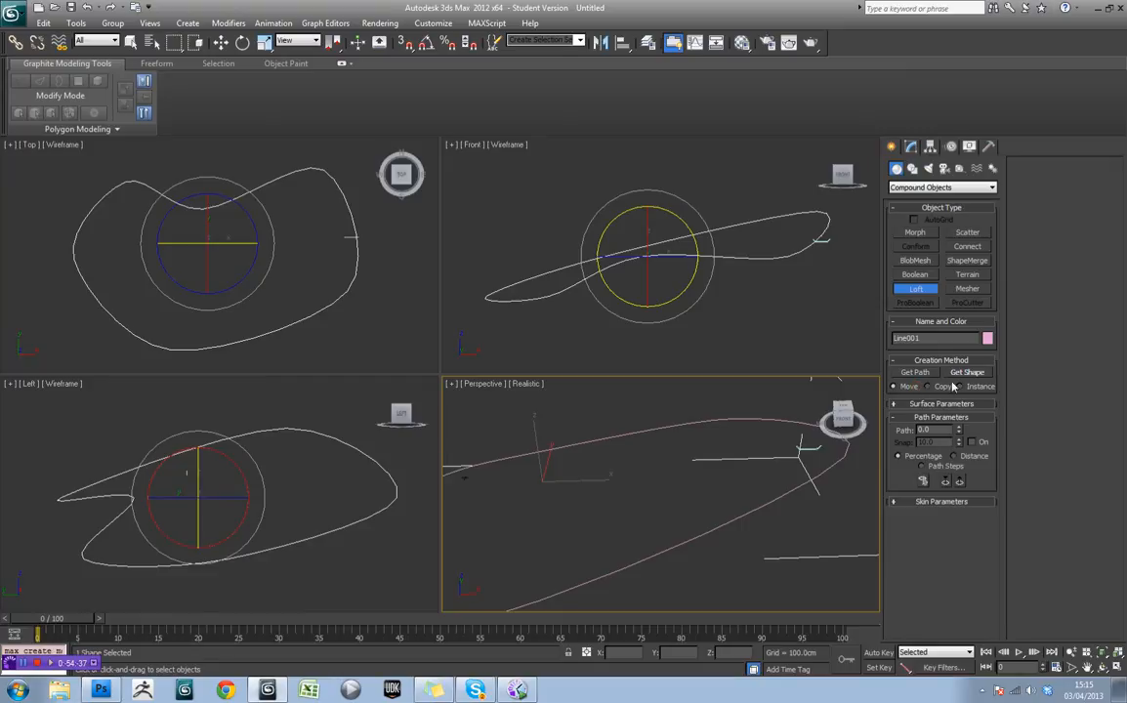
{"action": "left_click", "coordinate": [965, 371]}
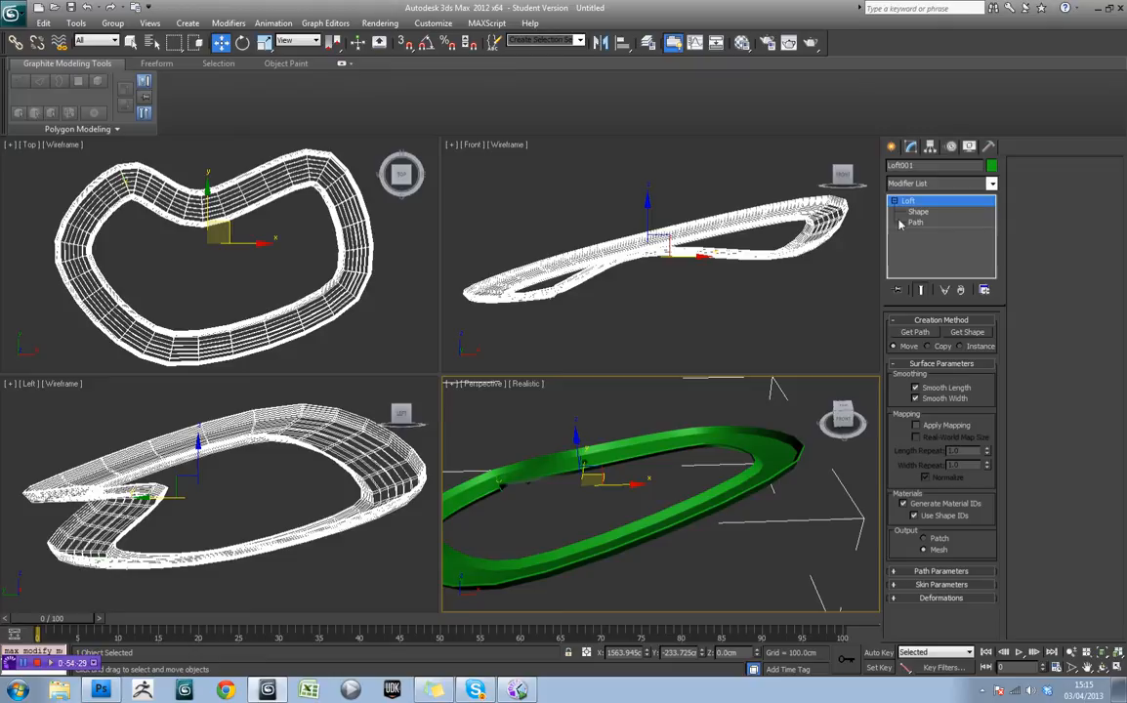
{"action": "left_click", "coordinate": [918, 211]}
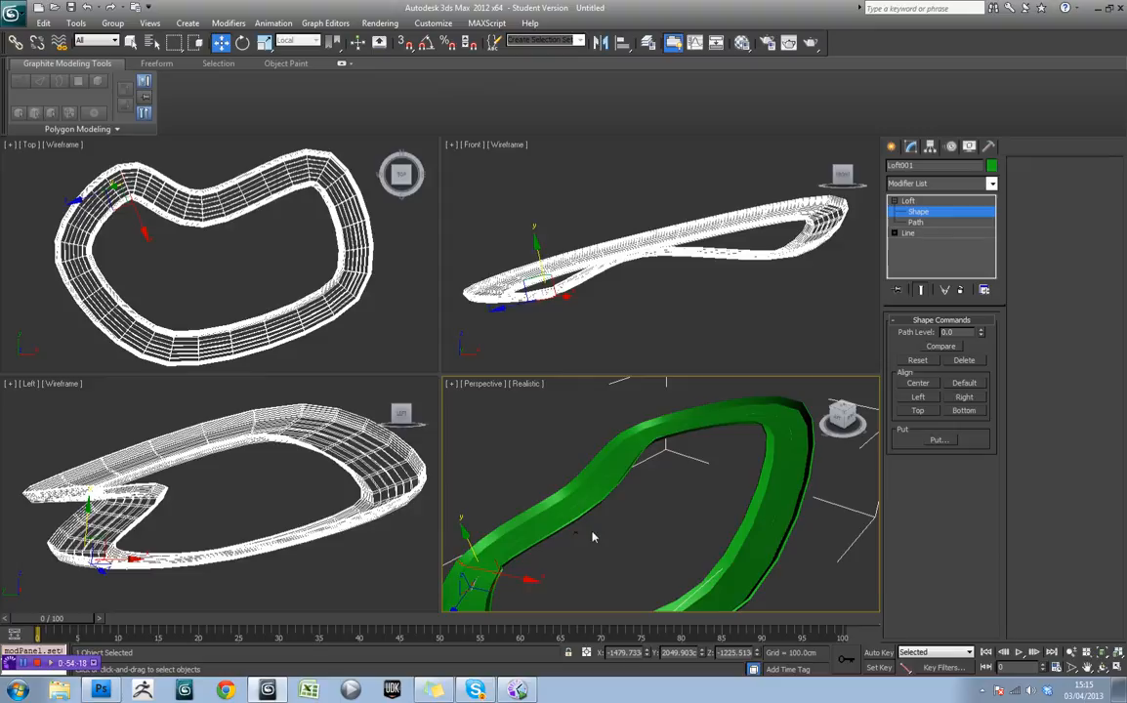
{"action": "left_click", "coordinate": [218, 43]}
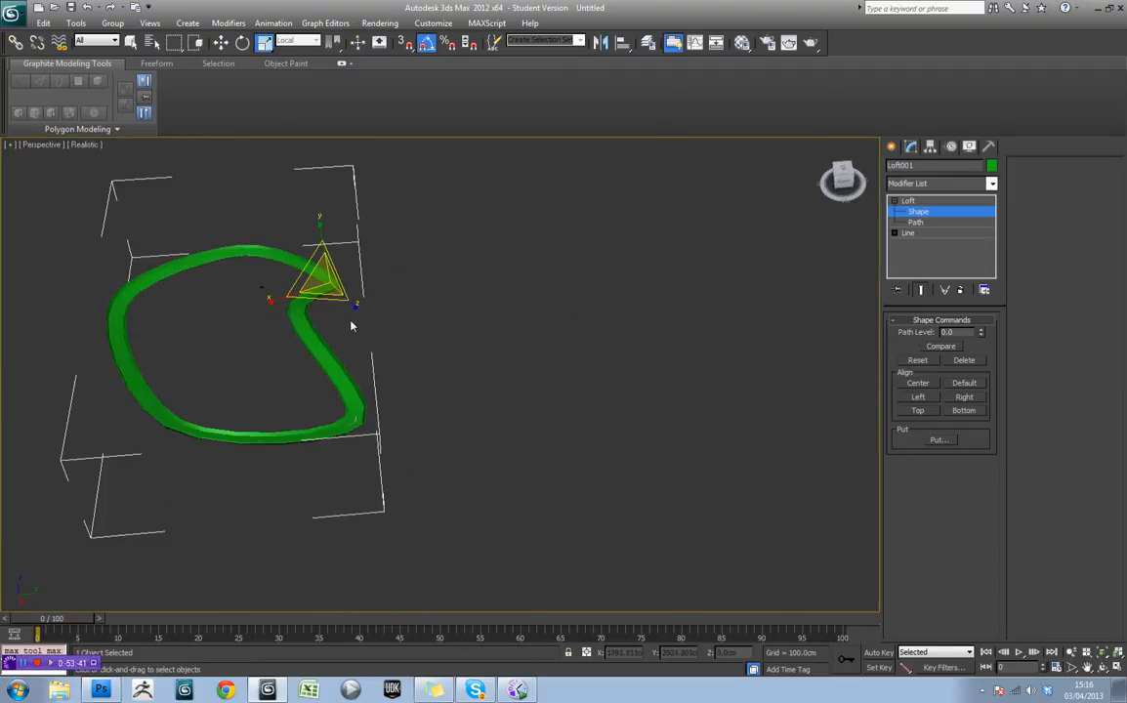
- Show mesh edges over the shaded track (F4) and expand the Skin Parameters rollout
{"action": "scroll", "scroll_direction": "up", "scroll_amount": 3}
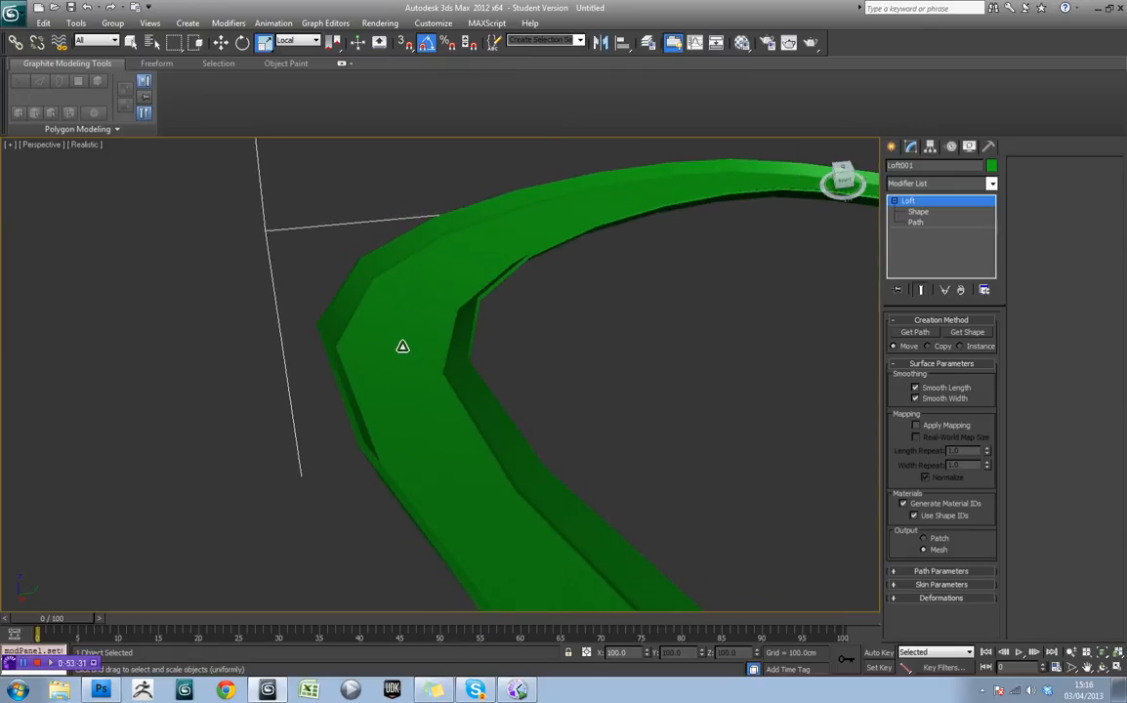
{"action": "key", "text": "F4"}
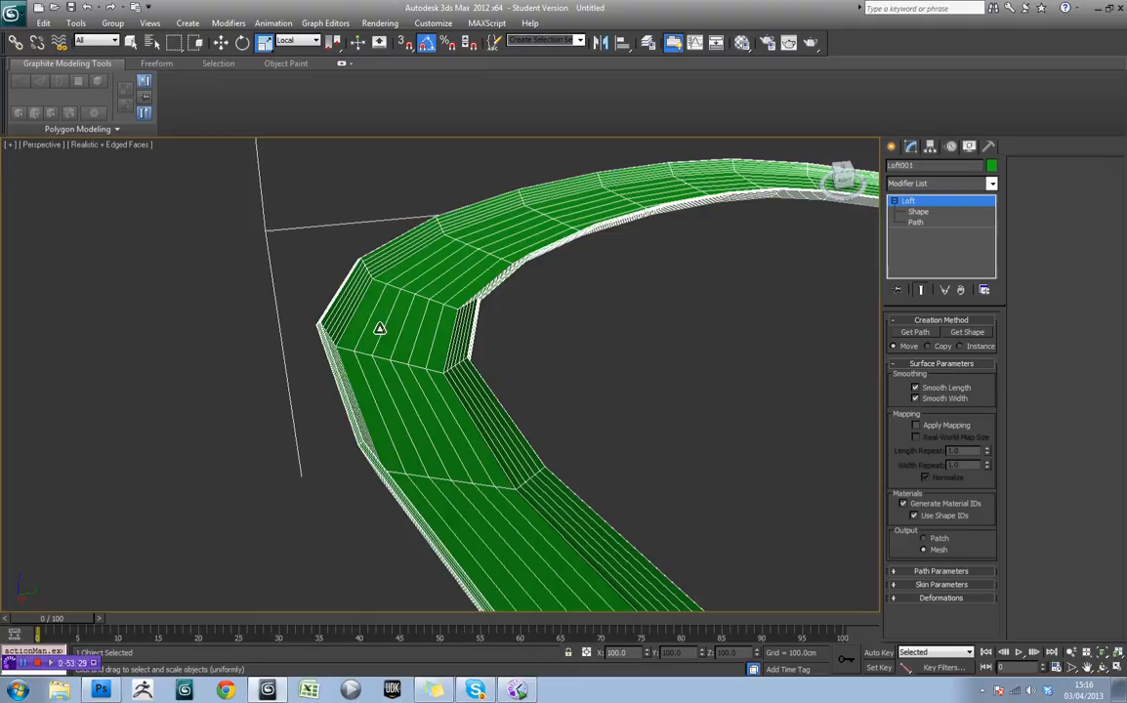
{"action": "mouse_move", "coordinate": [469, 320]}
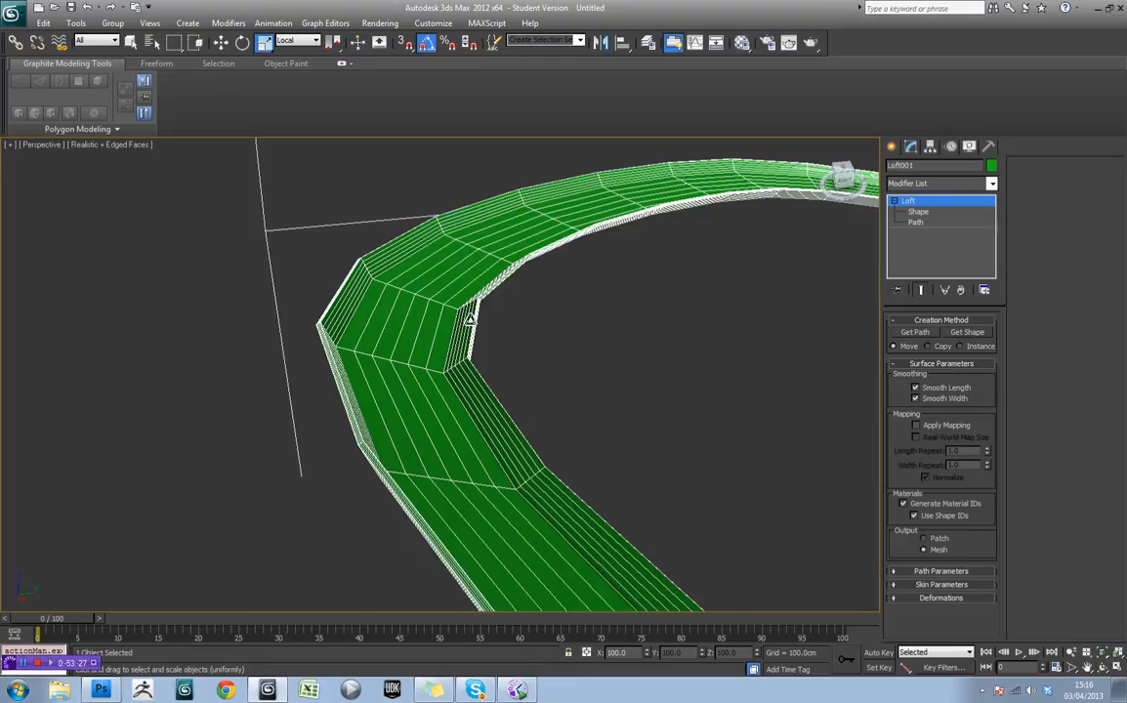
{"action": "mouse_move", "coordinate": [455, 336]}
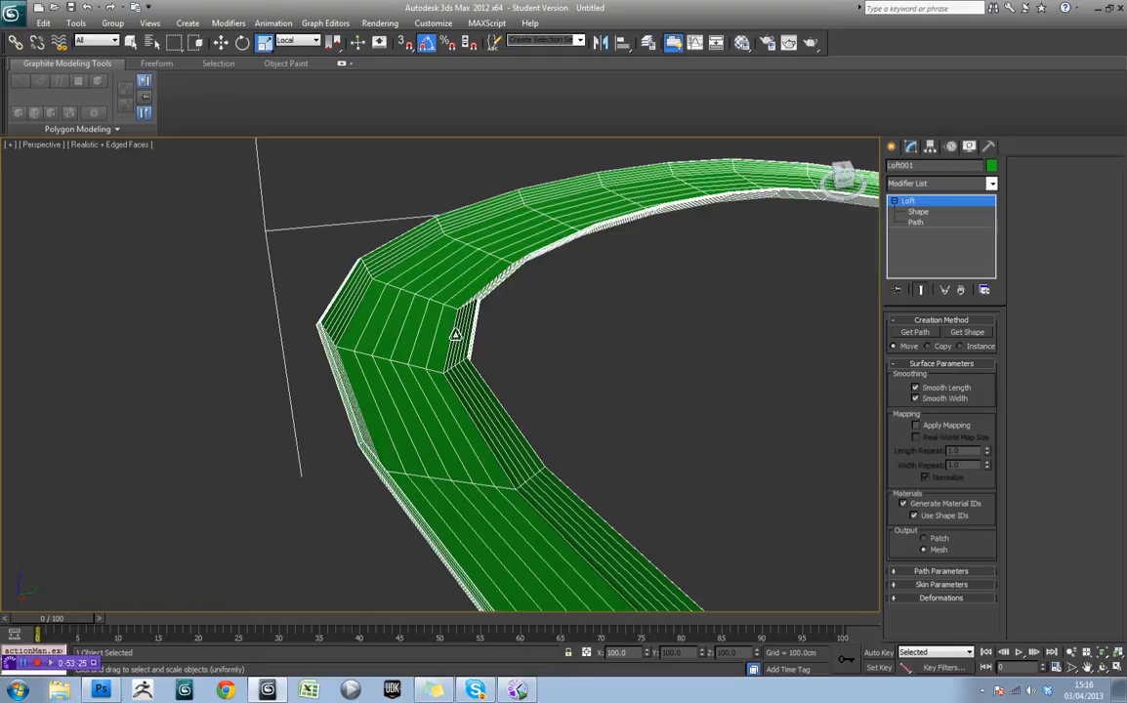
{"action": "mouse_move", "coordinate": [433, 332]}
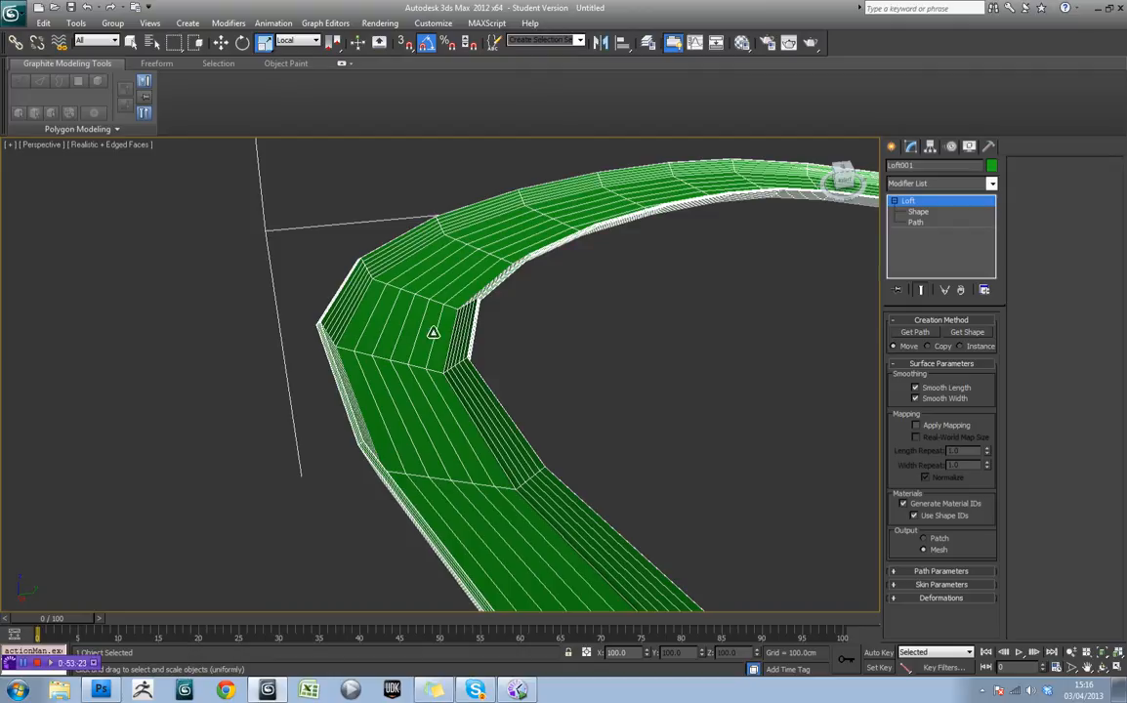
{"action": "mouse_move", "coordinate": [364, 443]}
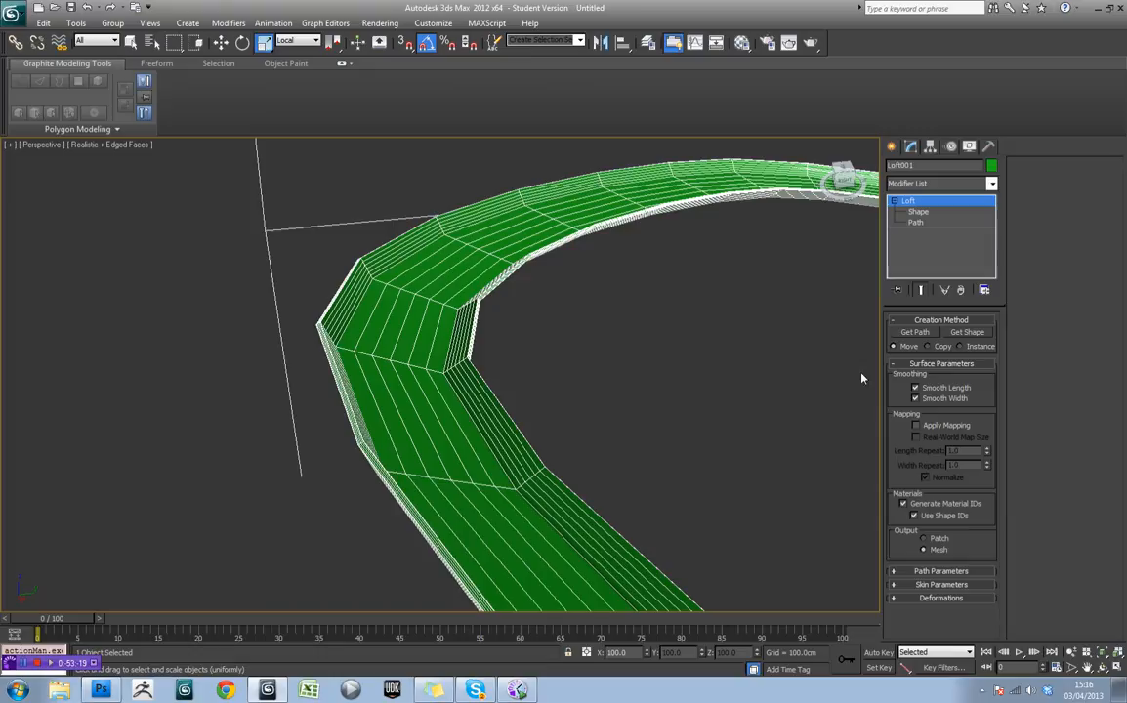
{"action": "mouse_move", "coordinate": [938, 366]}
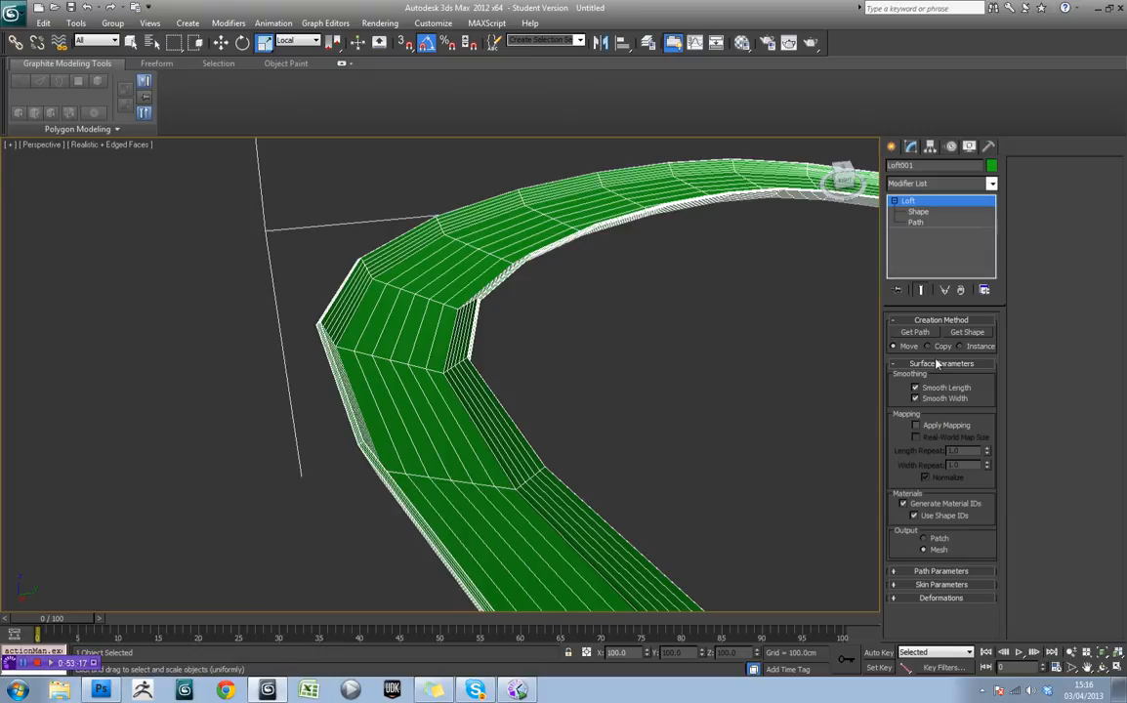
{"action": "mouse_move", "coordinate": [927, 576]}
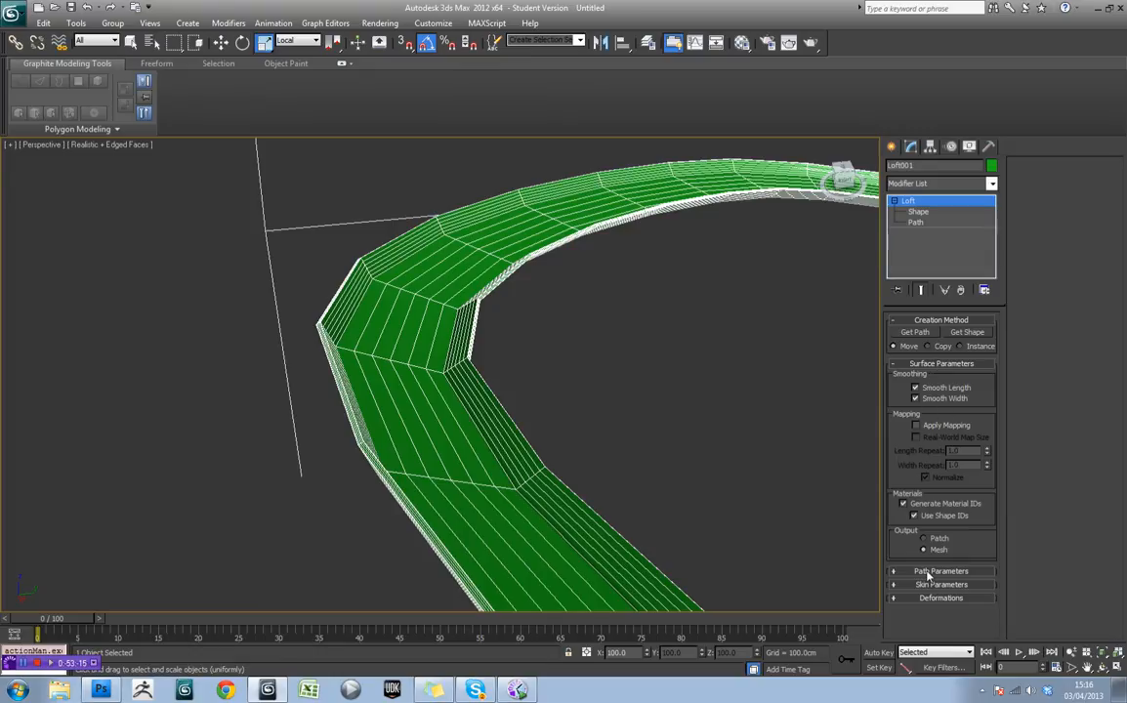
{"action": "scroll", "scroll_direction": "down", "scroll_amount": 3}
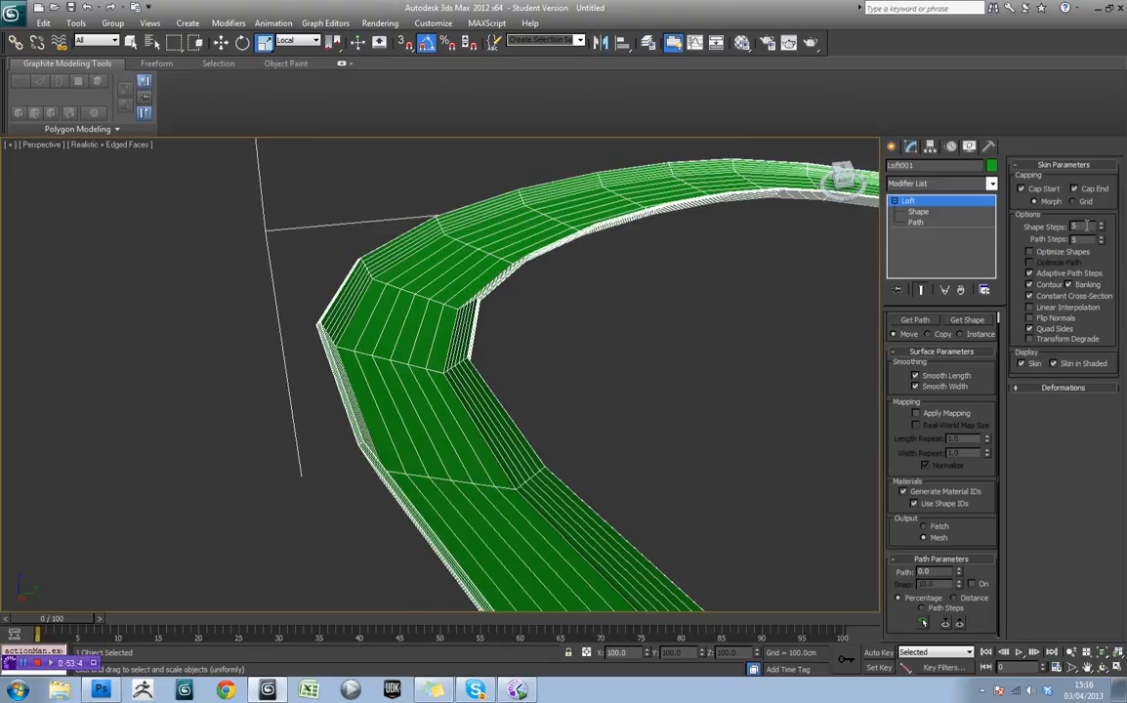
- Lower the Shape Steps and Path Steps for a lighter mesh, then select the loft's path sub-object
{"action": "left_click", "coordinate": [1101, 231]}
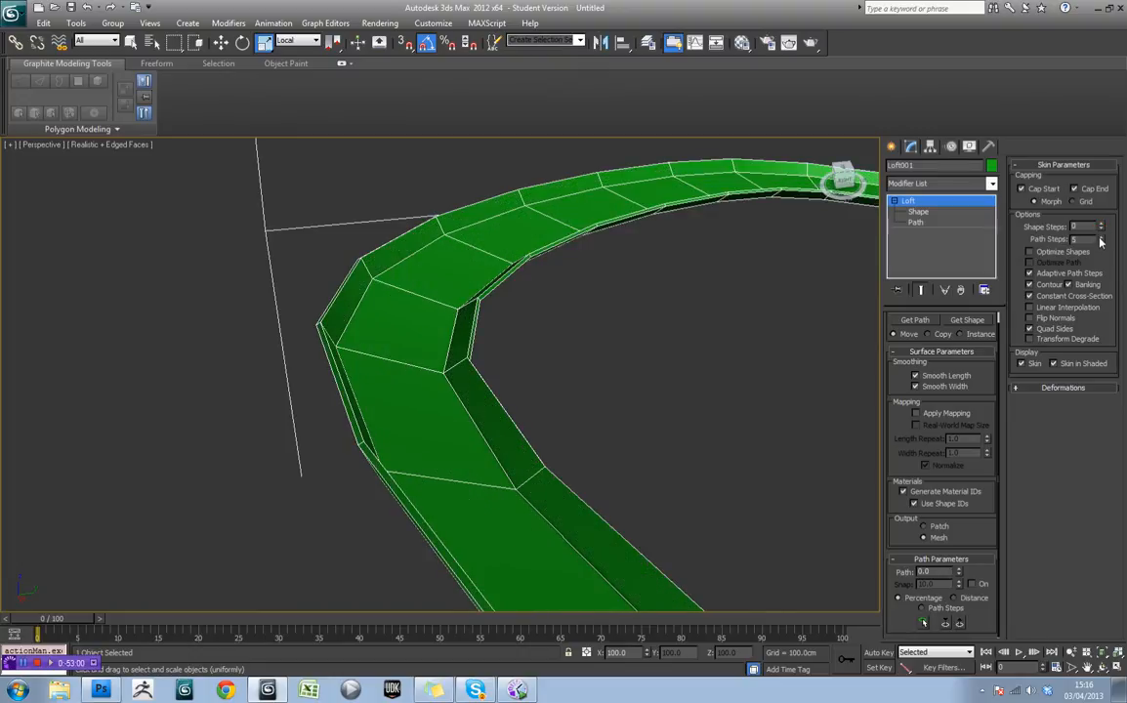
{"action": "left_click", "coordinate": [1098, 238]}
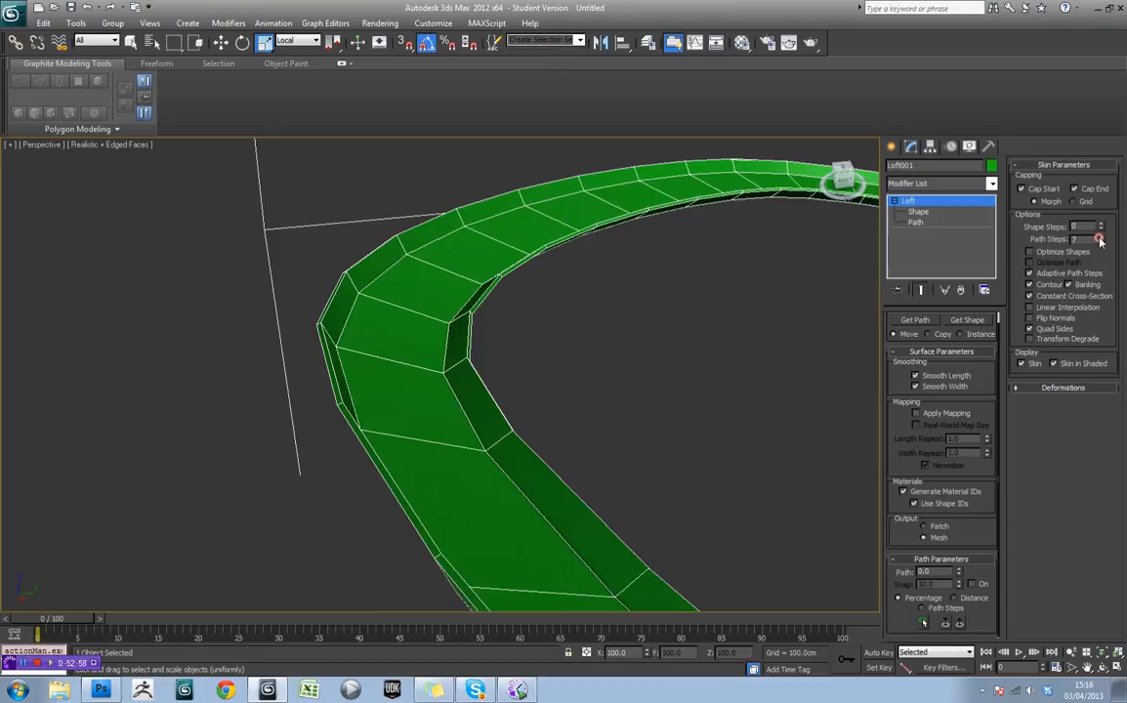
{"action": "left_click", "coordinate": [1098, 239]}
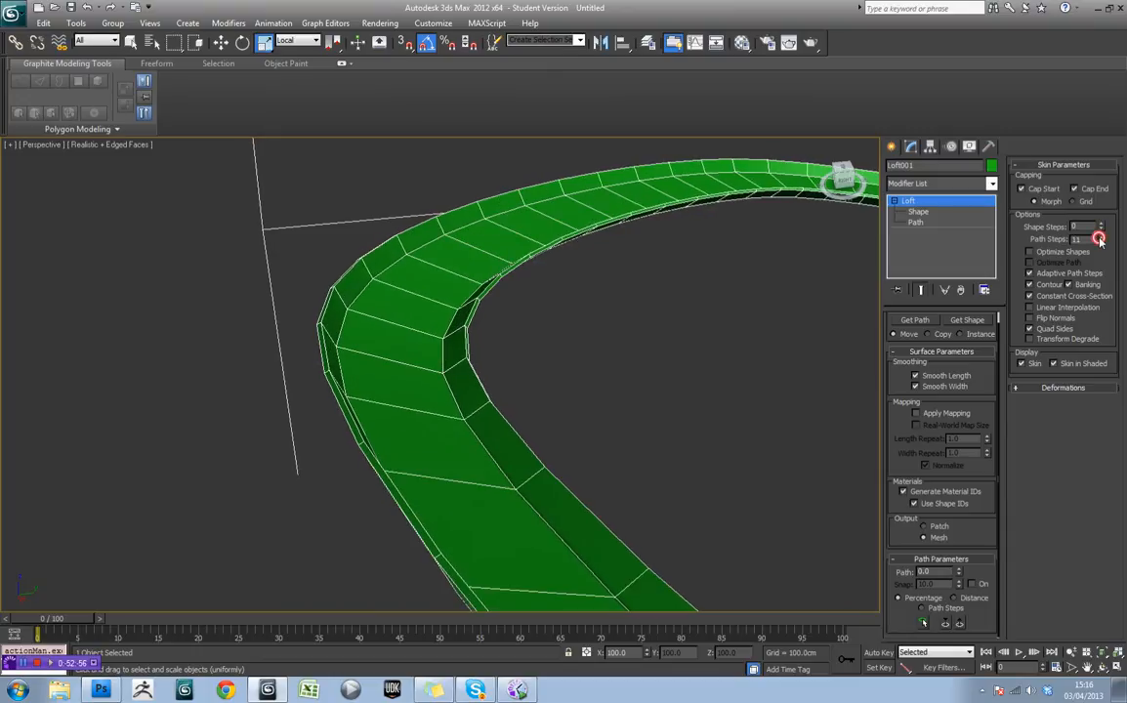
{"action": "left_click", "coordinate": [1098, 239]}
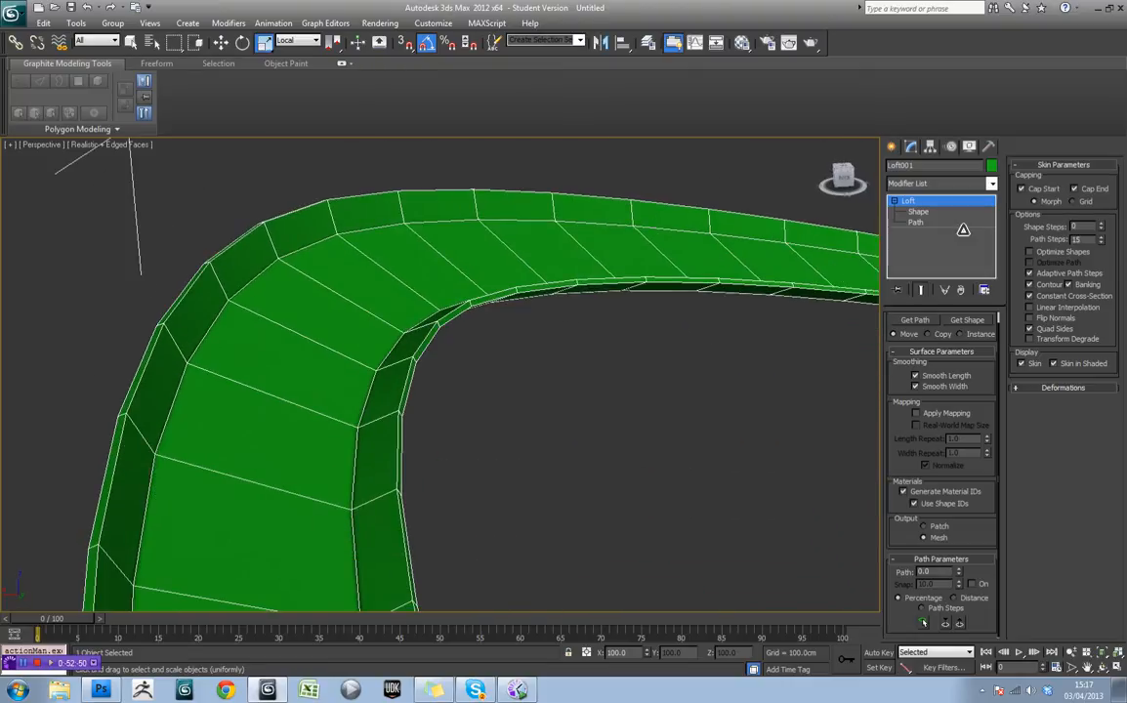
{"action": "left_click", "coordinate": [1102, 238]}
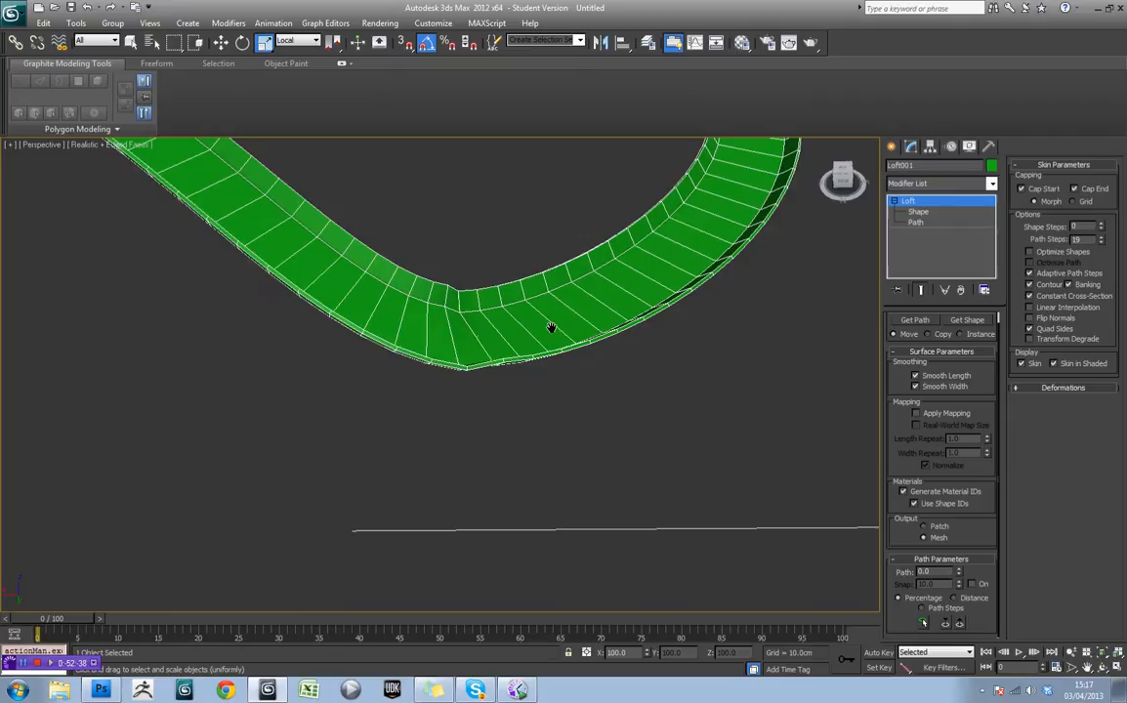
{"action": "left_click", "coordinate": [914, 222]}
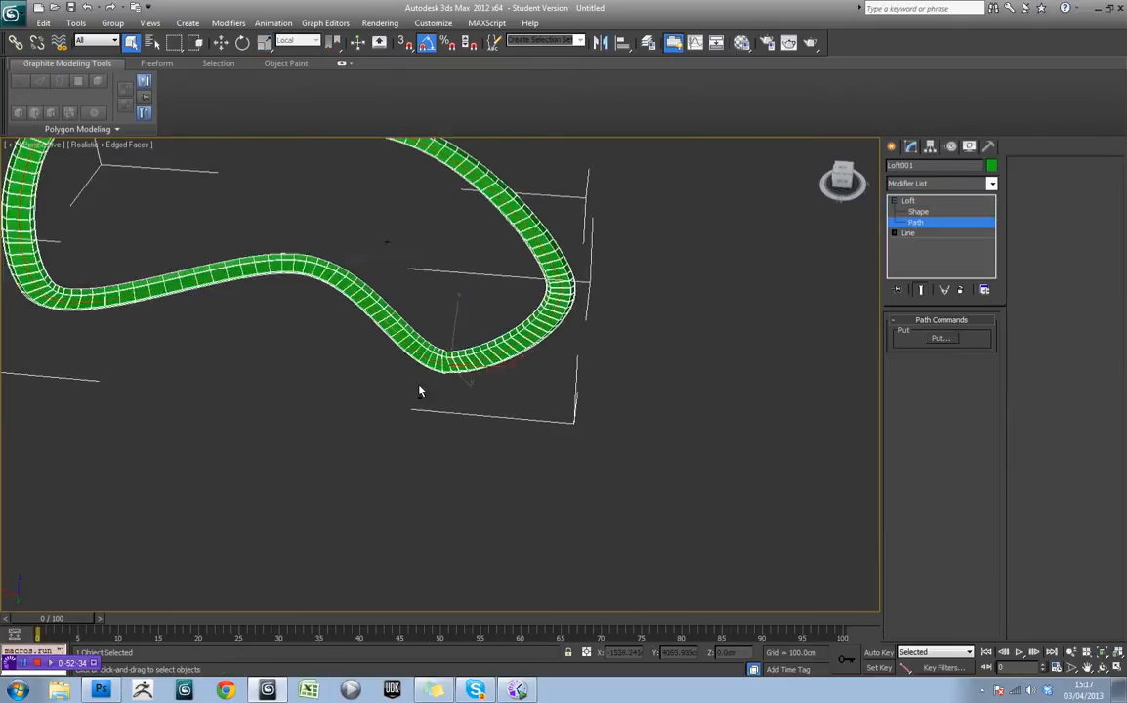
- Select Line001's vertices and move them to reshape the bends and raise the path's slope
{"action": "left_click", "coordinate": [908, 199]}
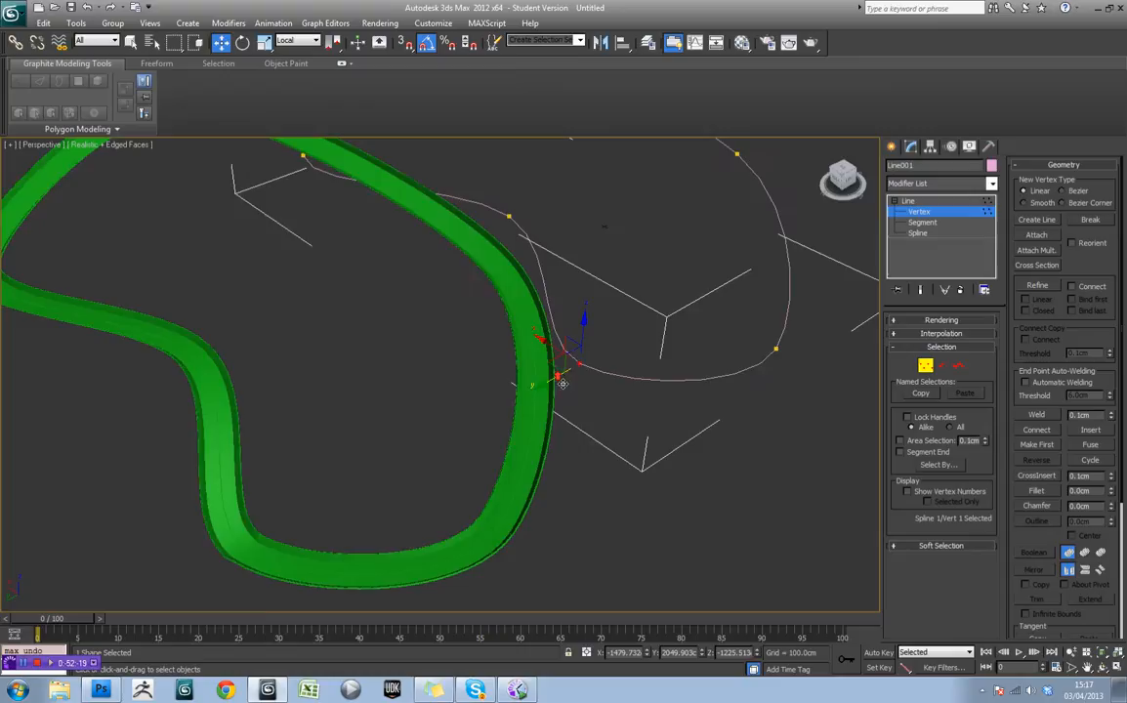
{"action": "left_click_drag", "start_coordinate": [562, 381], "coordinate": [577, 367]}
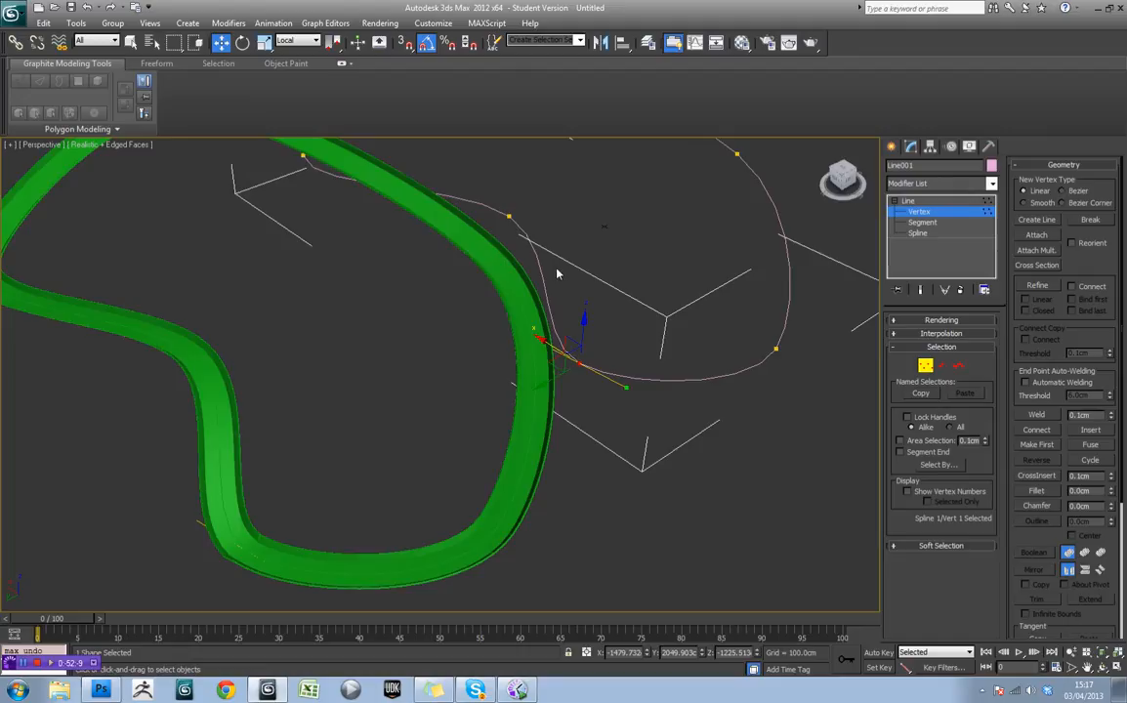
{"action": "mouse_move", "coordinate": [576, 363]}
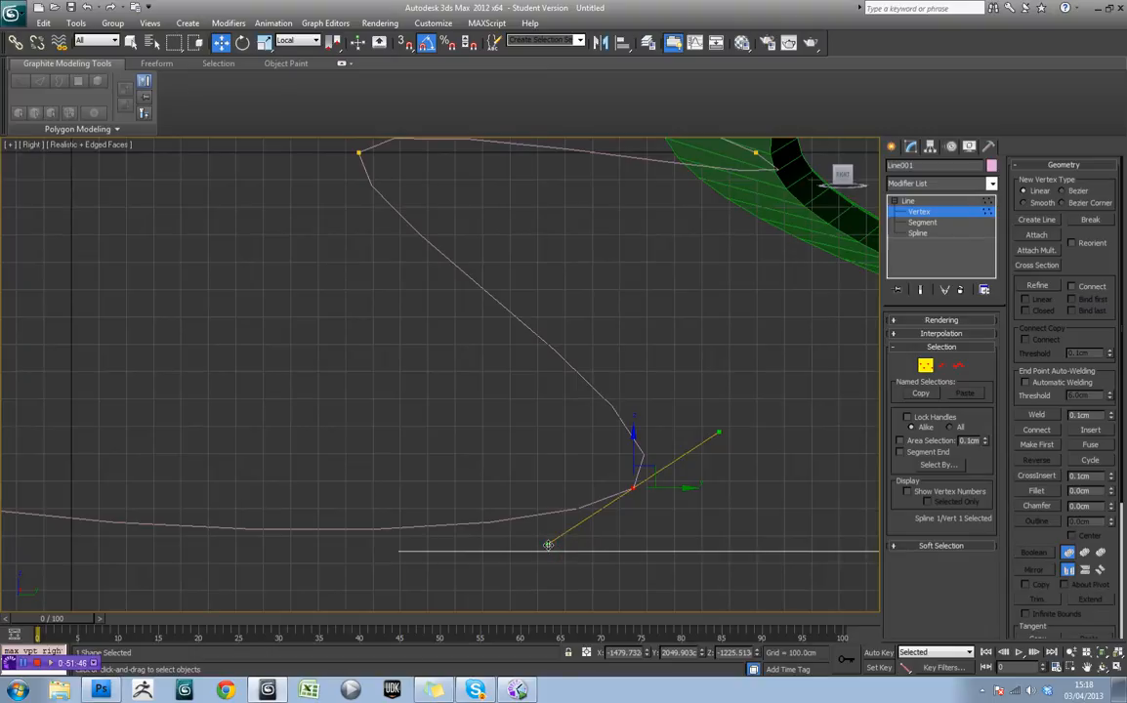
{"action": "mouse_move", "coordinate": [512, 506]}
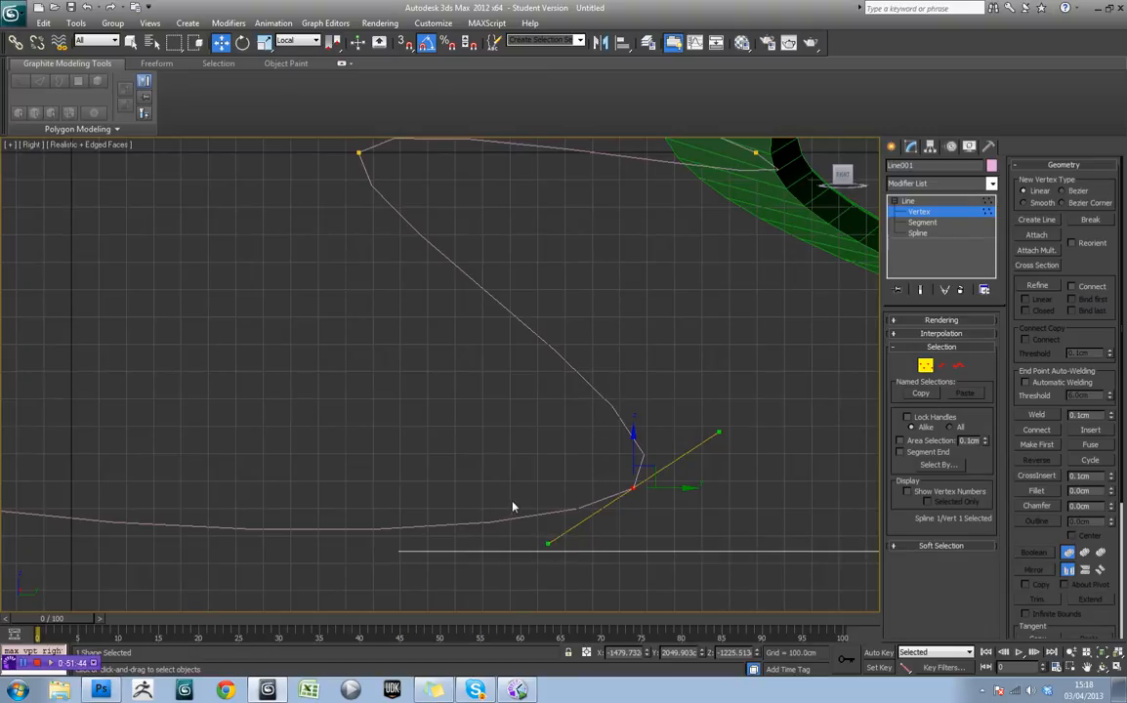
{"action": "left_click", "coordinate": [633, 486]}
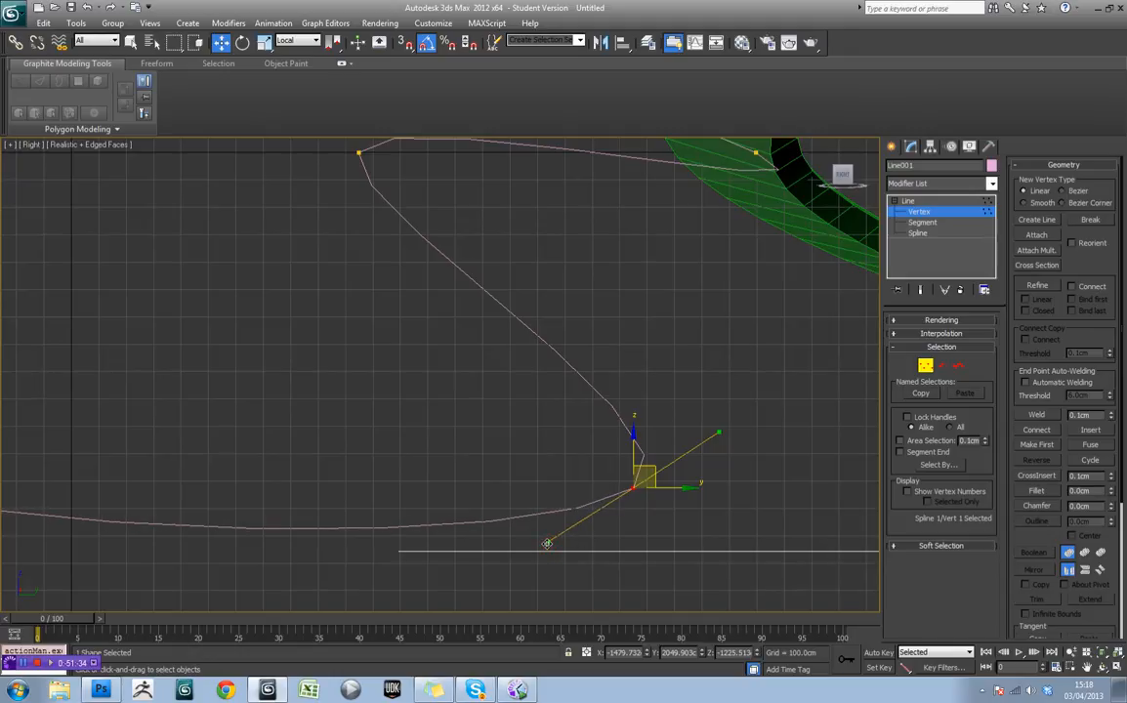
{"action": "left_click_drag", "start_coordinate": [547, 543], "coordinate": [547, 562]}
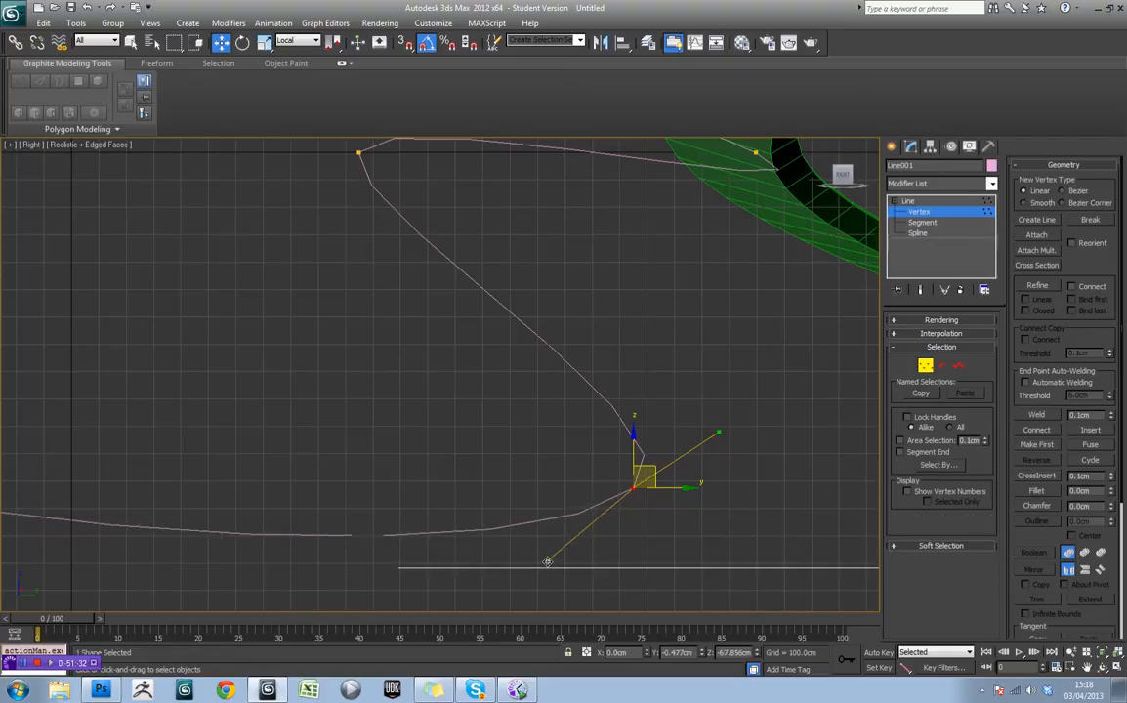
- Drag Bezier handles on further vertices to smooth the slope and bend of the route
{"action": "left_click", "coordinate": [547, 560]}
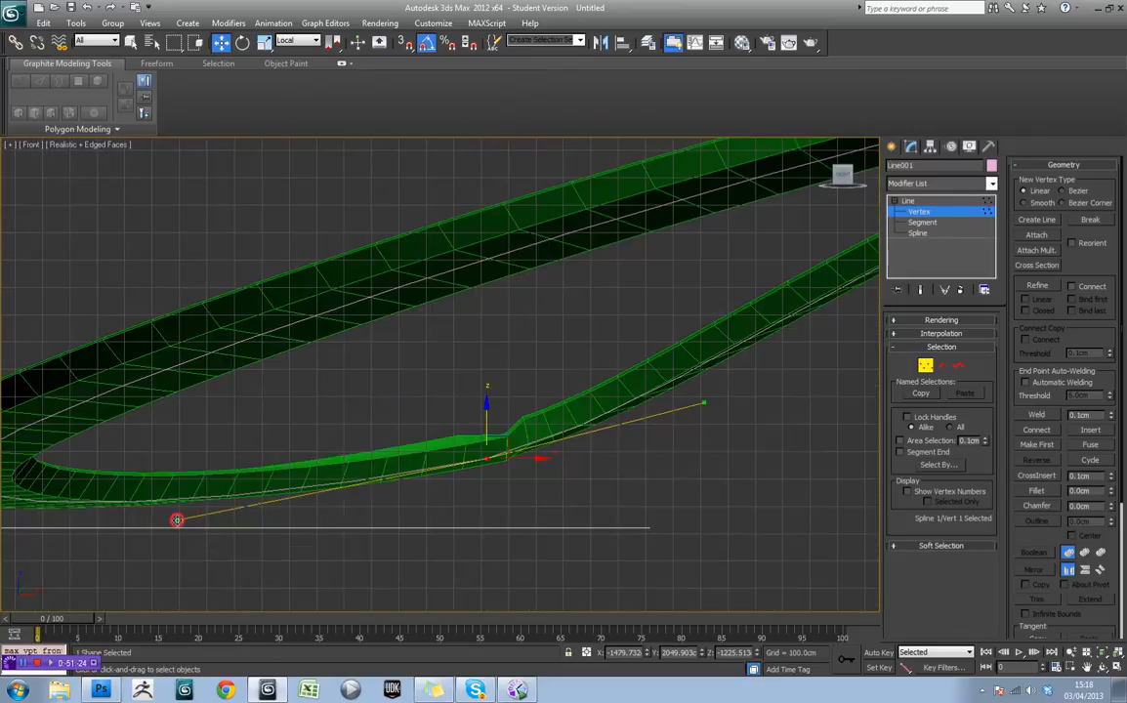
{"action": "left_click_drag", "start_coordinate": [178, 519], "coordinate": [178, 555]}
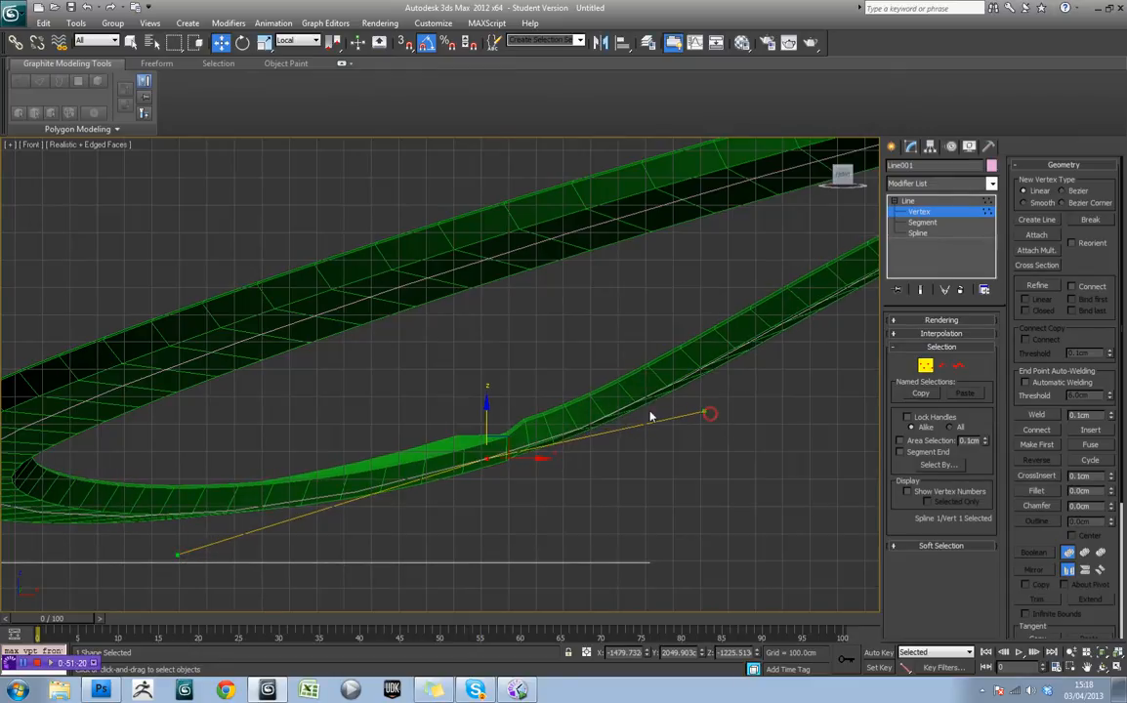
{"action": "scroll", "scroll_direction": "down", "scroll_amount": 3}
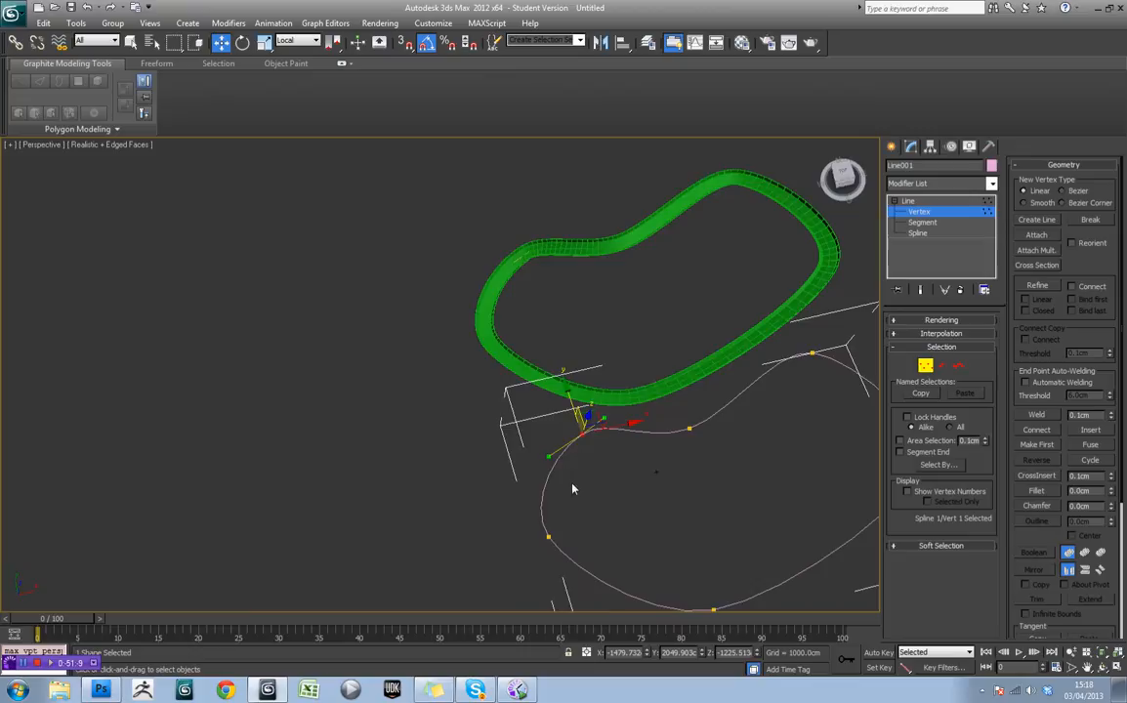
{"action": "mouse_move", "coordinate": [537, 404]}
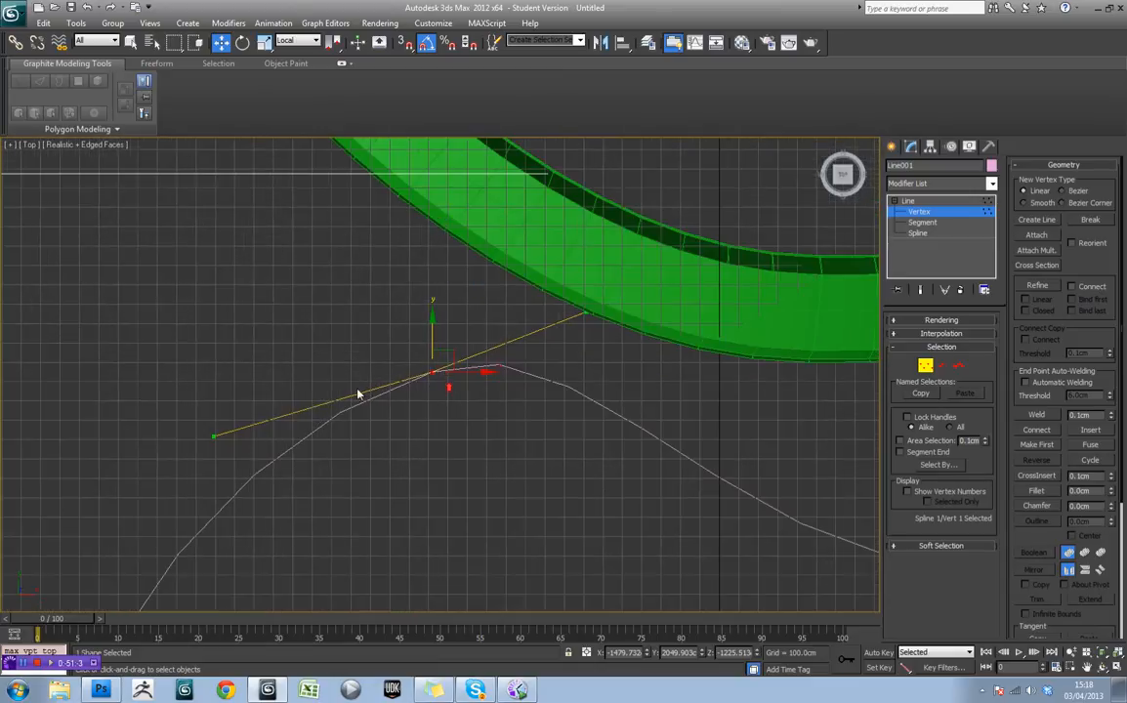
{"action": "left_click_drag", "start_coordinate": [213, 437], "coordinate": [217, 465]}
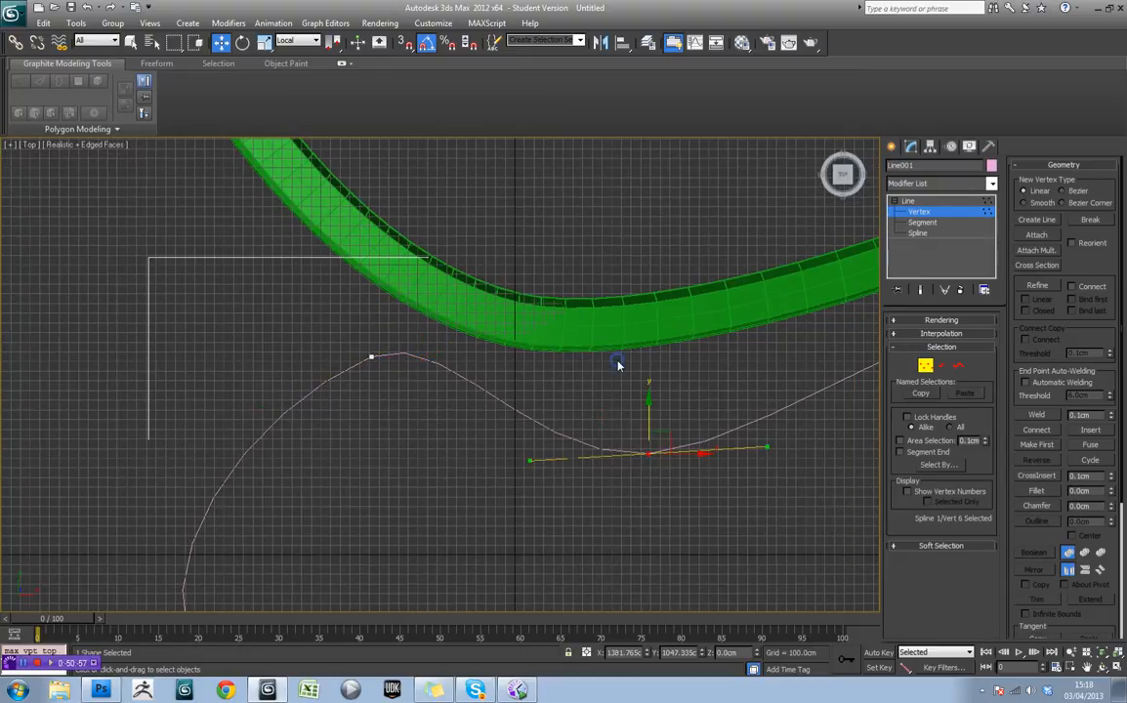
{"action": "left_click", "coordinate": [908, 199]}
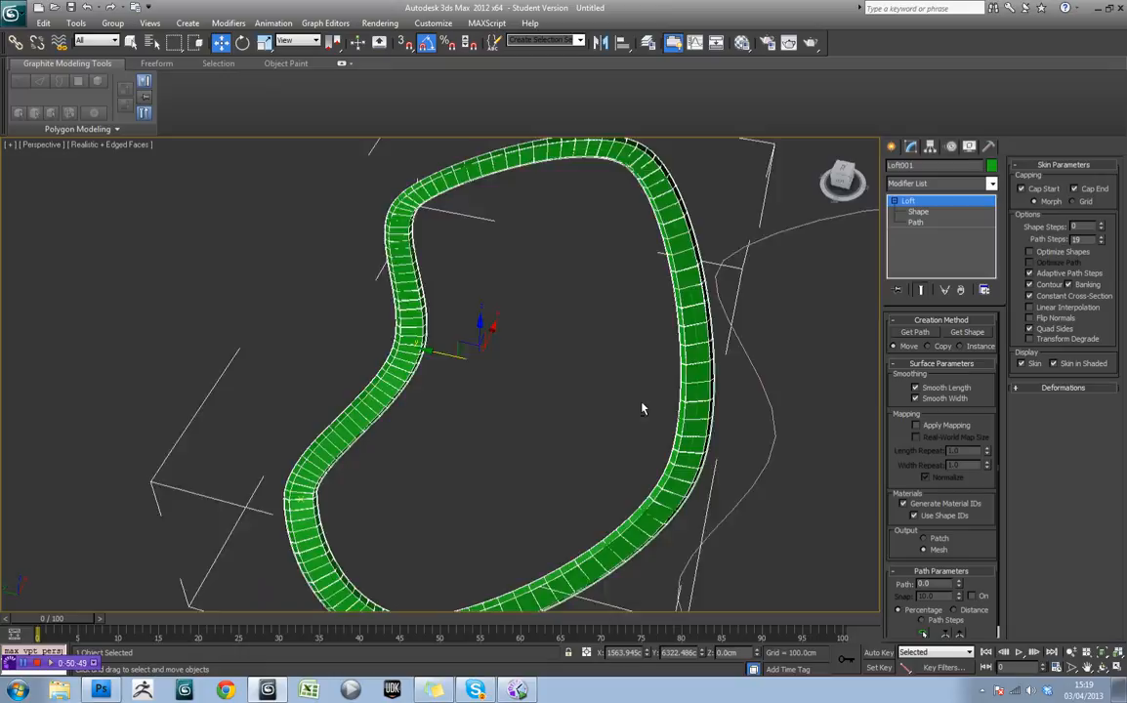
- Toggle Loft001's skin options such as Optimize Shapes, Banking and Constant Cross-Section, checking the loop from several angles
{"action": "left_click_drag", "start_coordinate": [642, 409], "coordinate": [653, 387]}
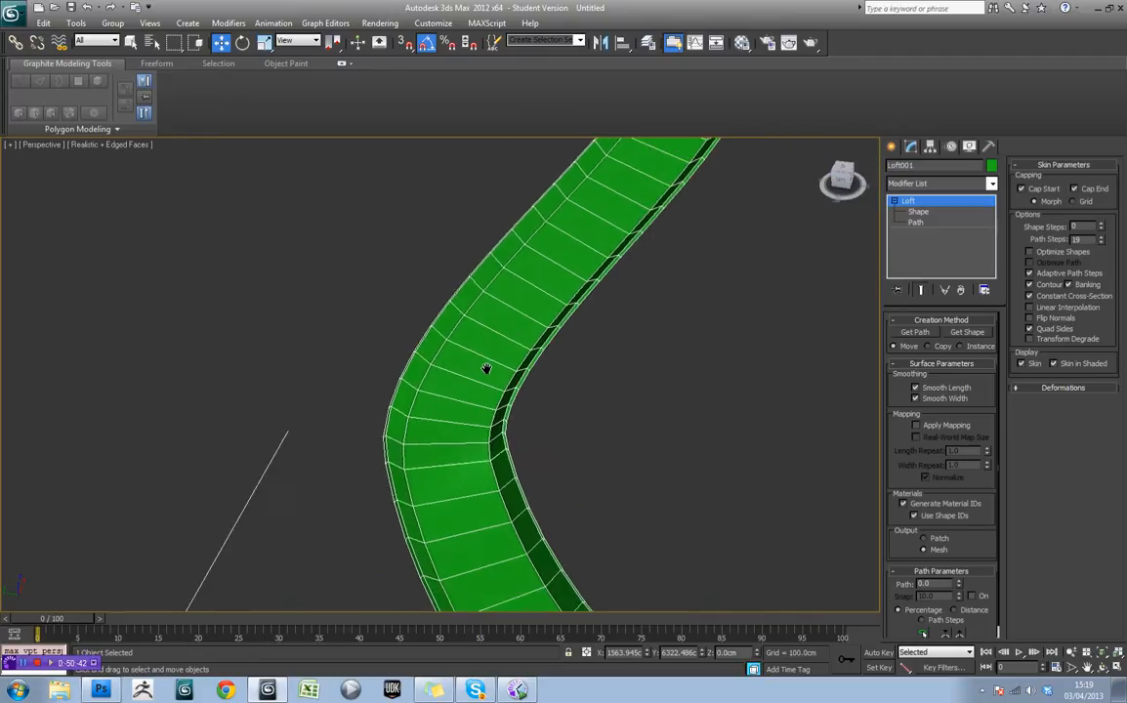
{"action": "left_click_drag", "start_coordinate": [485, 367], "coordinate": [484, 432]}
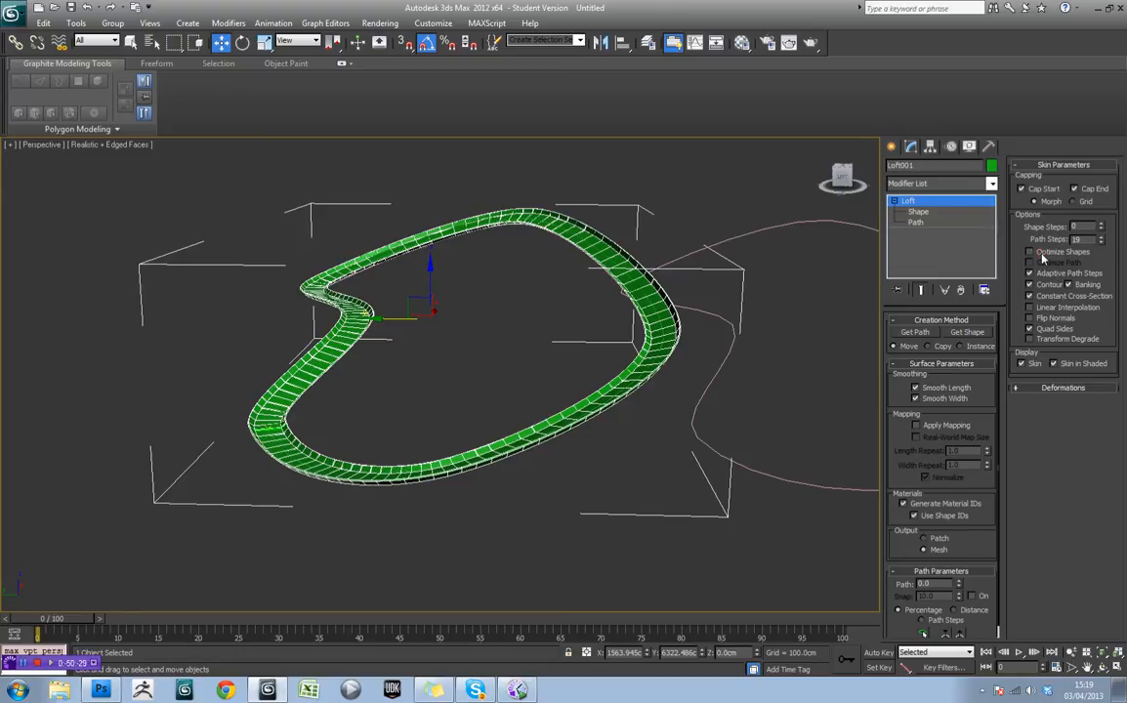
{"action": "left_click", "coordinate": [1027, 274]}
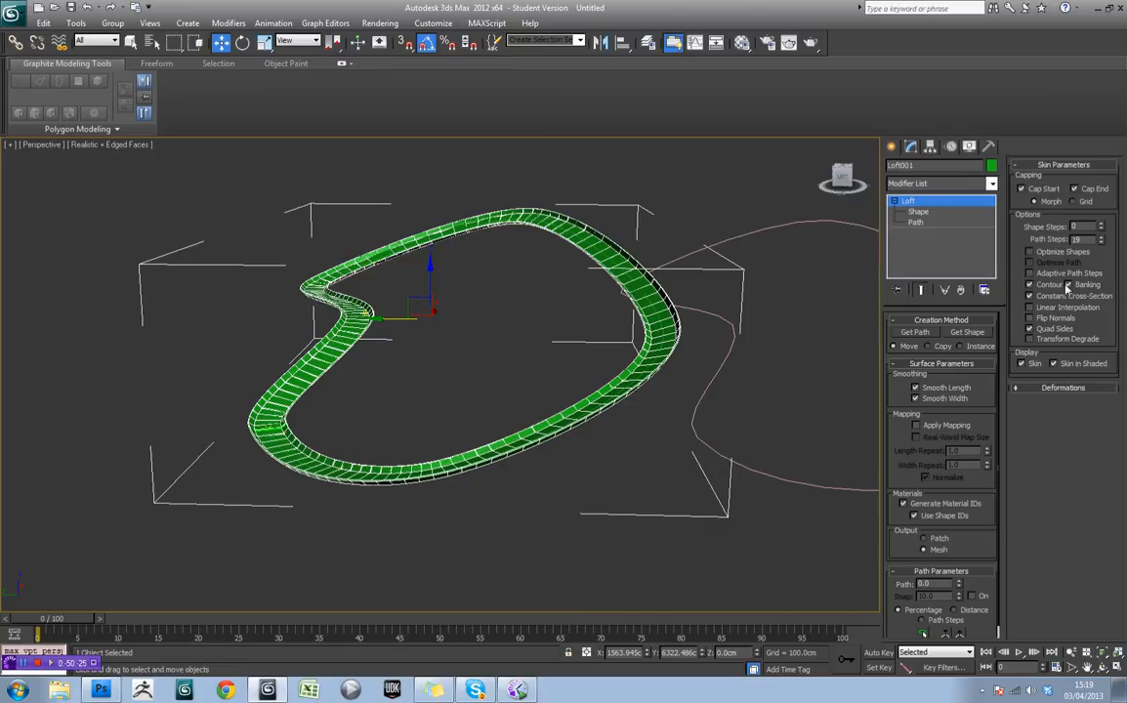
{"action": "left_click", "coordinate": [914, 332]}
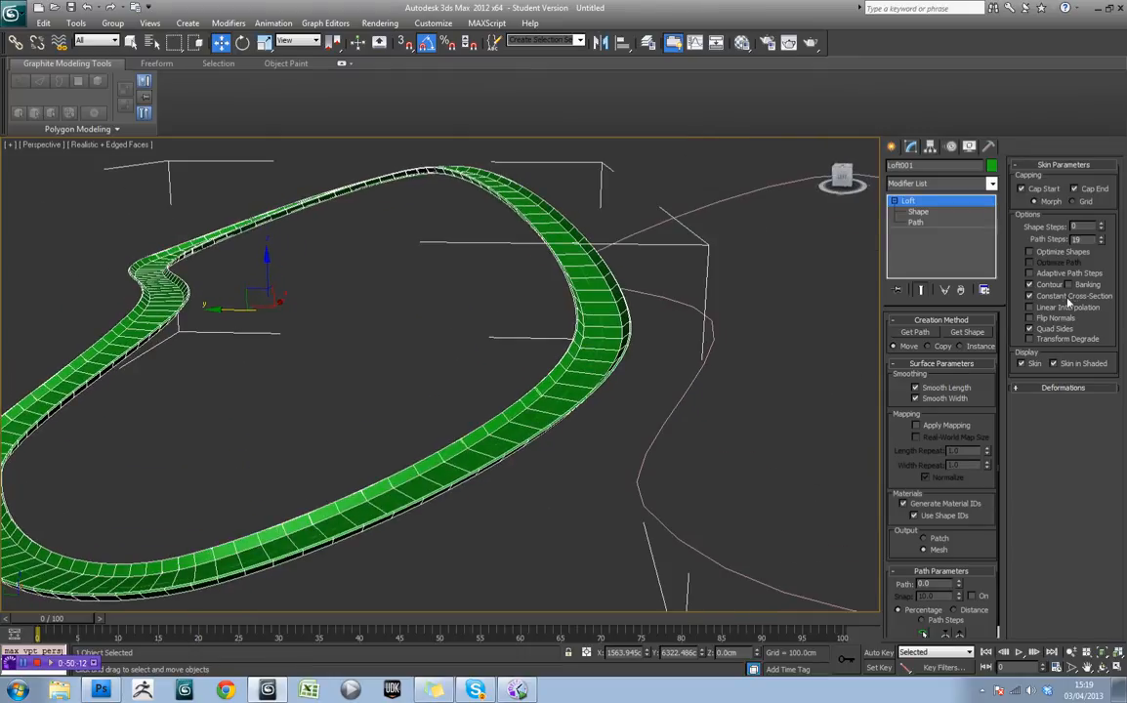
{"action": "left_click", "coordinate": [1070, 285]}
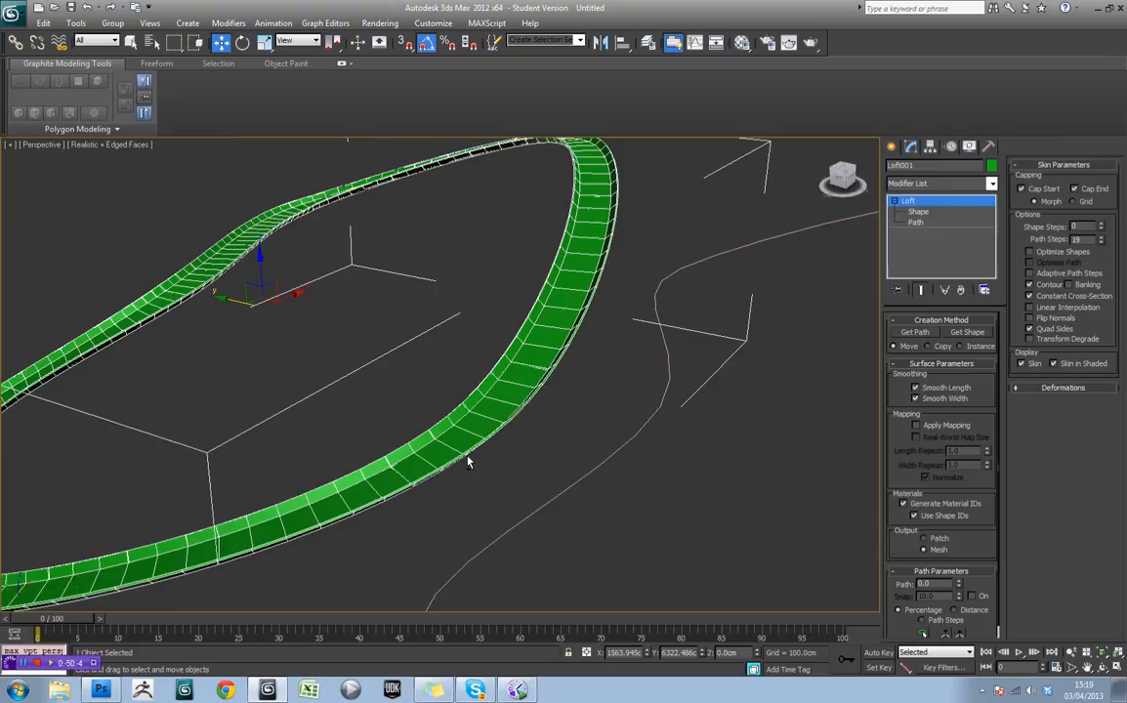
{"action": "left_click_drag", "start_coordinate": [469, 459], "coordinate": [527, 439]}
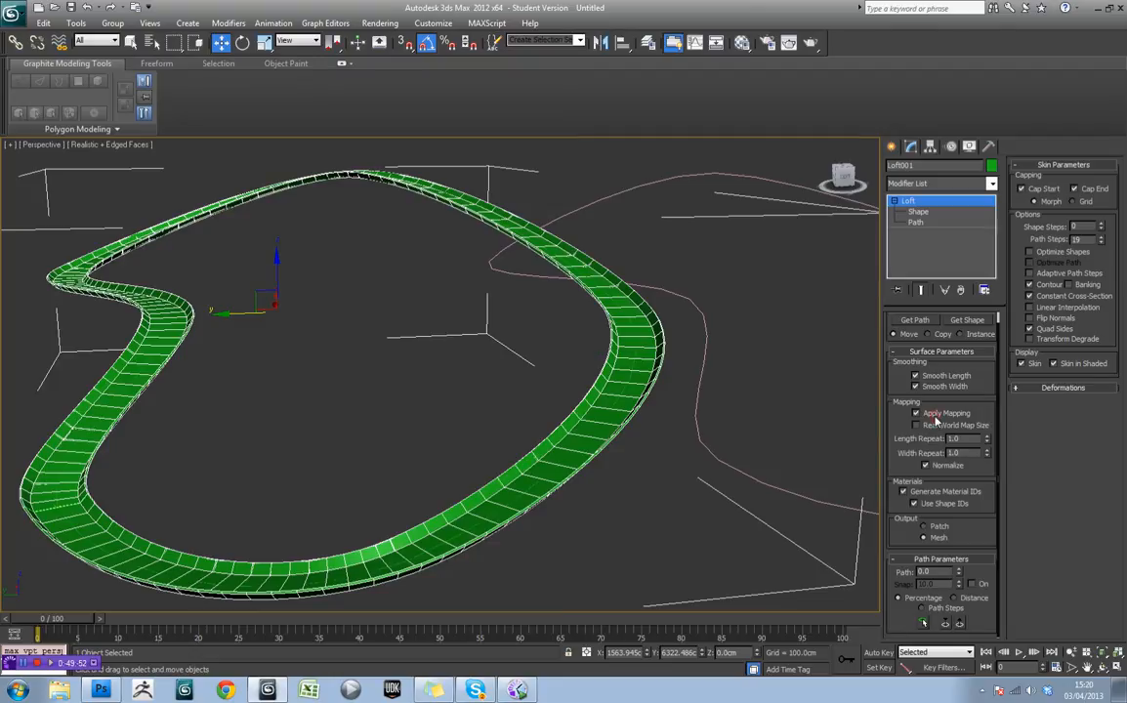
{"action": "mouse_move", "coordinate": [653, 231]}
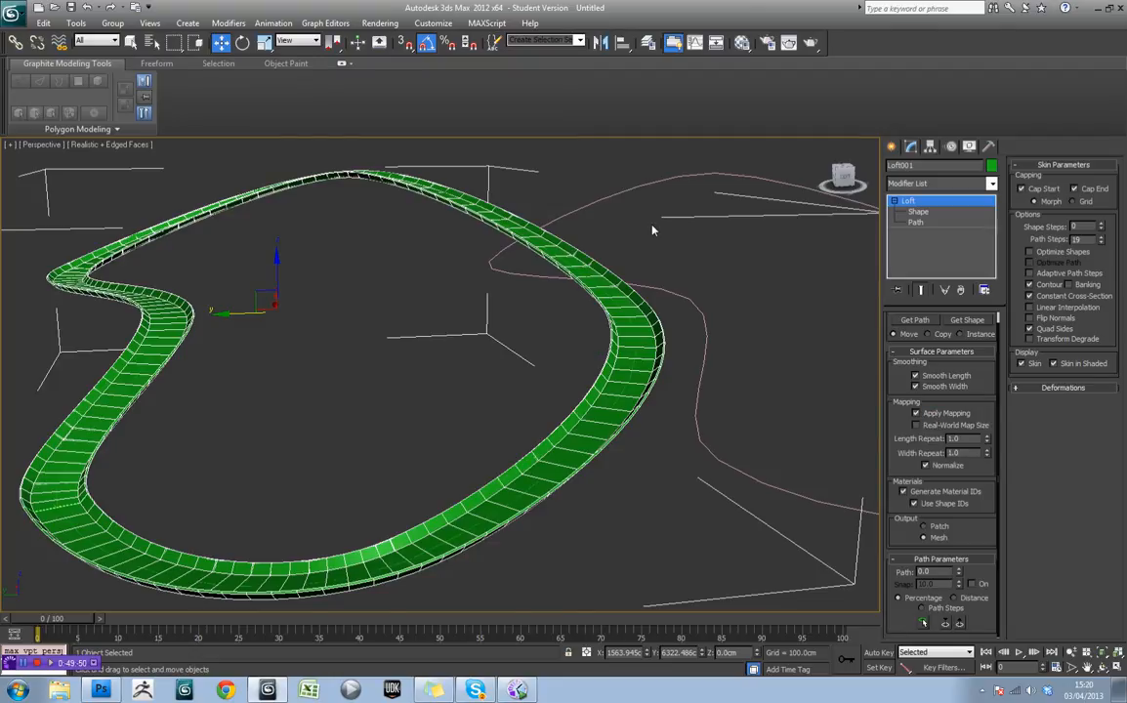
{"action": "mouse_move", "coordinate": [625, 270]}
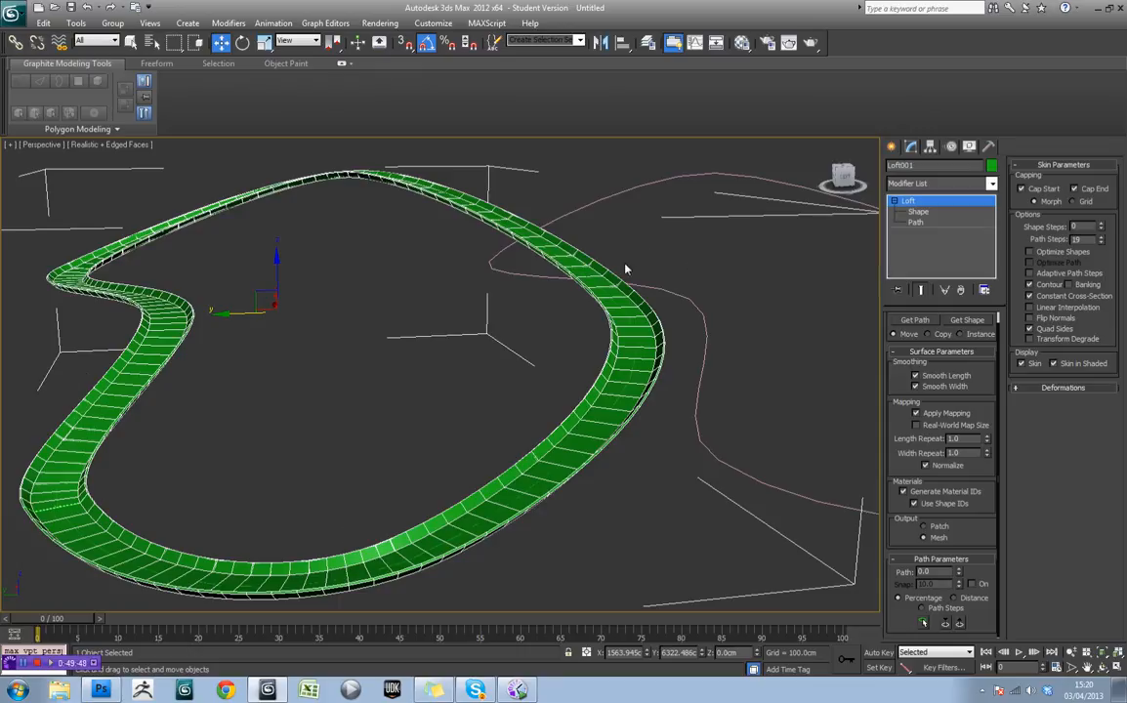
{"action": "mouse_move", "coordinate": [682, 193]}
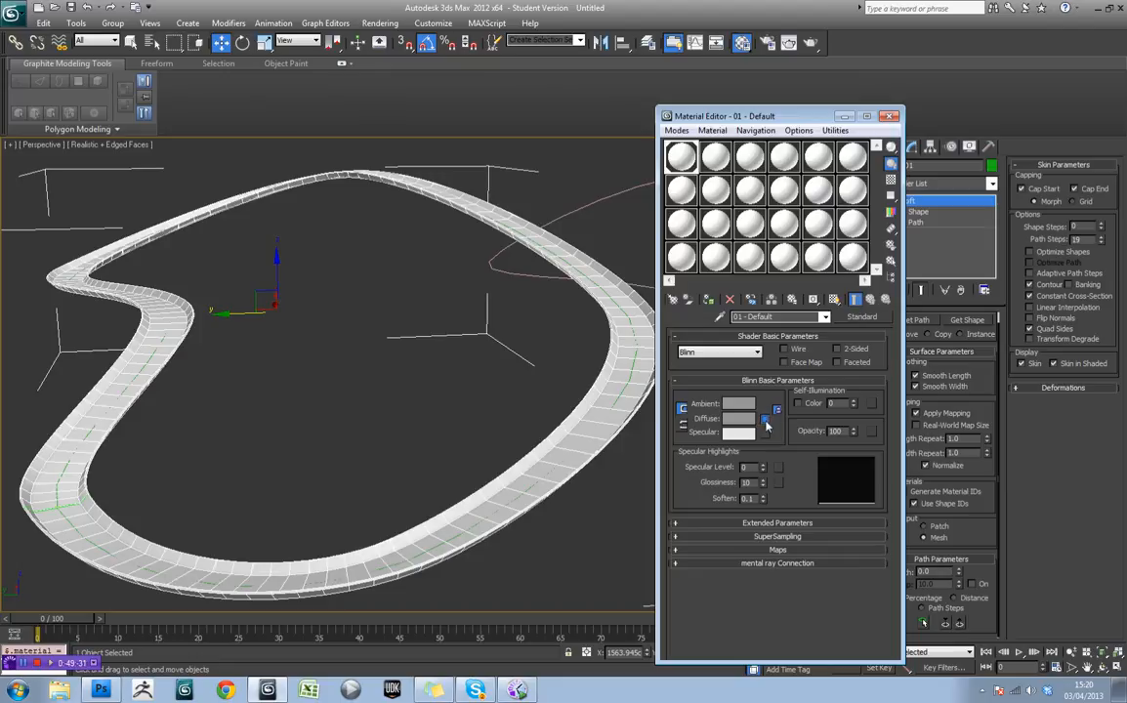
- Assign a Checker map to the material's diffuse colour and raise Length Repeat so the tiles repeat finely along the track
{"action": "left_click", "coordinate": [778, 418]}
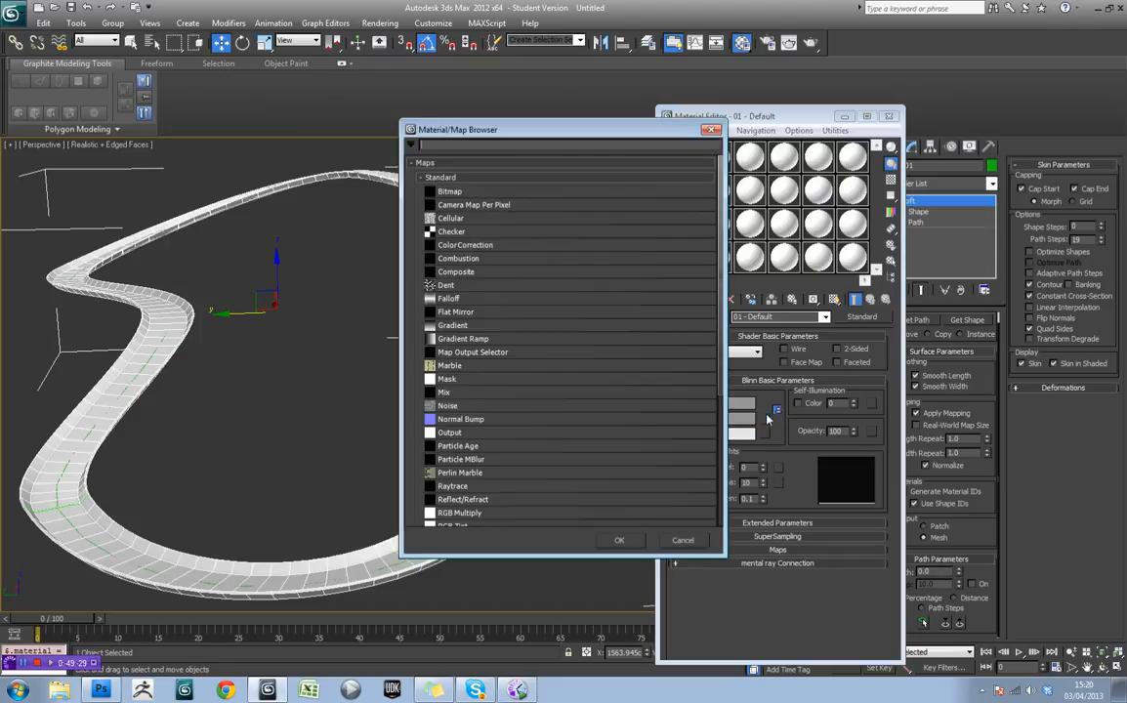
{"action": "left_click", "coordinate": [451, 231]}
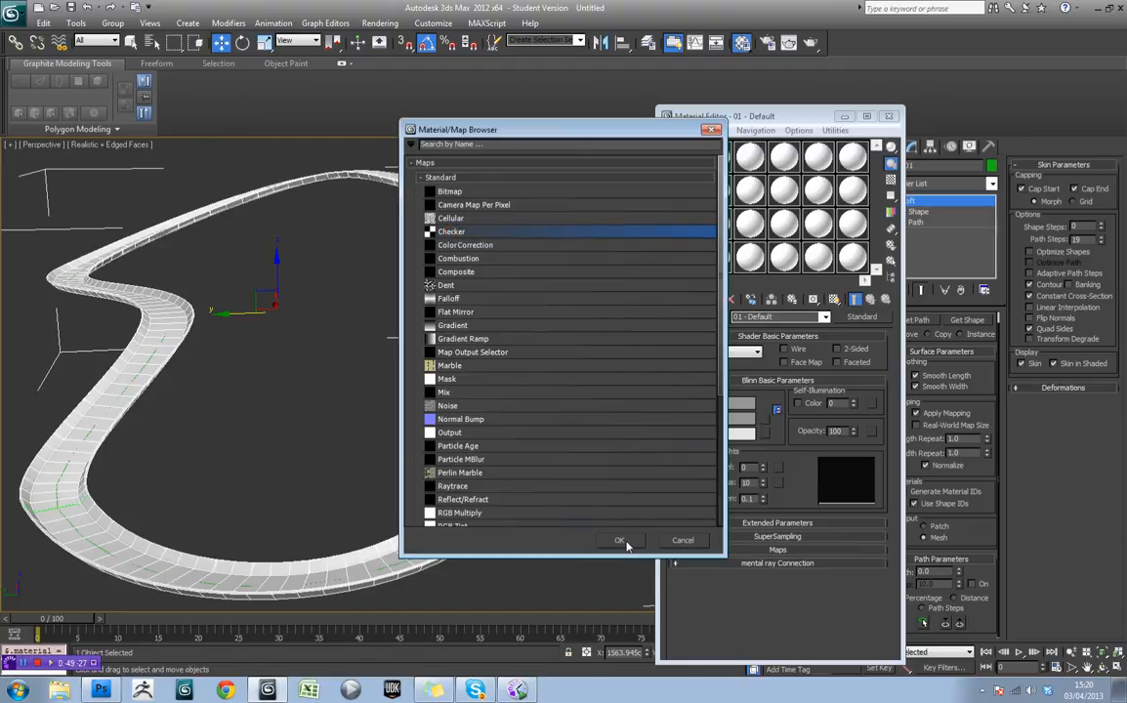
{"action": "left_click", "coordinate": [619, 539]}
{"action": "type", "text": "2"}
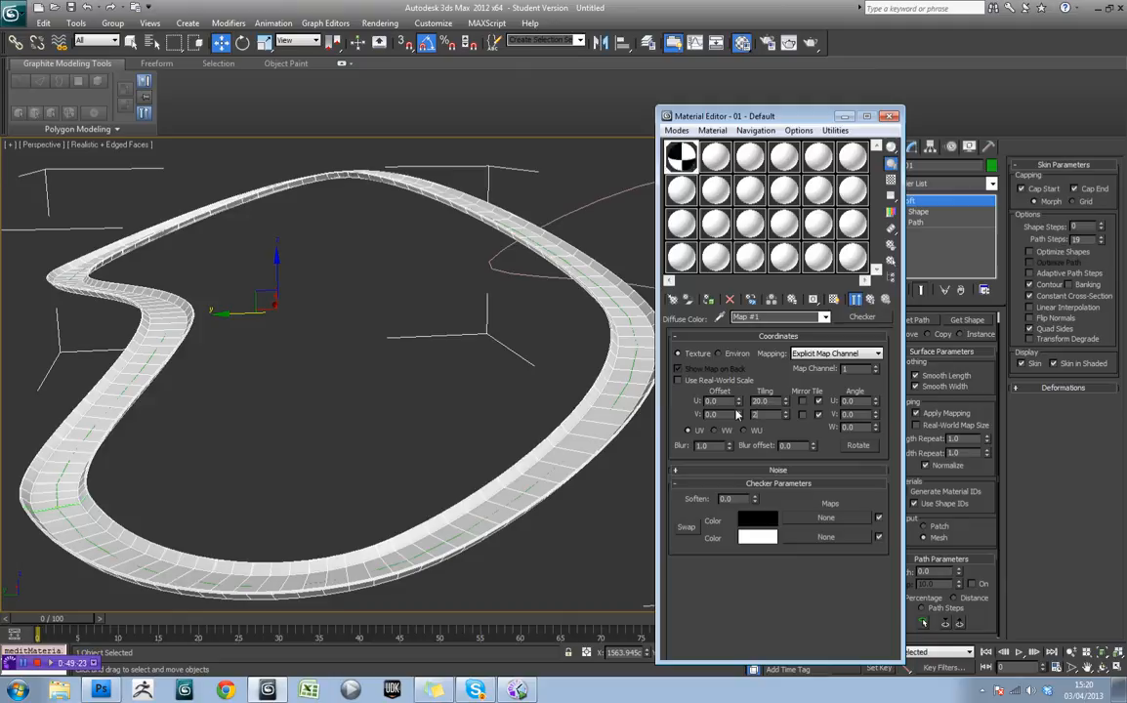
{"action": "triple_click", "coordinate": [758, 414]}
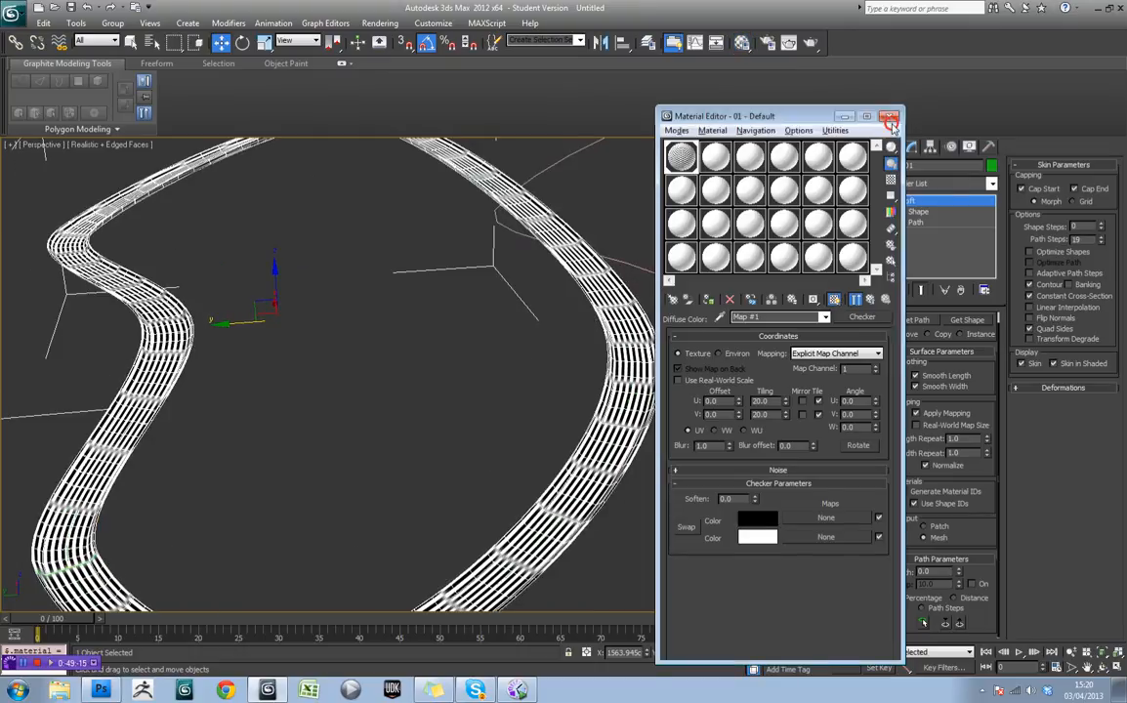
{"action": "left_click", "coordinate": [891, 117]}
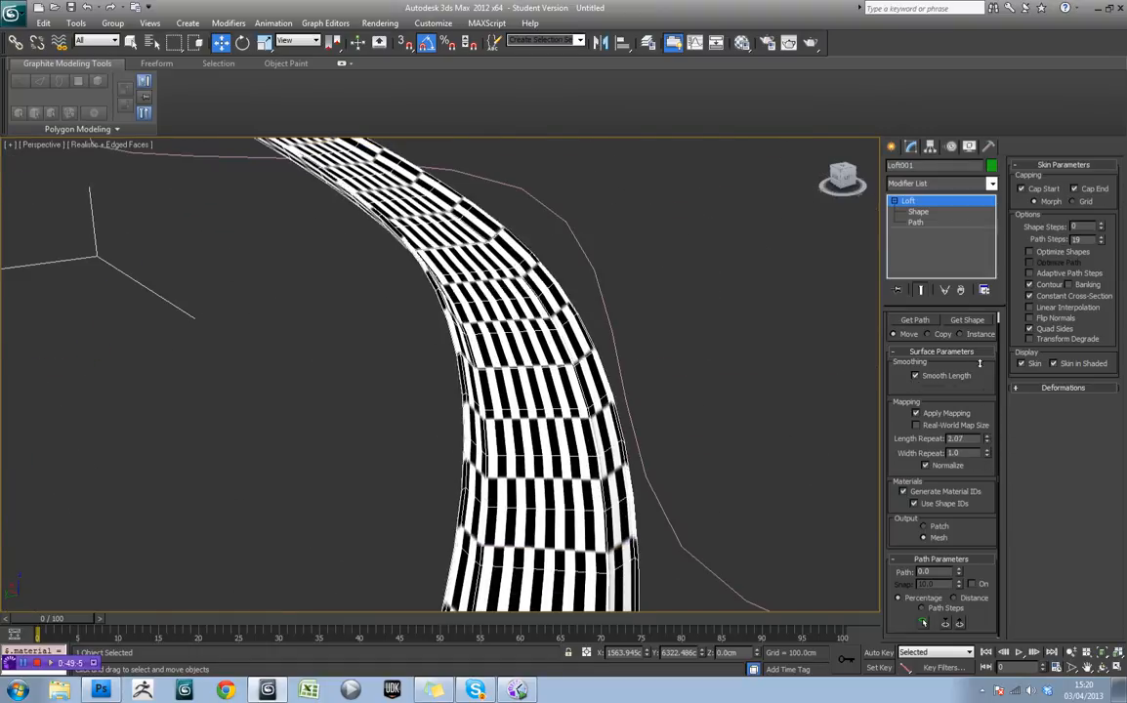
{"action": "left_click", "coordinate": [916, 387]}
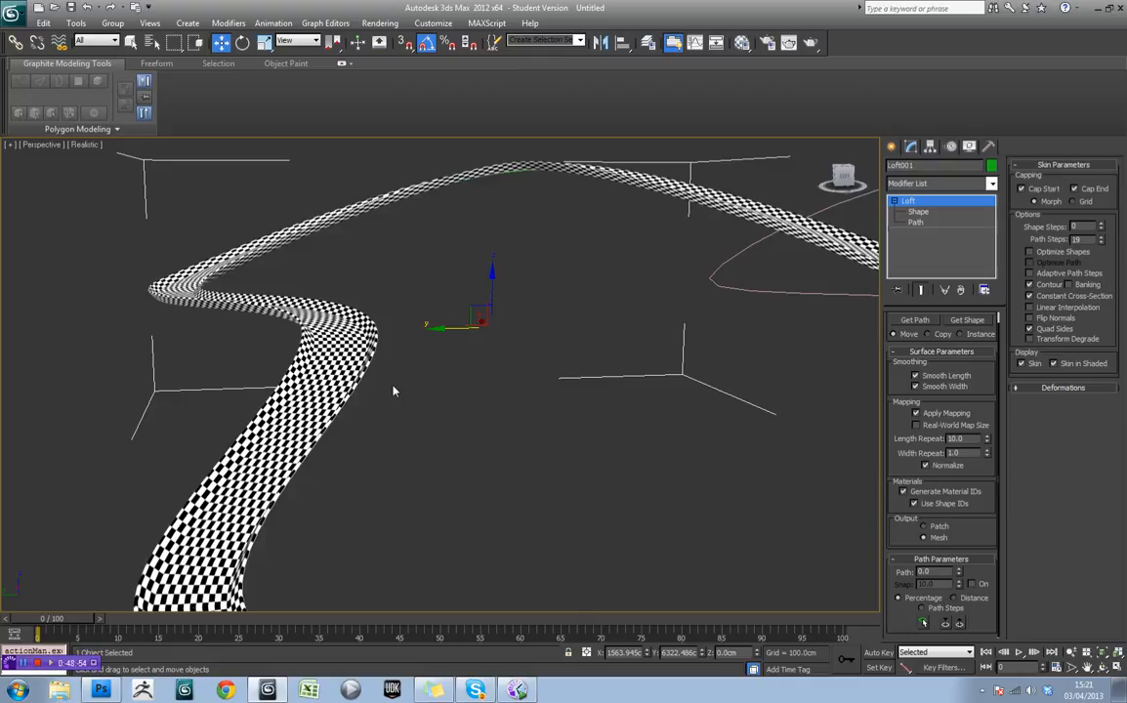
{"action": "mouse_move", "coordinate": [824, 348]}
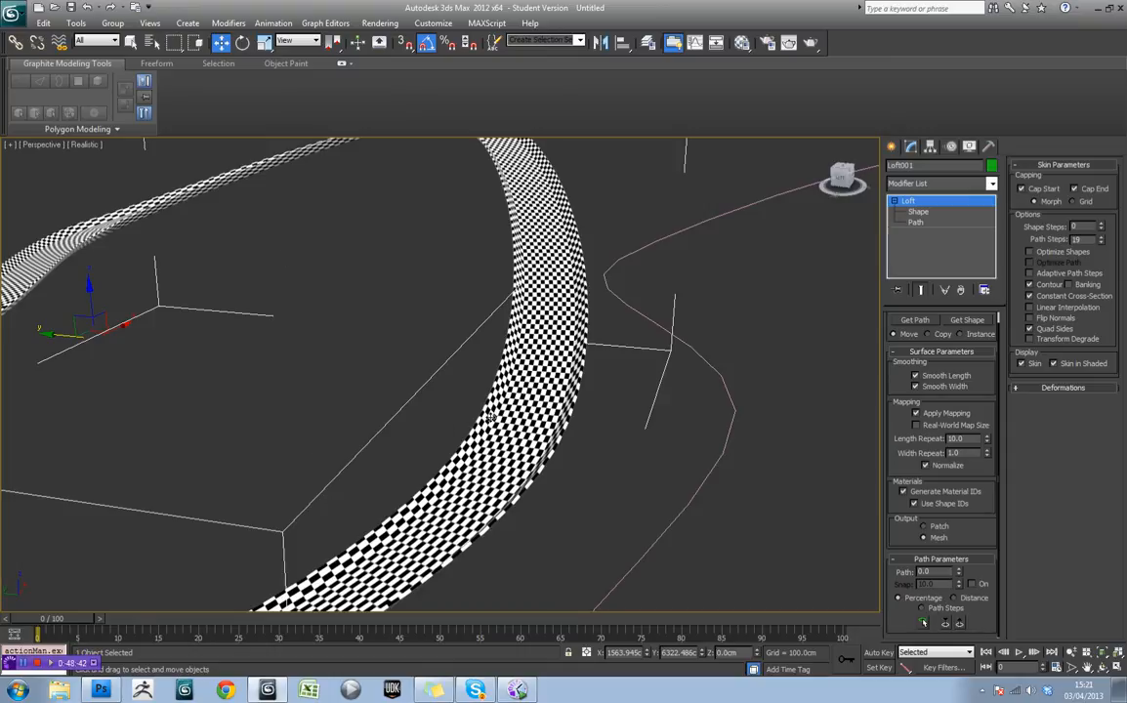
{"action": "mouse_move", "coordinate": [625, 434]}
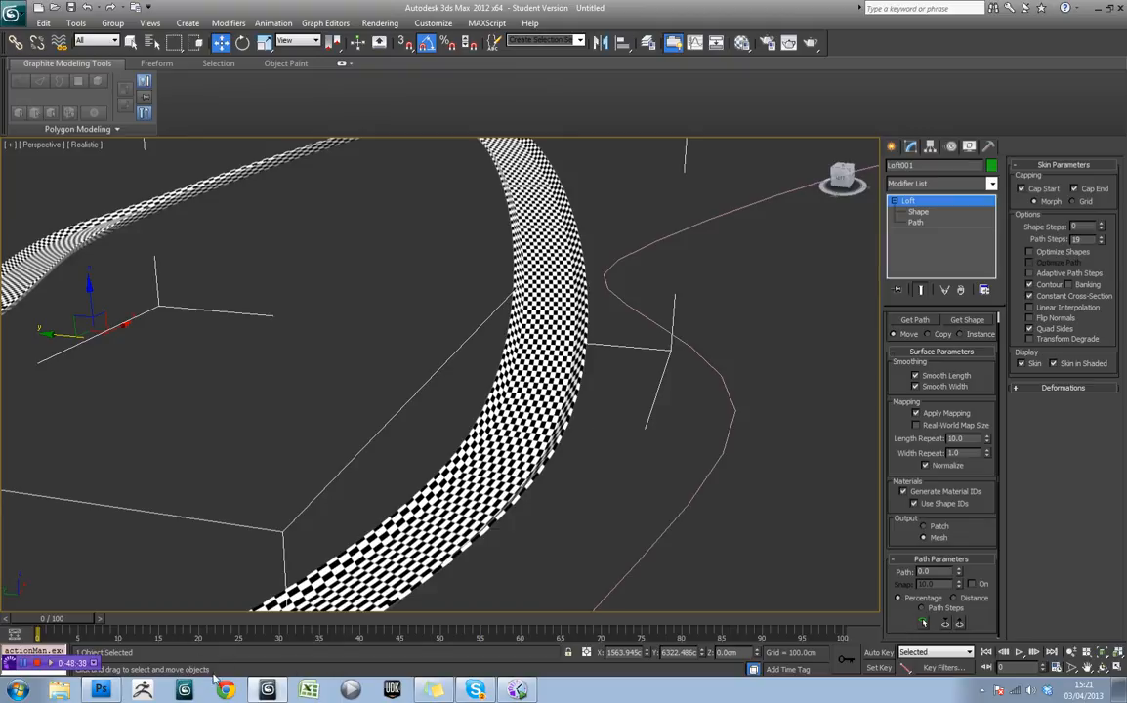
- Switch to Photoshop and create a new white 1024 by 1024 pixel document
{"action": "left_click", "coordinate": [101, 692]}
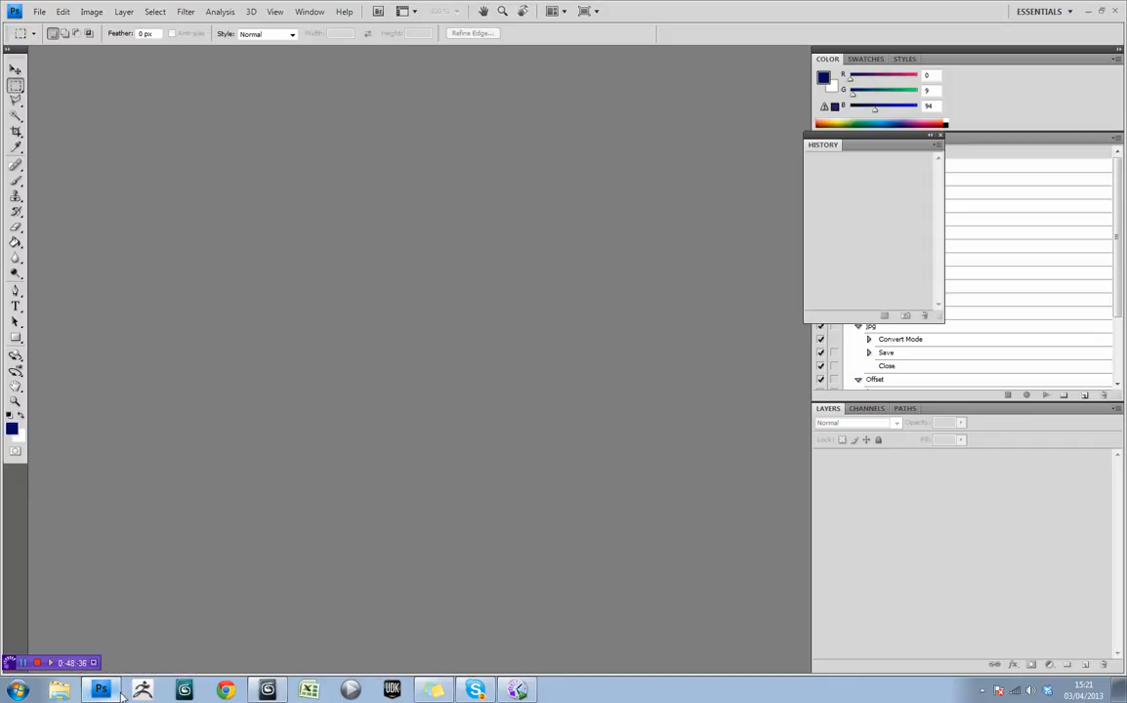
{"action": "left_click", "coordinate": [39, 12]}
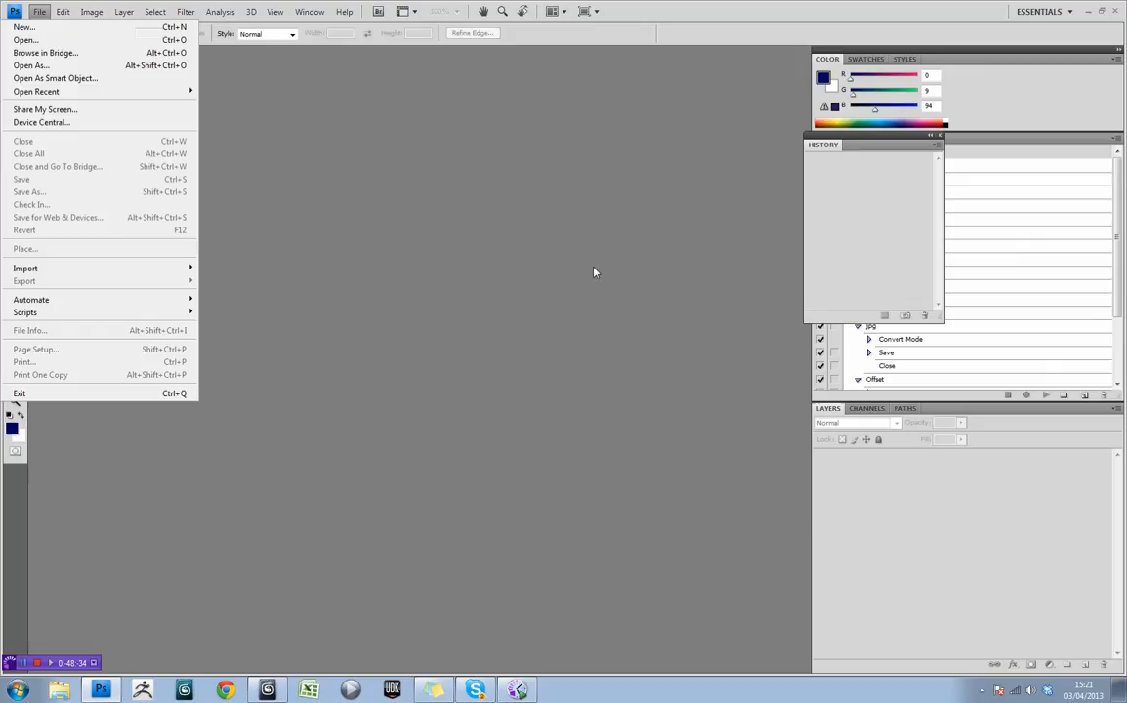
{"action": "left_click", "coordinate": [23, 27]}
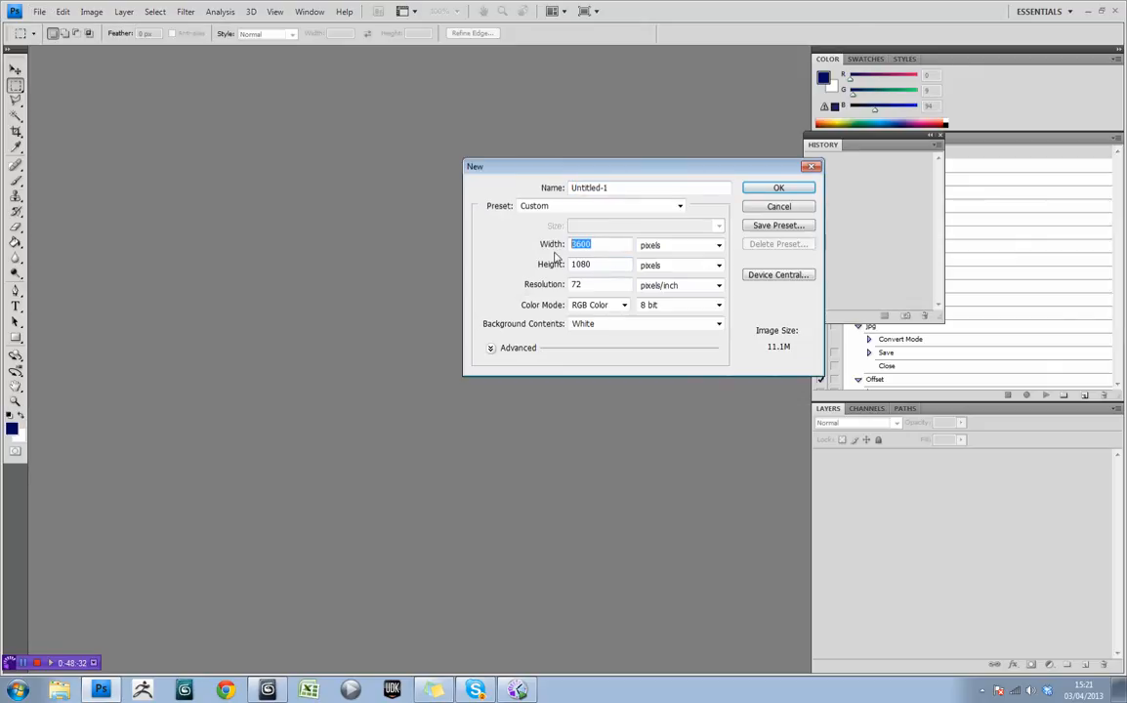
{"action": "type", "text": "1024"}
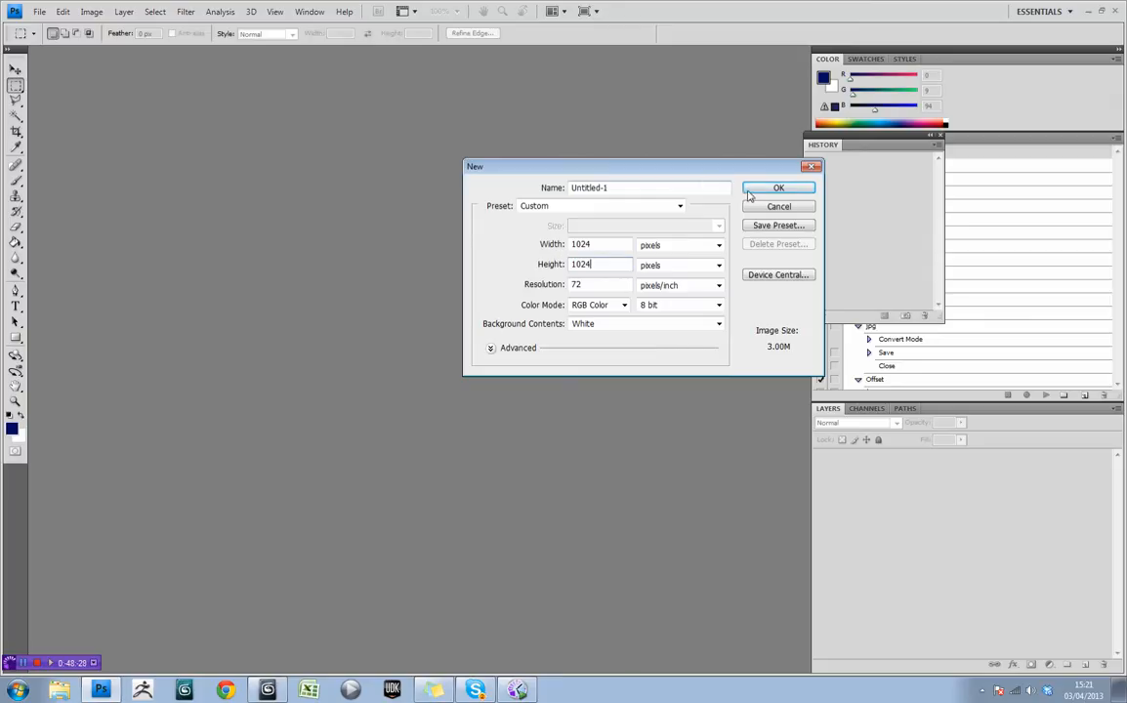
{"action": "left_click", "coordinate": [777, 187]}
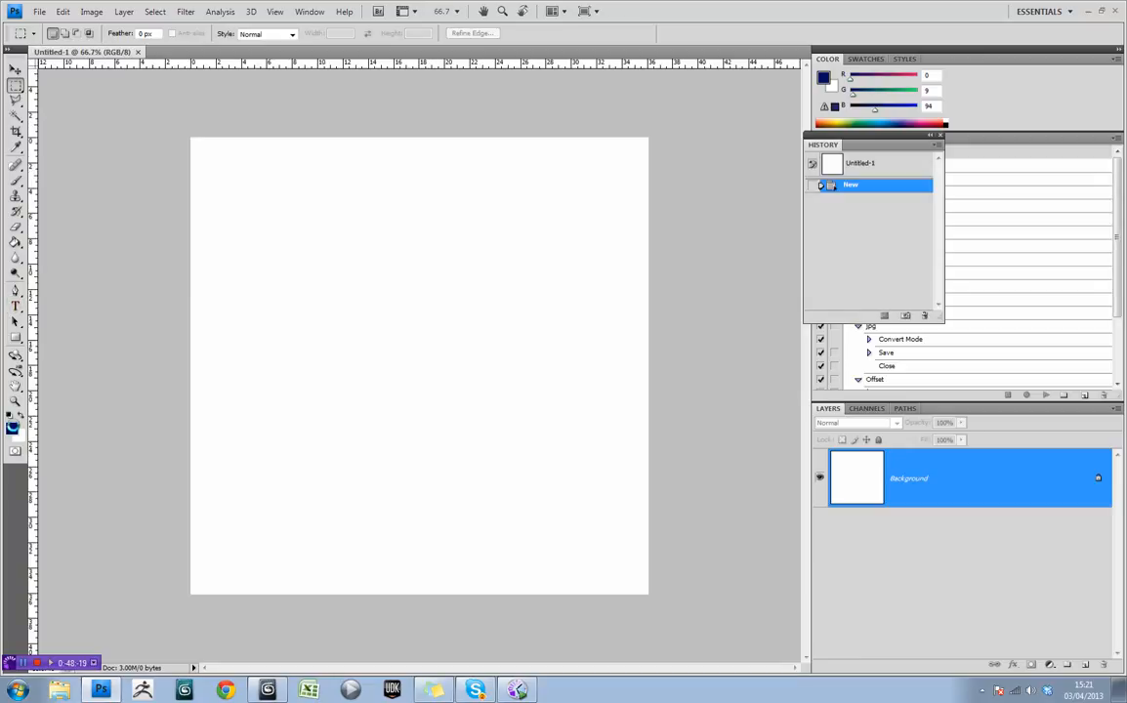
- Choose a golden orange foreground colour in the Color Picker for filling the background
{"action": "left_click", "coordinate": [12, 414]}
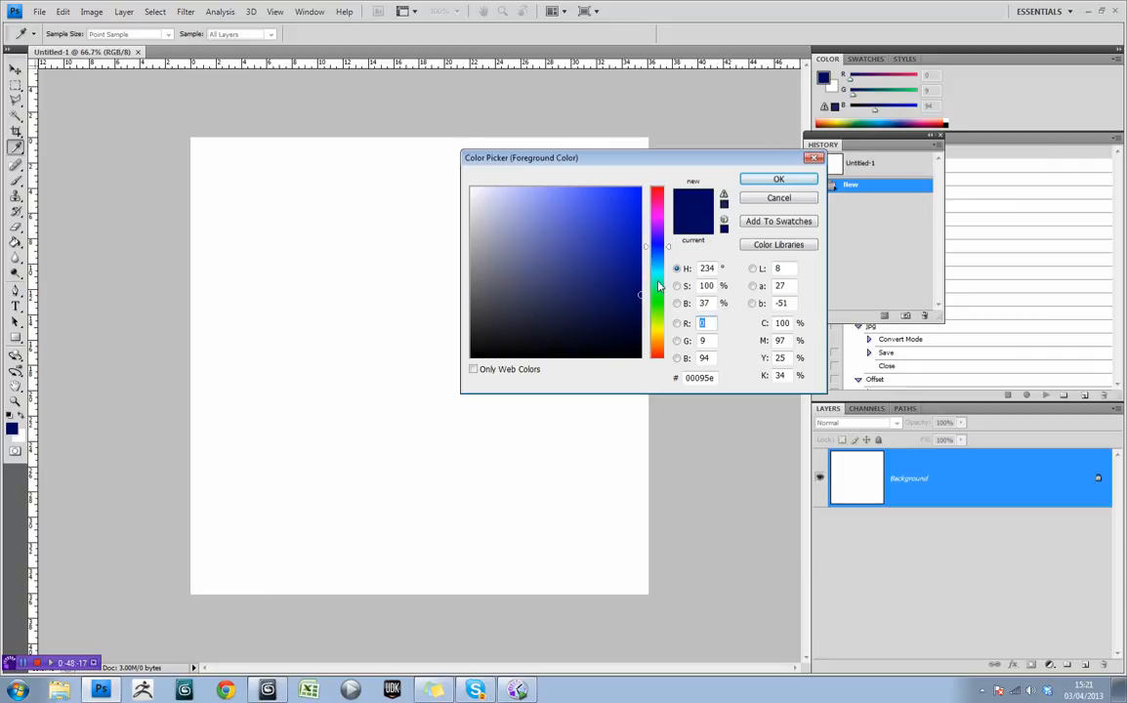
{"action": "left_click", "coordinate": [613, 278]}
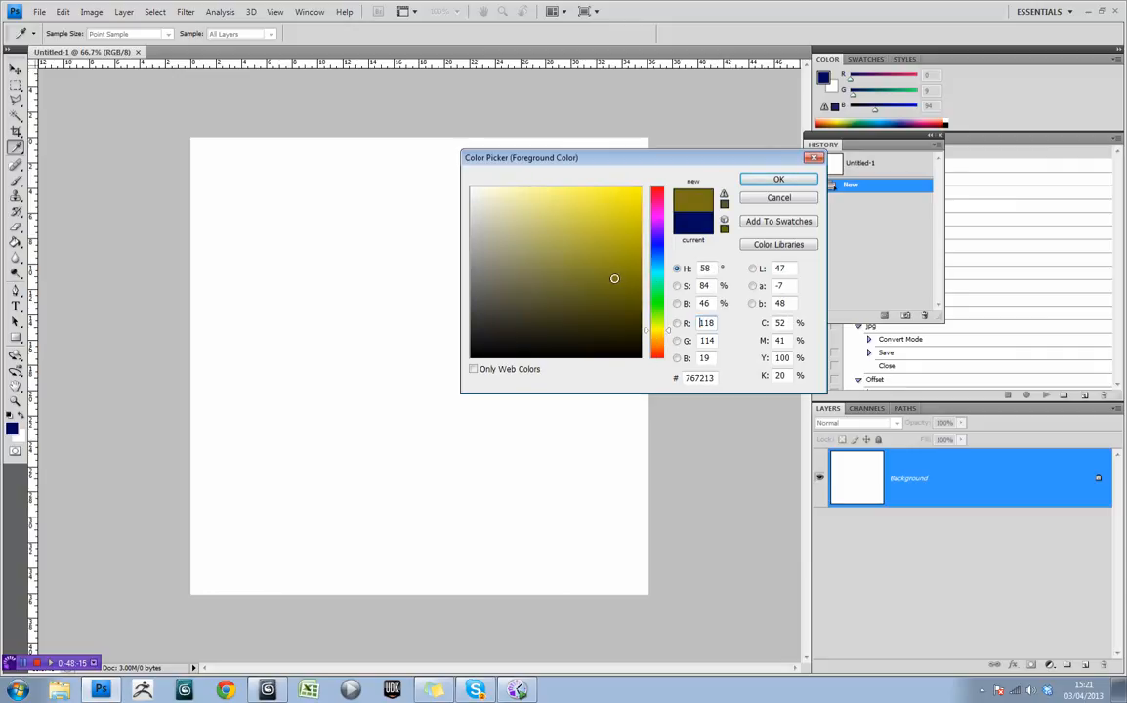
{"action": "left_click", "coordinate": [621, 215]}
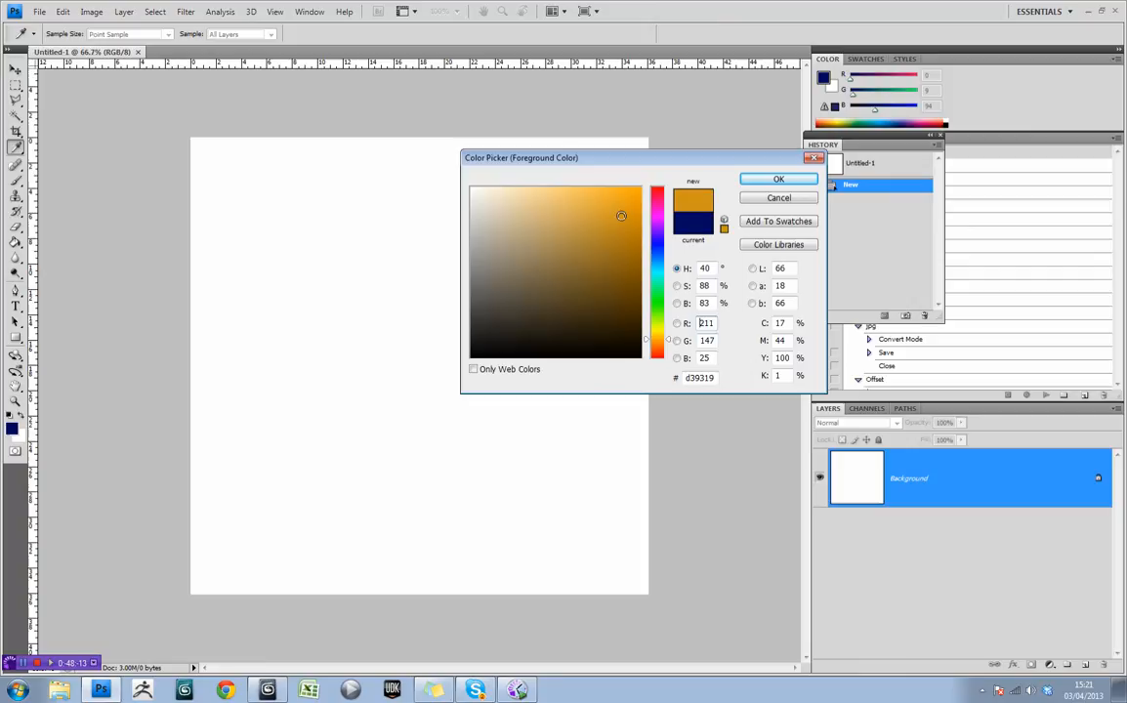
{"action": "left_click", "coordinate": [621, 215]}
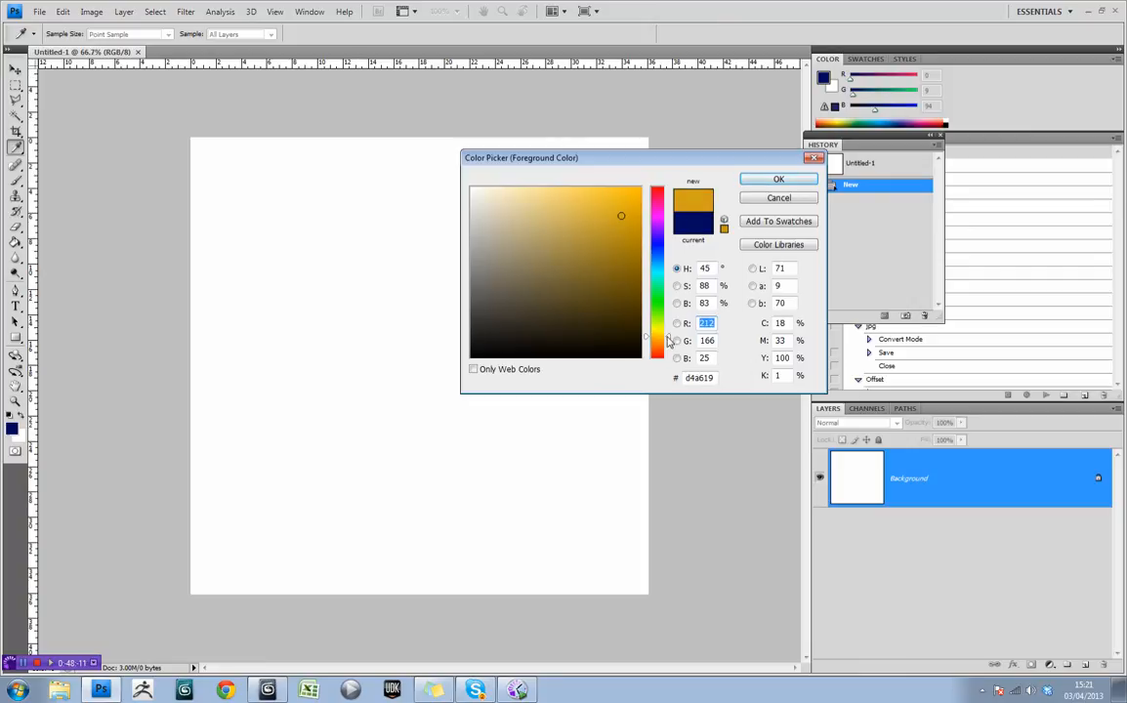
{"action": "left_click", "coordinate": [603, 193]}
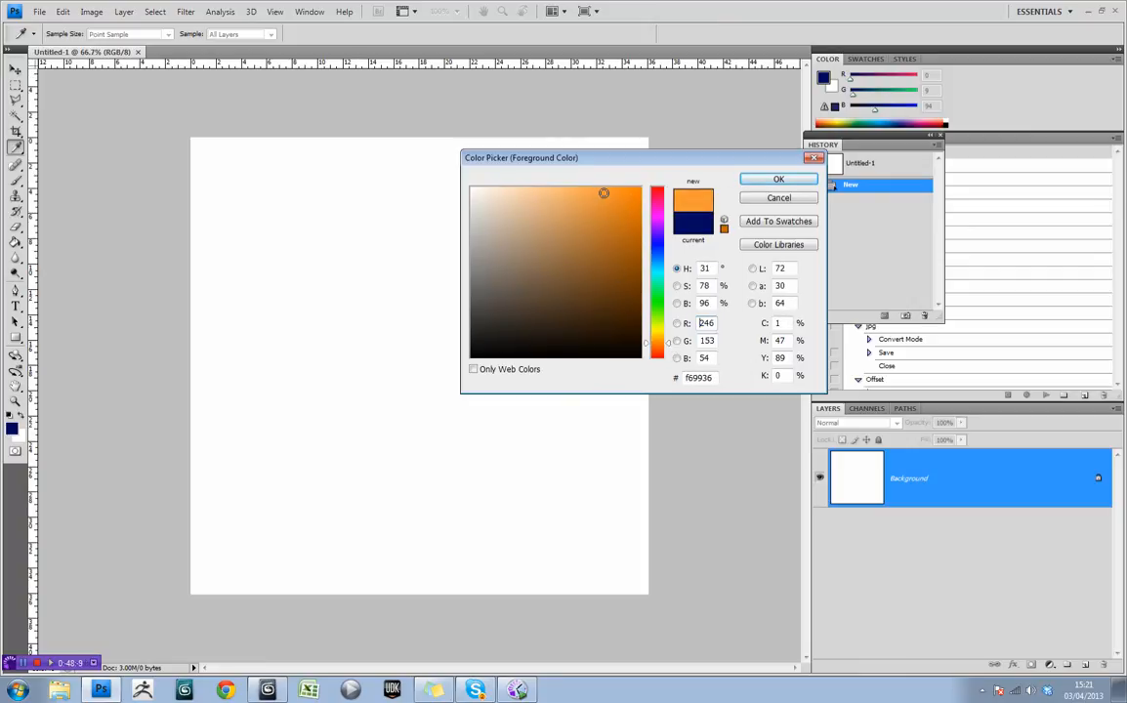
{"action": "left_click", "coordinate": [605, 223]}
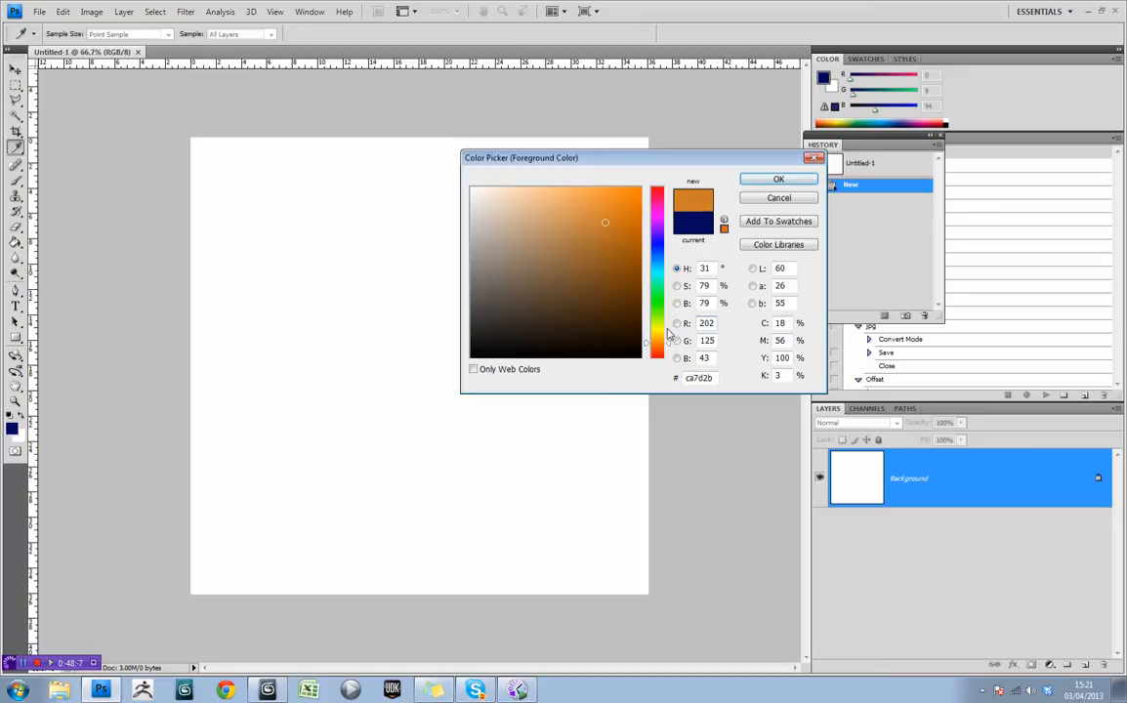
{"action": "left_click", "coordinate": [656, 340]}
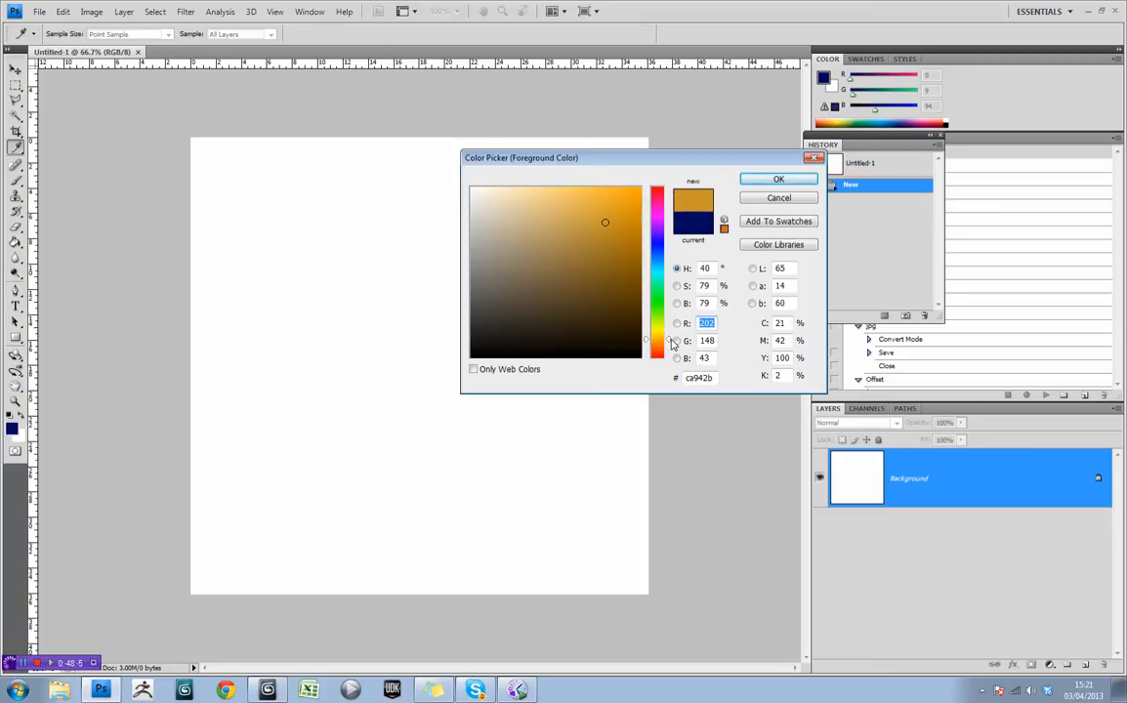
{"action": "left_click", "coordinate": [777, 179]}
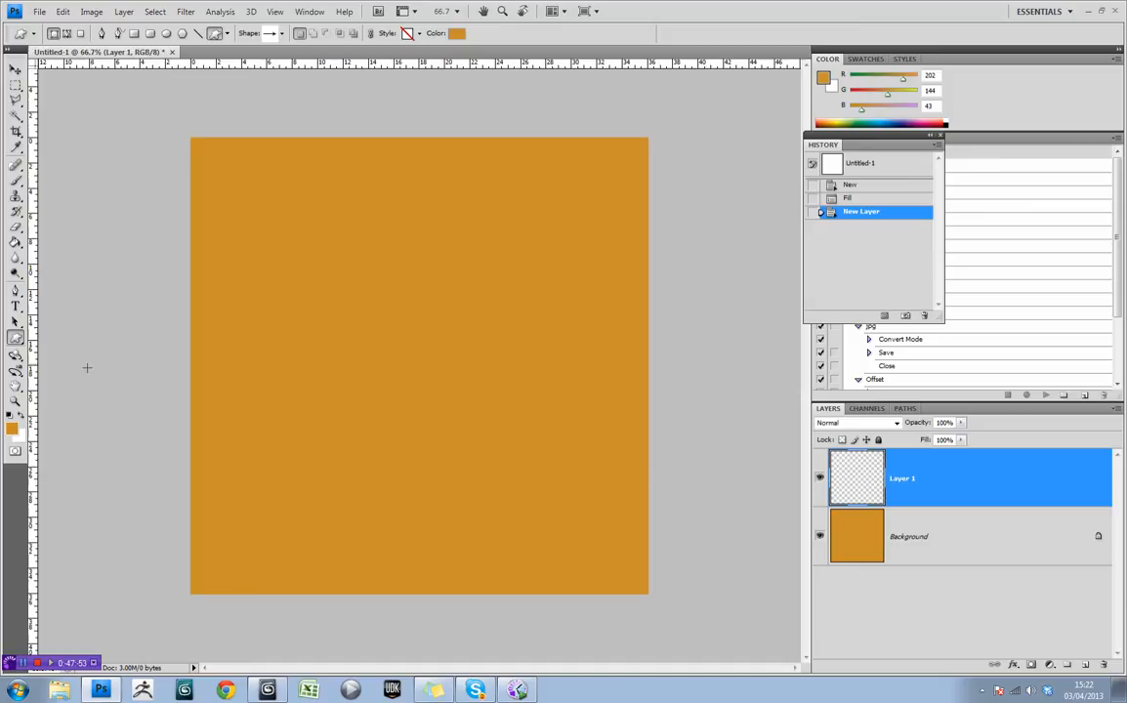
- Pick the arrow custom shape and set its fill colour to white
{"action": "left_click", "coordinate": [281, 33]}
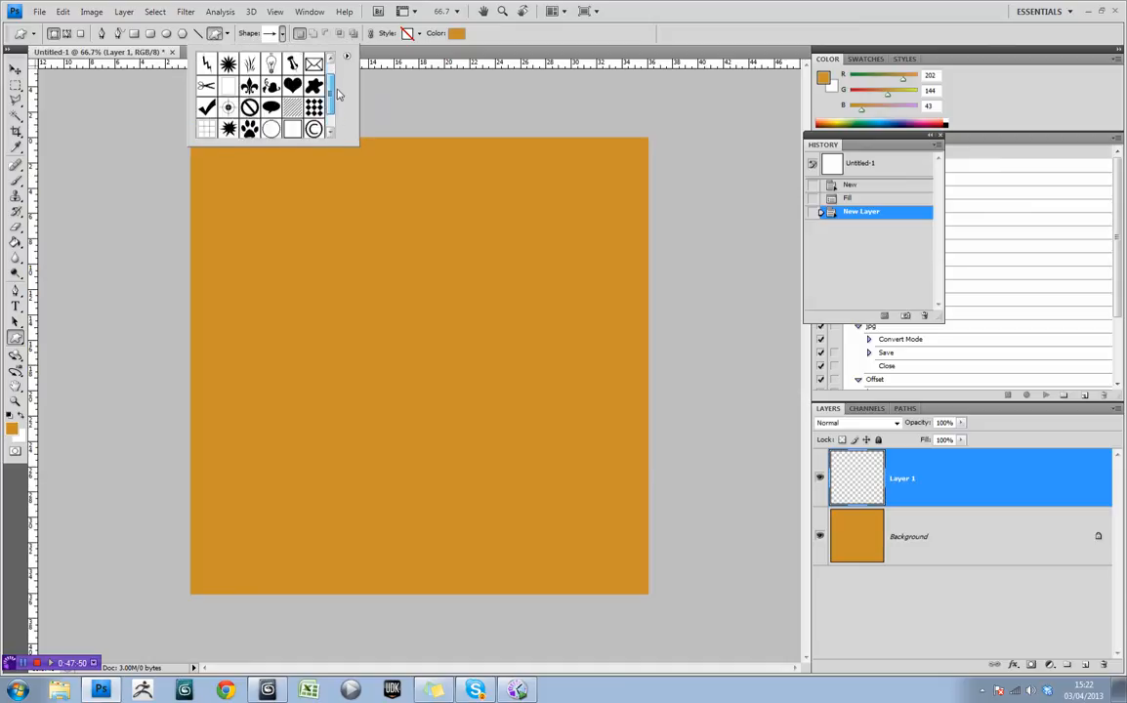
{"action": "scroll", "scroll_direction": "up", "scroll_amount": 3}
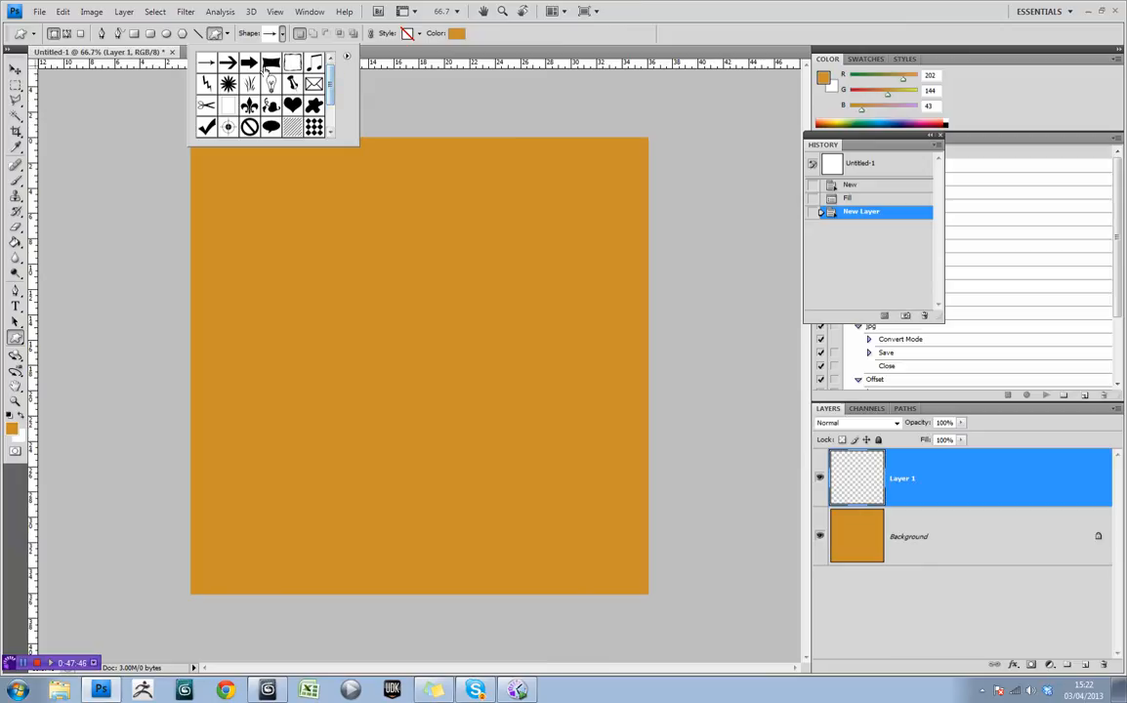
{"action": "mouse_move", "coordinate": [250, 80]}
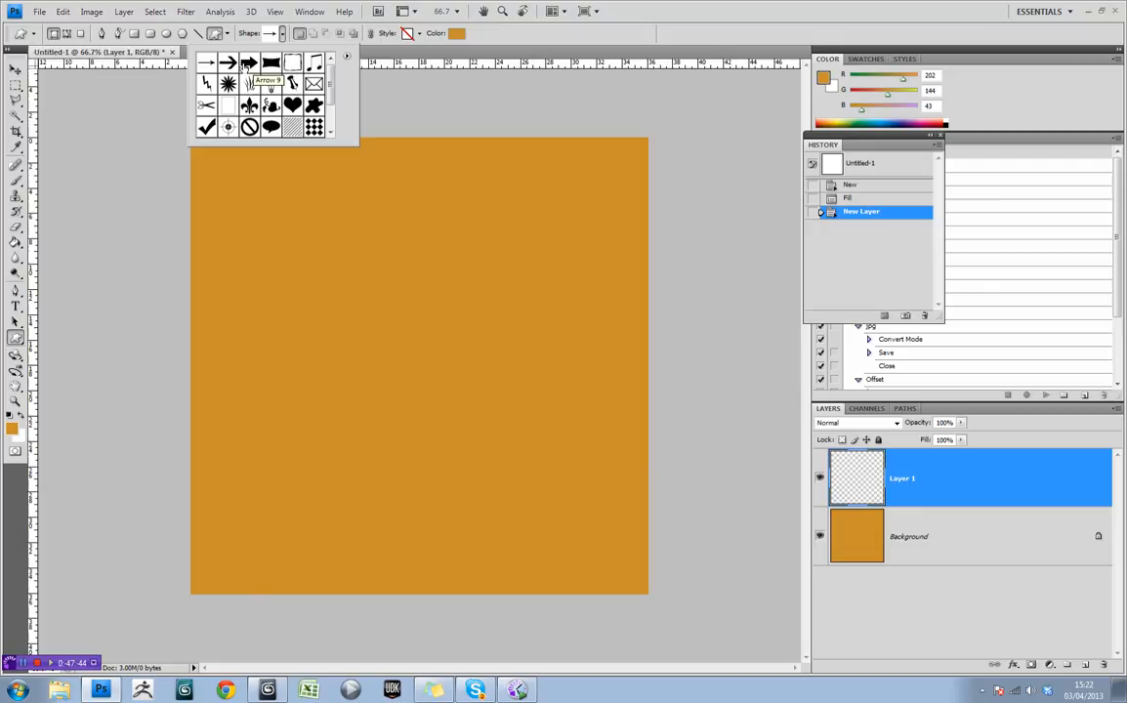
{"action": "left_click", "coordinate": [227, 70]}
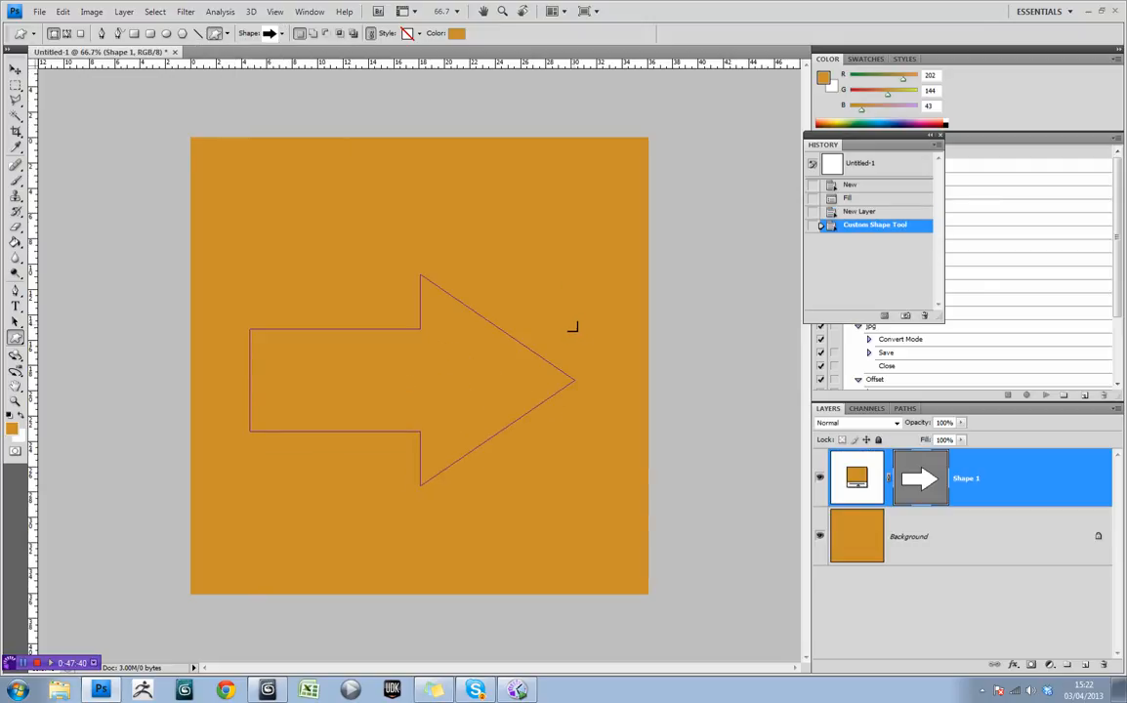
{"action": "mouse_move", "coordinate": [744, 459]}
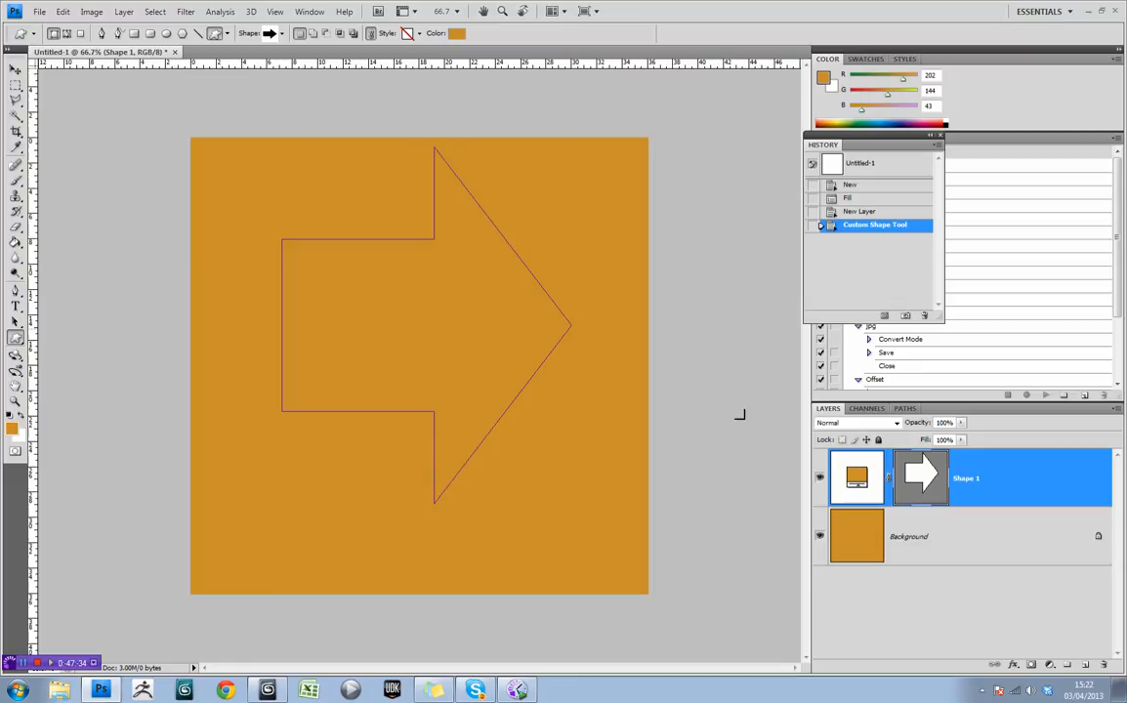
{"action": "left_click", "coordinate": [455, 32]}
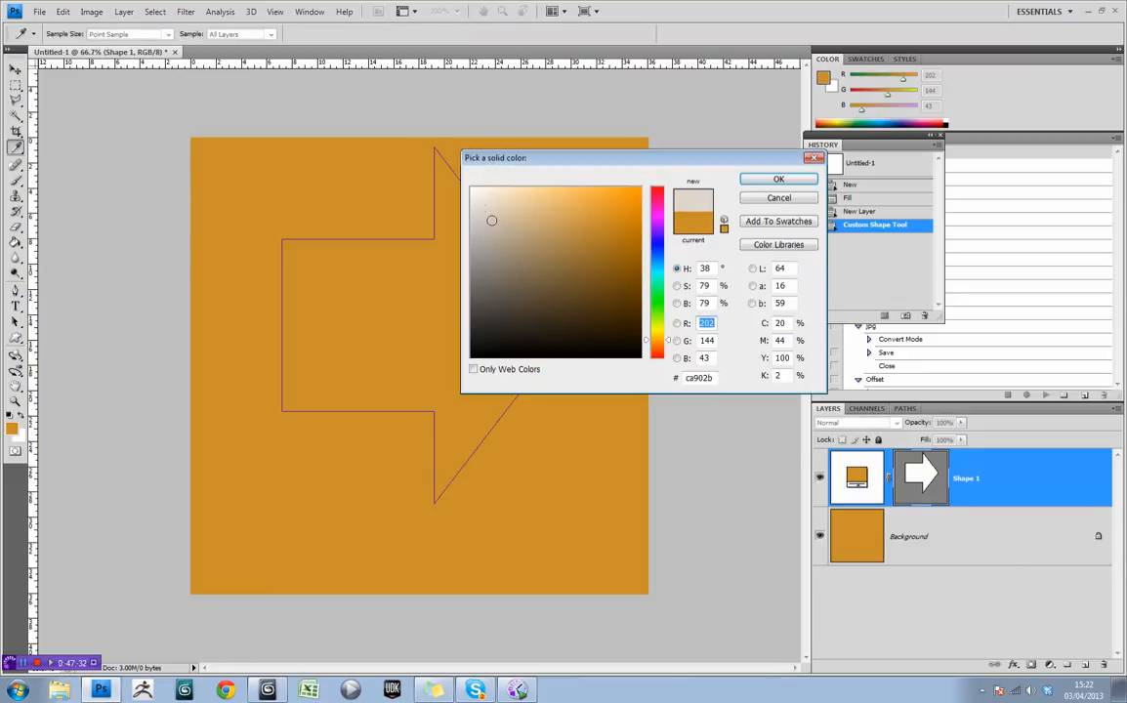
{"action": "left_click", "coordinate": [777, 180]}
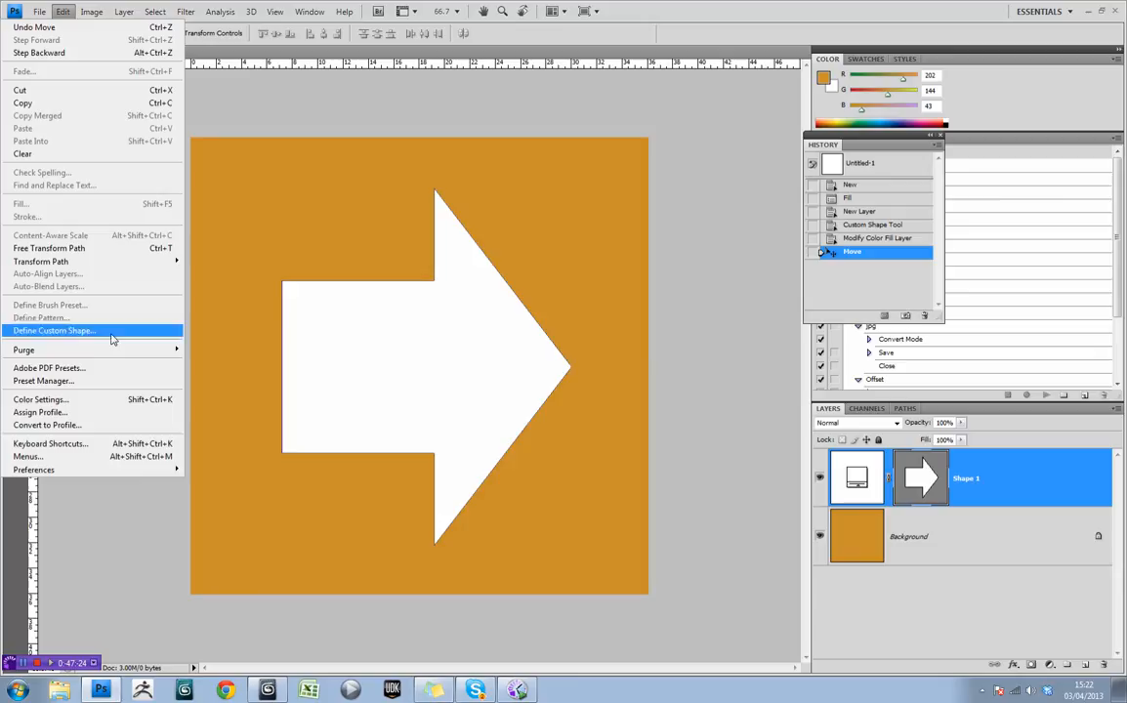
{"action": "mouse_move", "coordinate": [41, 262]}
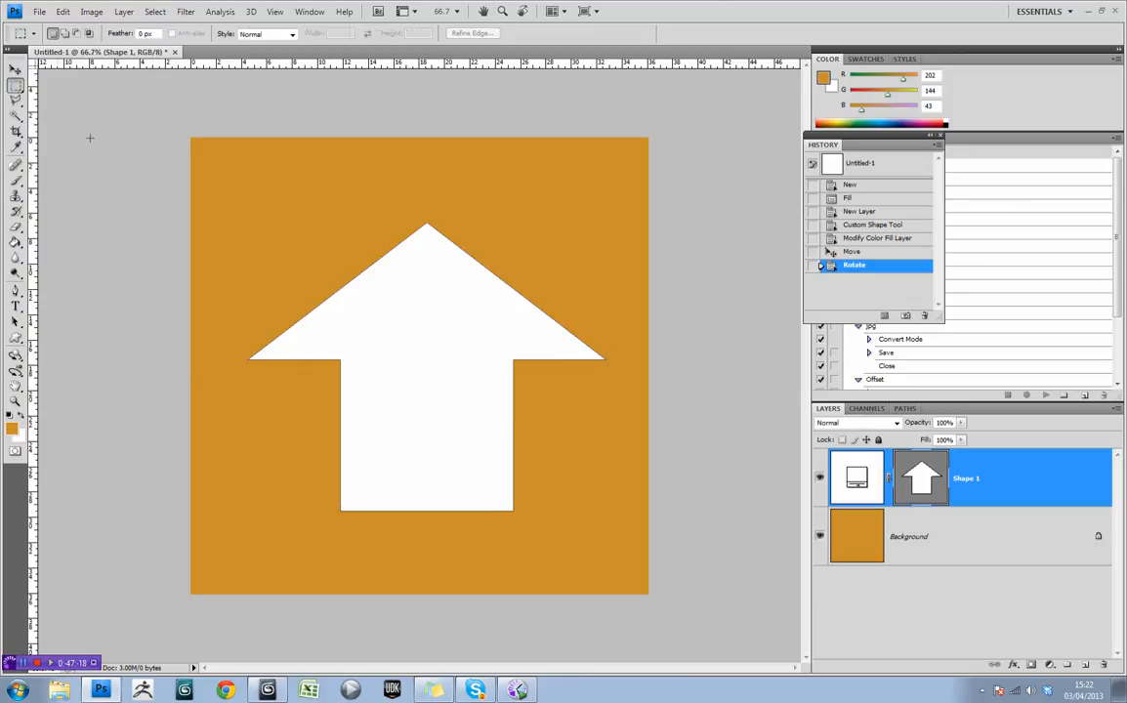
{"action": "mouse_move", "coordinate": [1014, 559]}
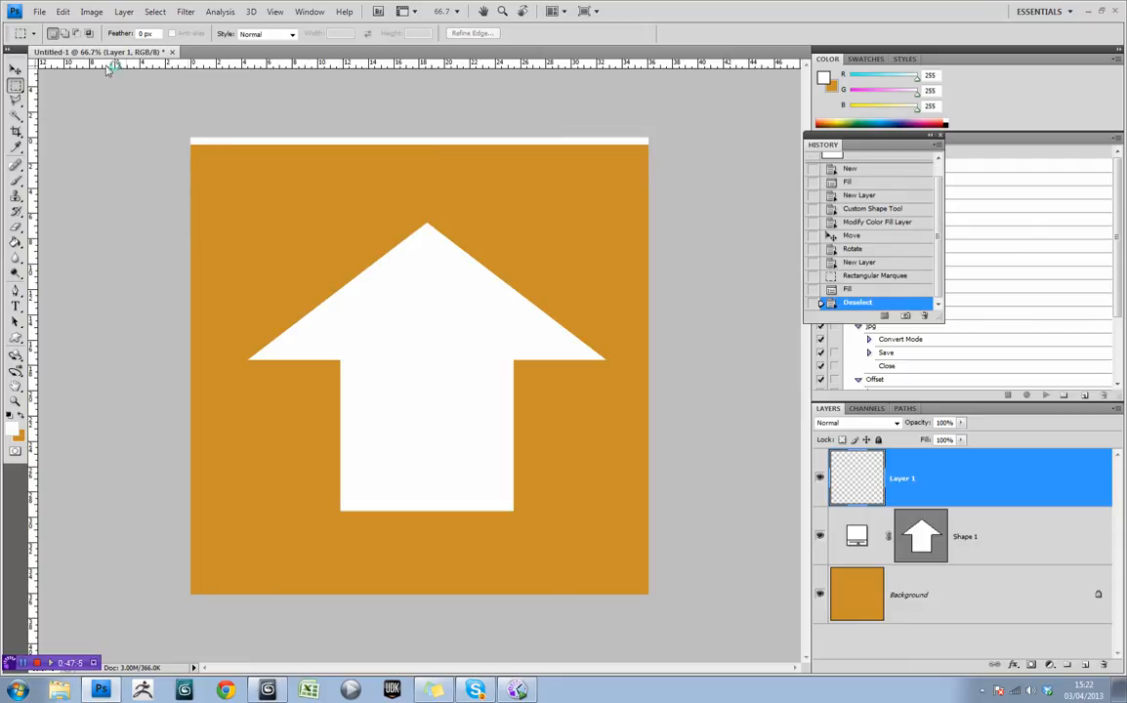
- Save the tile as TA_wipeoutTrack.psd on the Desktop with Maximize Compatibility accepted
{"action": "left_click", "coordinate": [39, 12]}
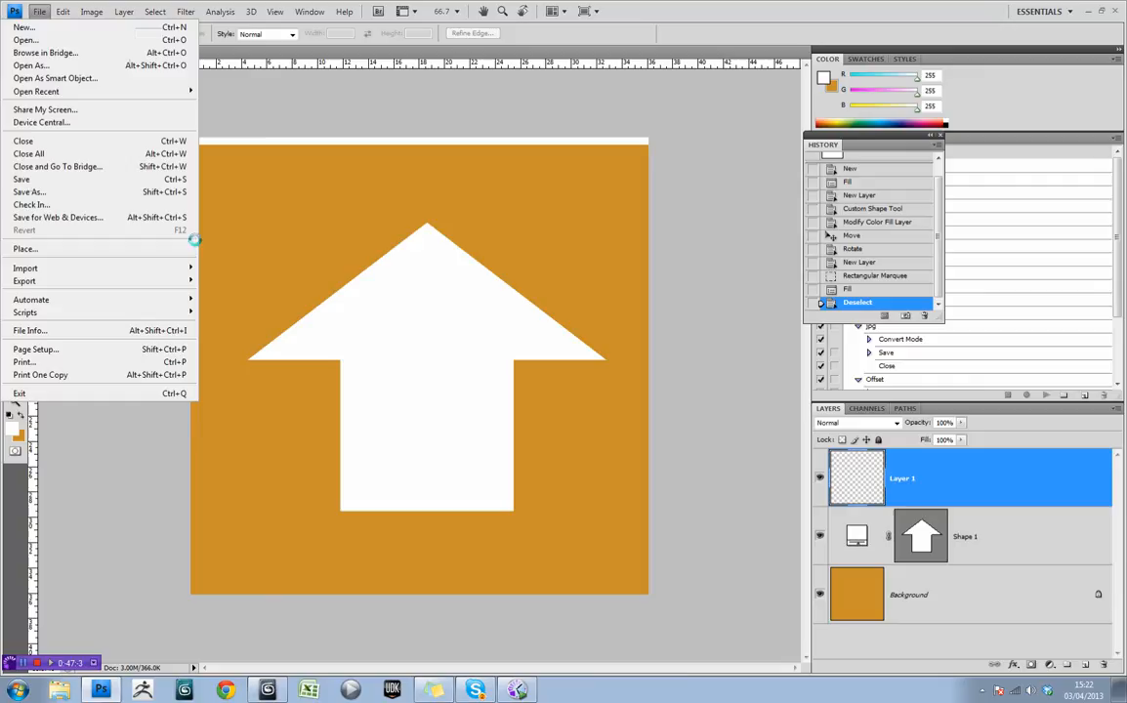
{"action": "left_click", "coordinate": [29, 192]}
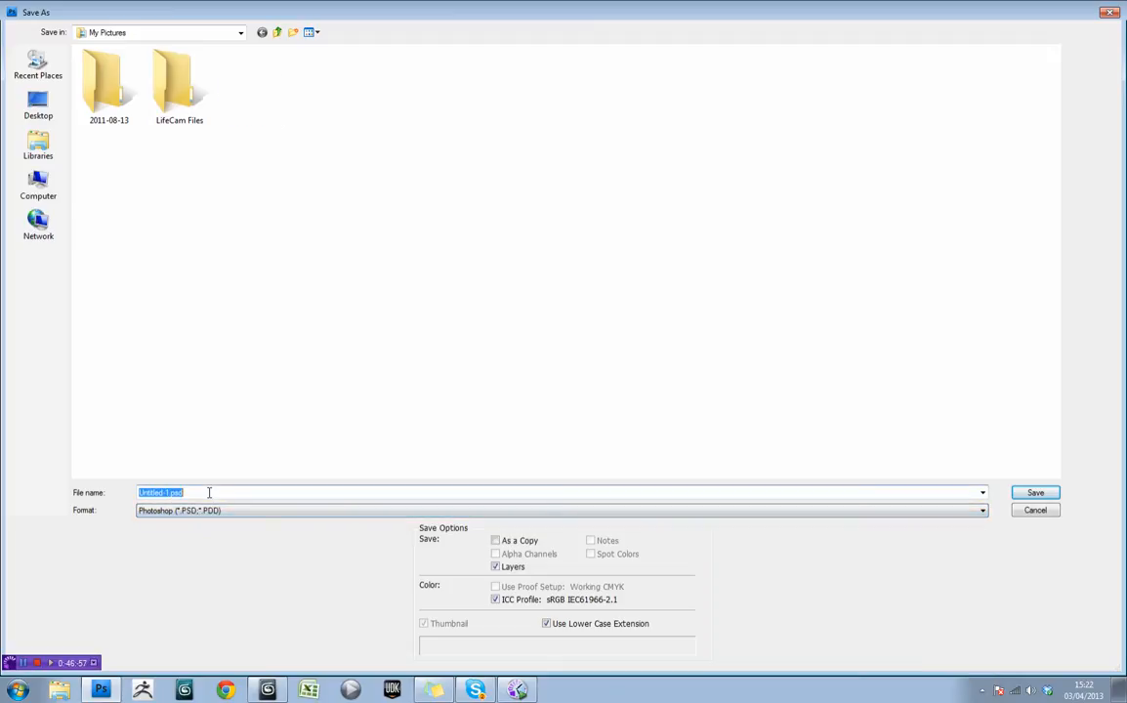
{"action": "type", "text": "TA_"}
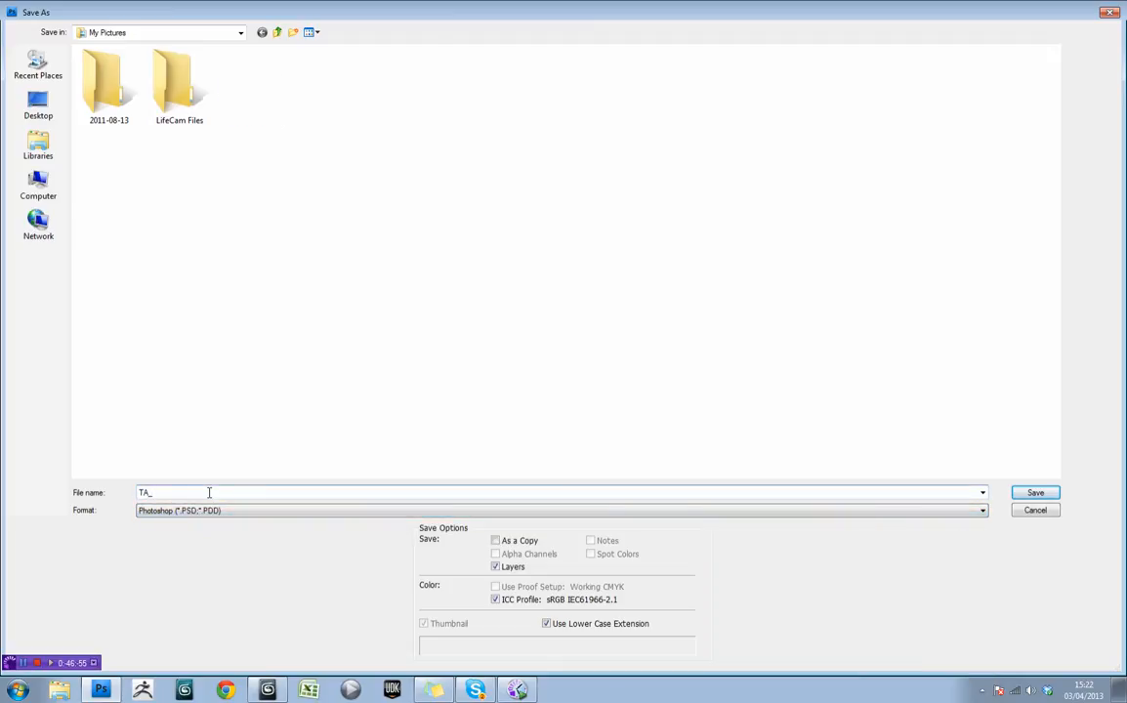
{"action": "type", "text": "wipeout"}
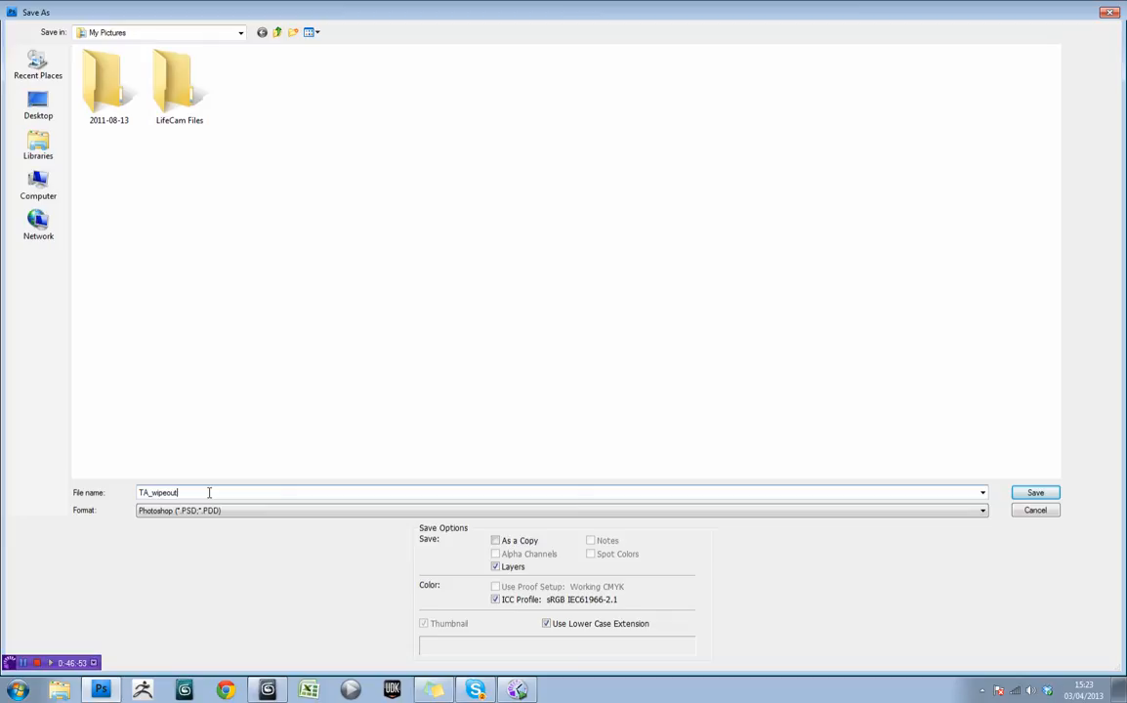
{"action": "type", "text": "Track"}
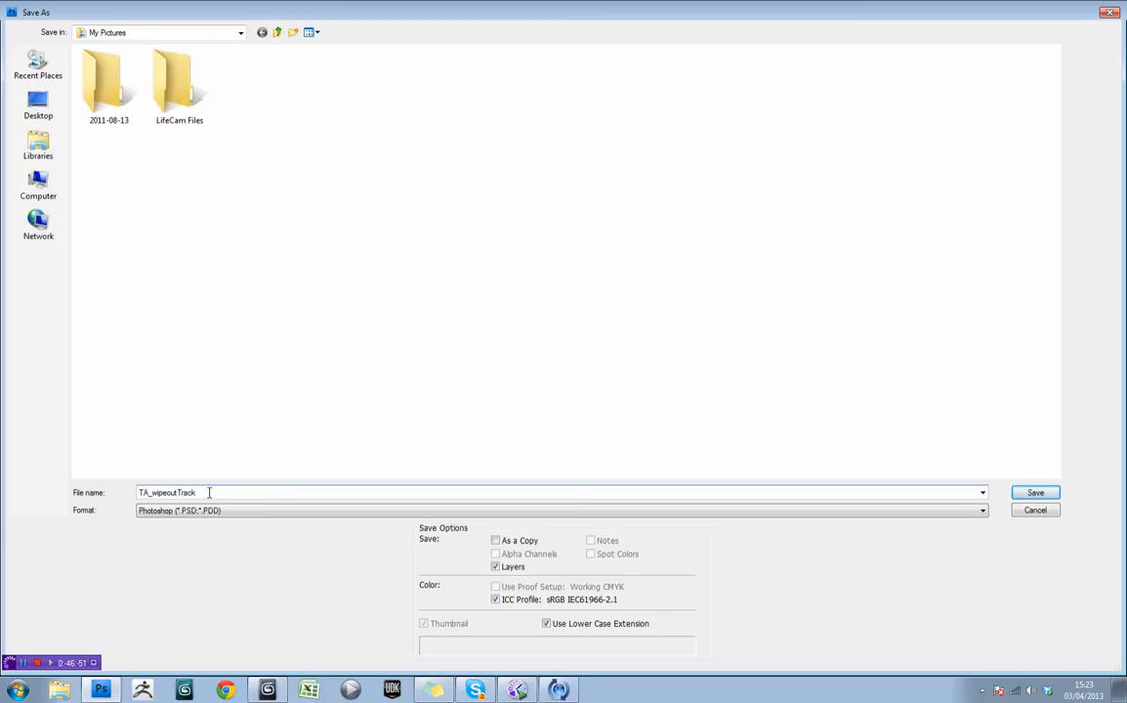
{"action": "left_click", "coordinate": [39, 106]}
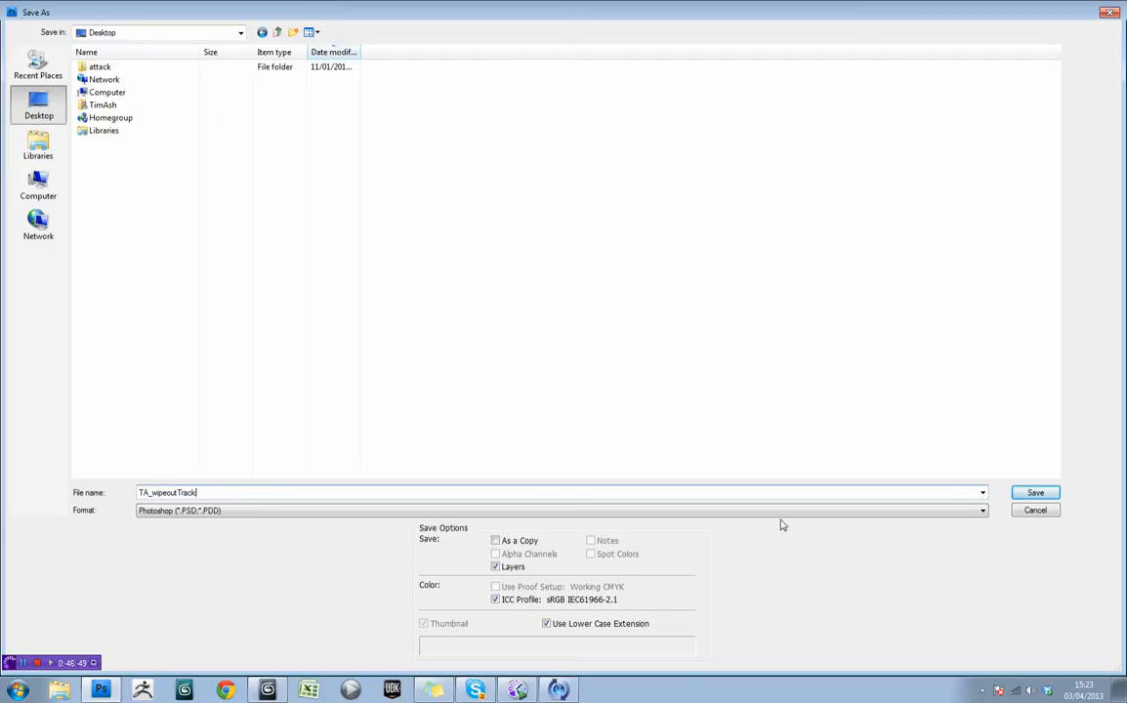
{"action": "left_click", "coordinate": [1035, 492]}
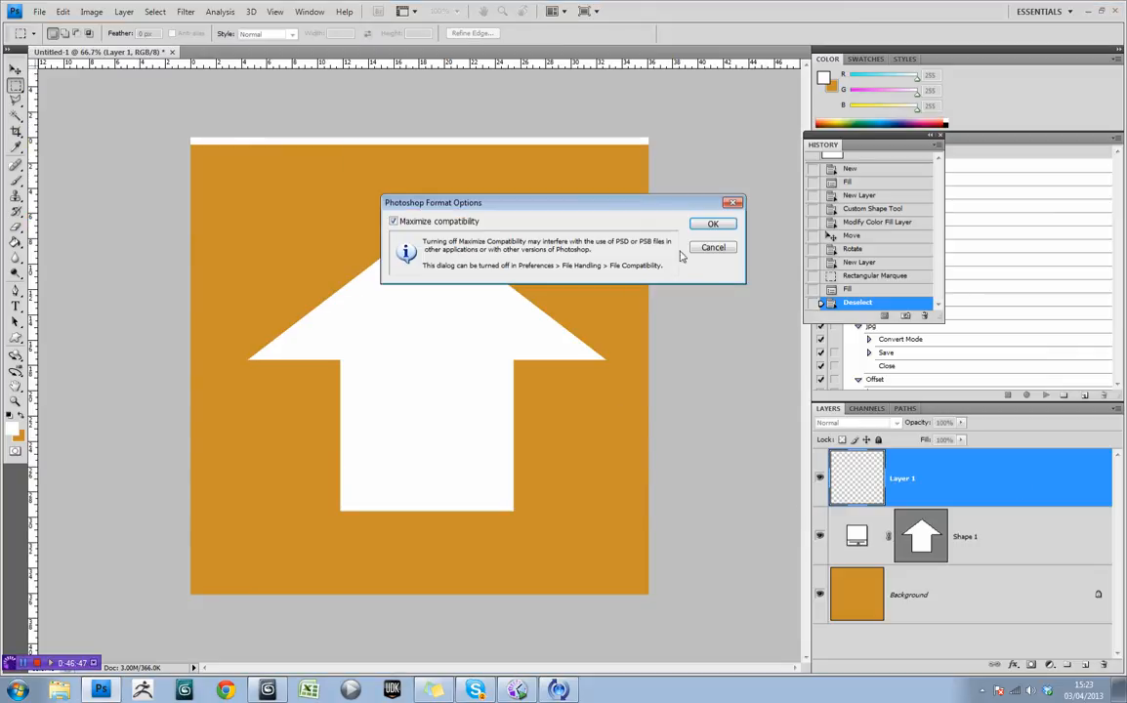
{"action": "left_click", "coordinate": [713, 223]}
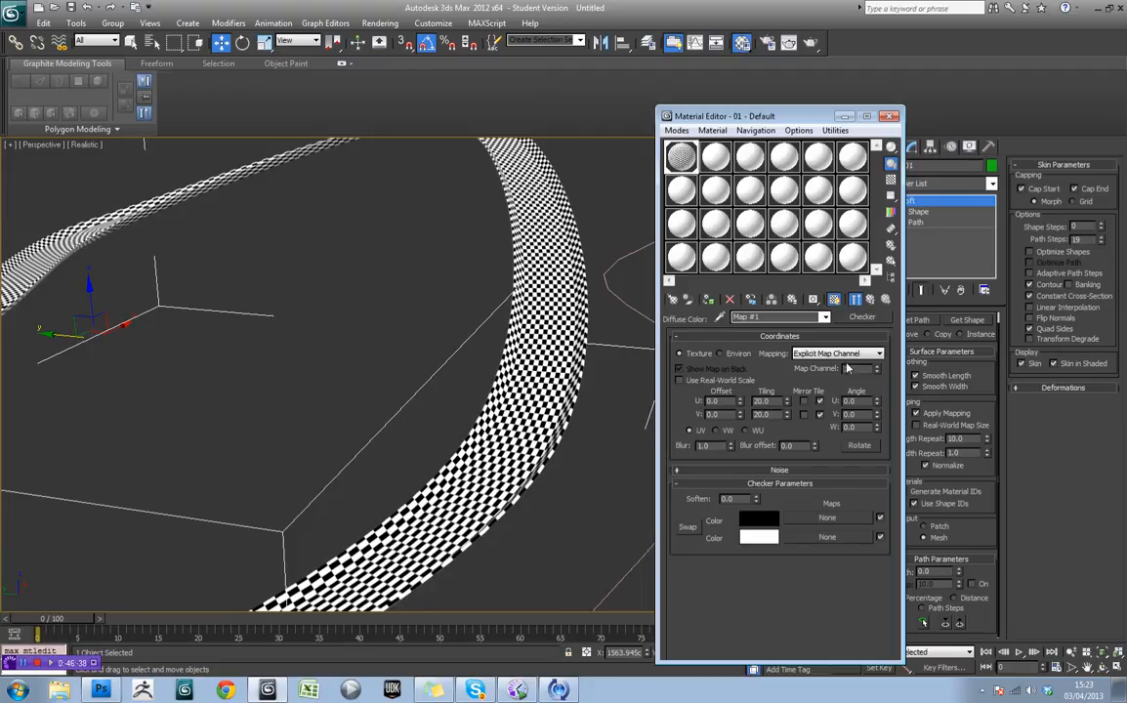
- Swap the Diffuse Checker map for the TA_wipeoutTrack.psd bitmap, accepting the PSD layer import options
{"action": "left_click", "coordinate": [861, 317]}
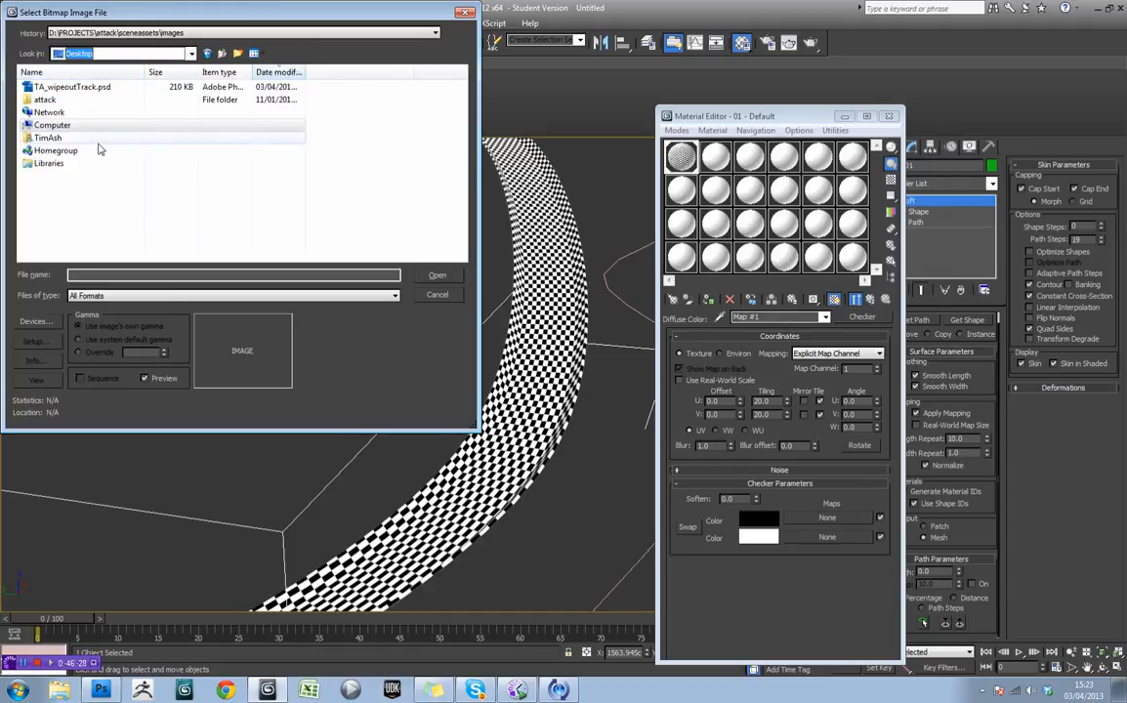
{"action": "left_click", "coordinate": [438, 275]}
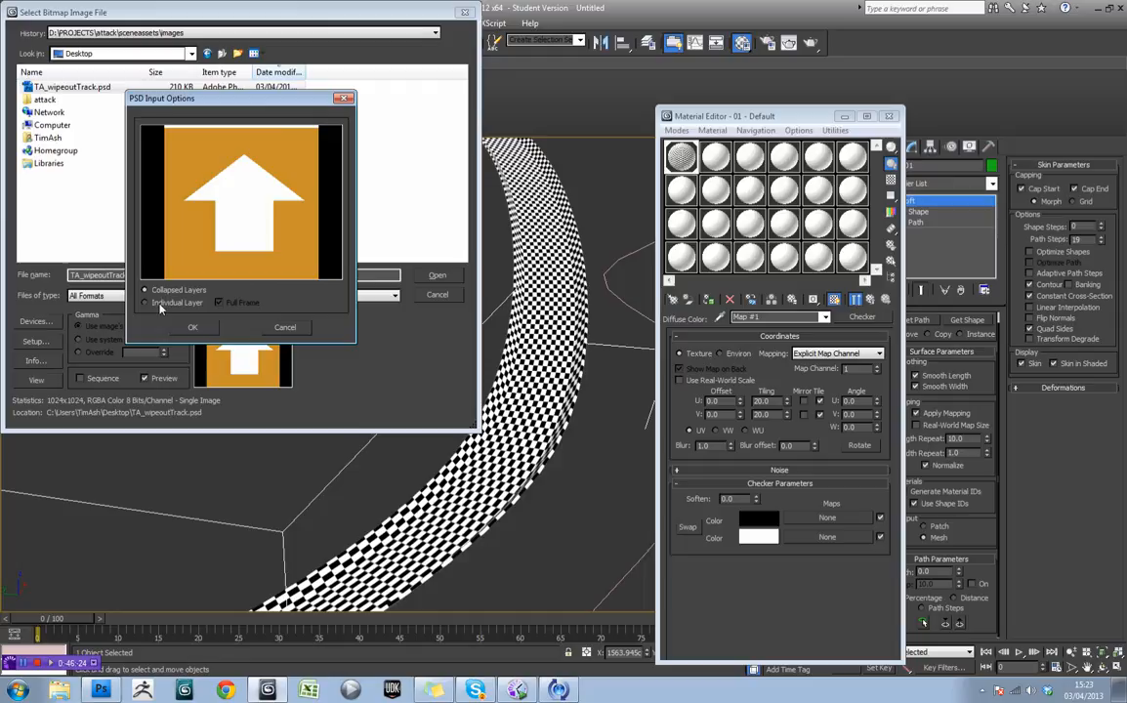
{"action": "left_click", "coordinate": [191, 327]}
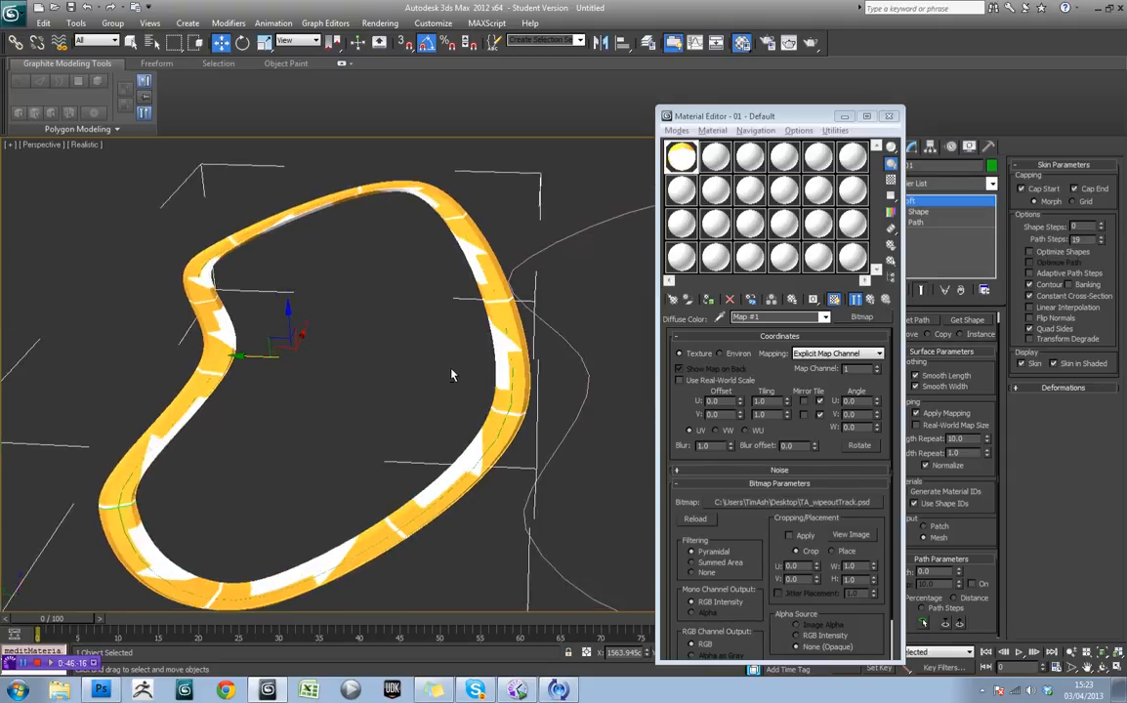
{"action": "left_click", "coordinate": [886, 115]}
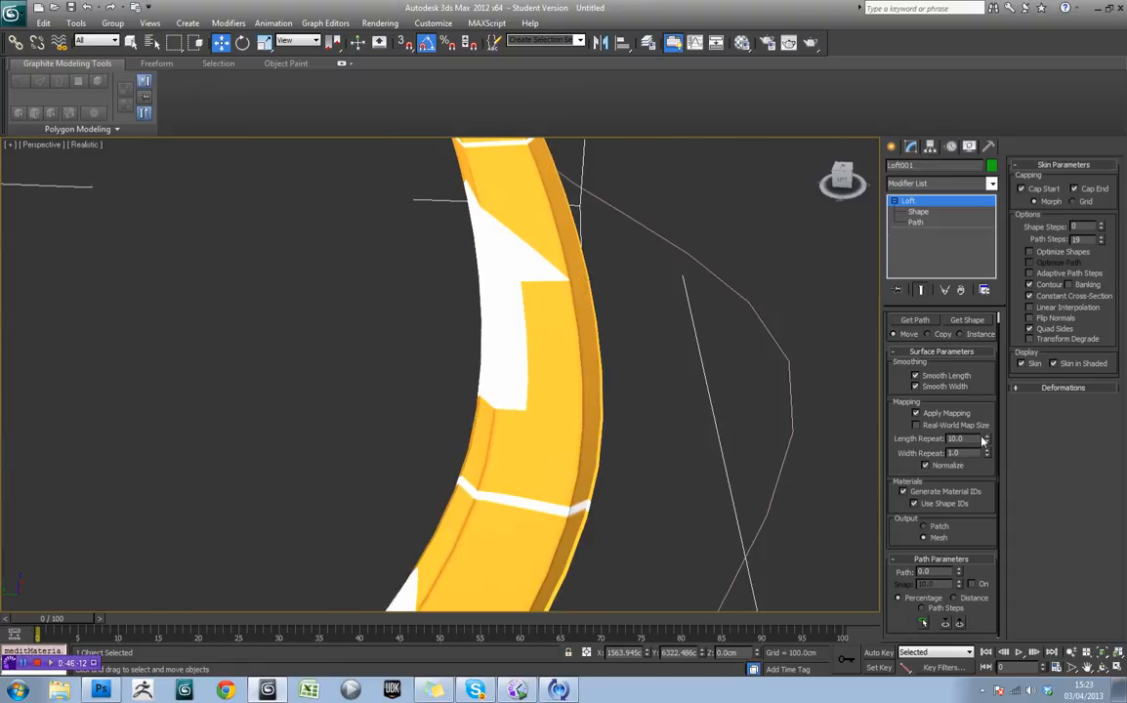
- Edit the Loft's Length Repeat value so each white arrow fits one segment along the track
{"action": "triple_click", "coordinate": [955, 438]}
{"action": "type", "text": "30"}
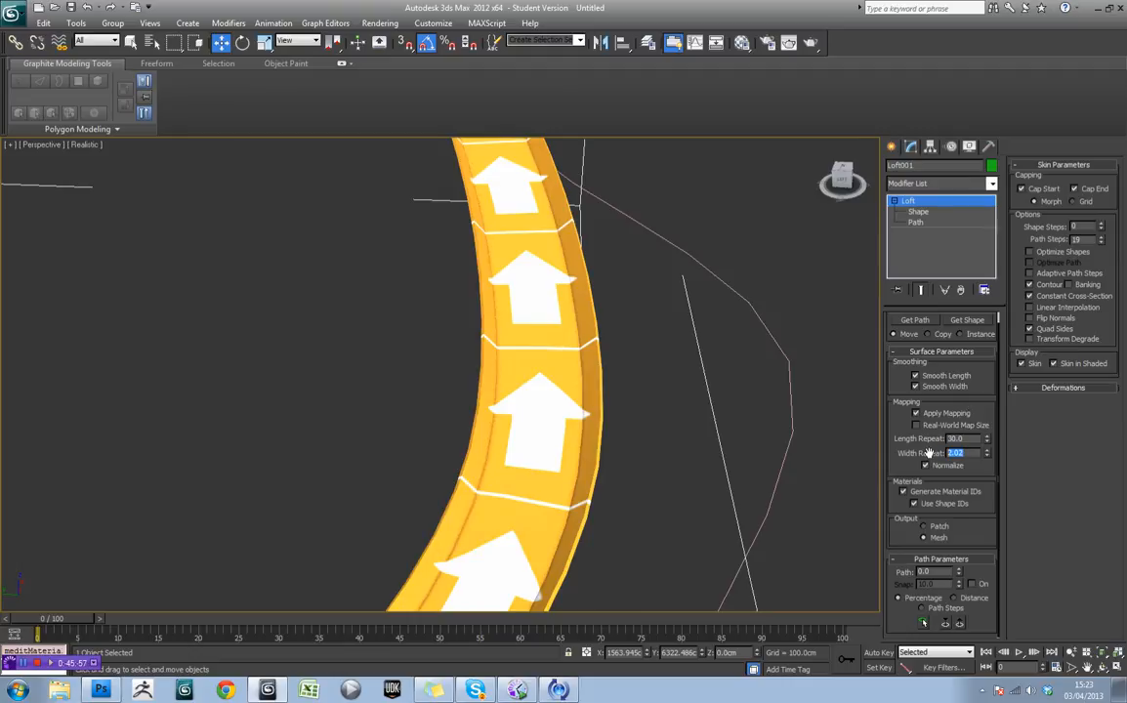
{"action": "left_click", "coordinate": [656, 404]}
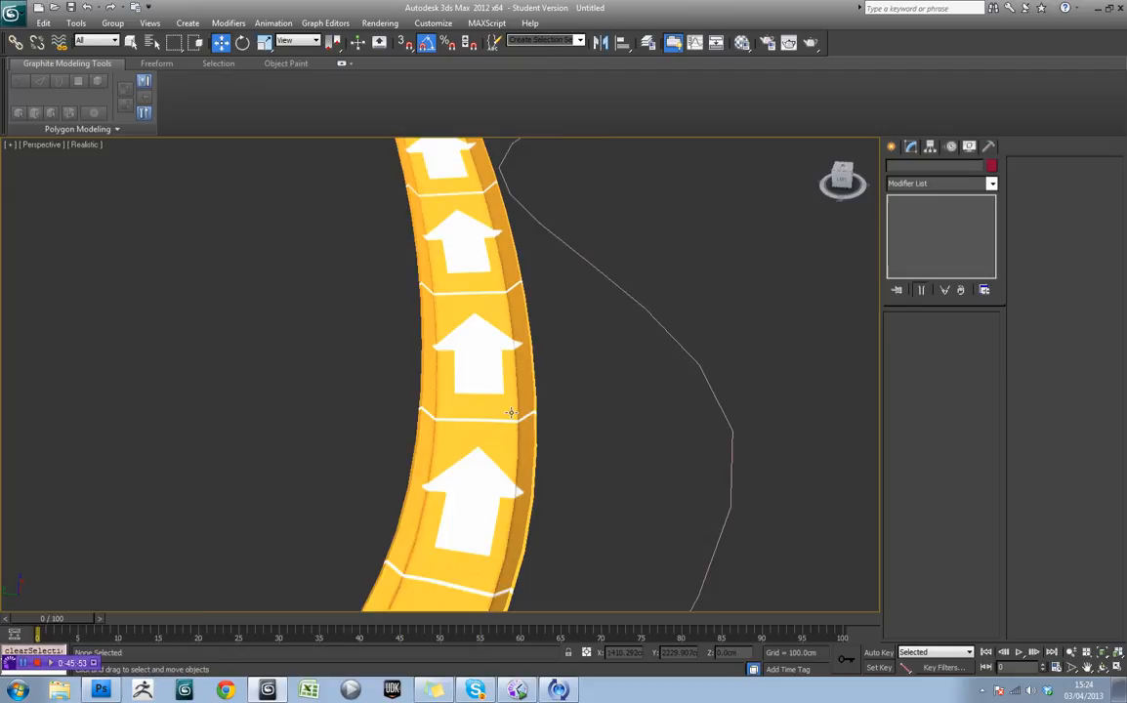
- Orbit the Perspective view low along the track's bends to inspect the arrow tiling
{"action": "left_click_drag", "start_coordinate": [511, 412], "coordinate": [508, 375]}
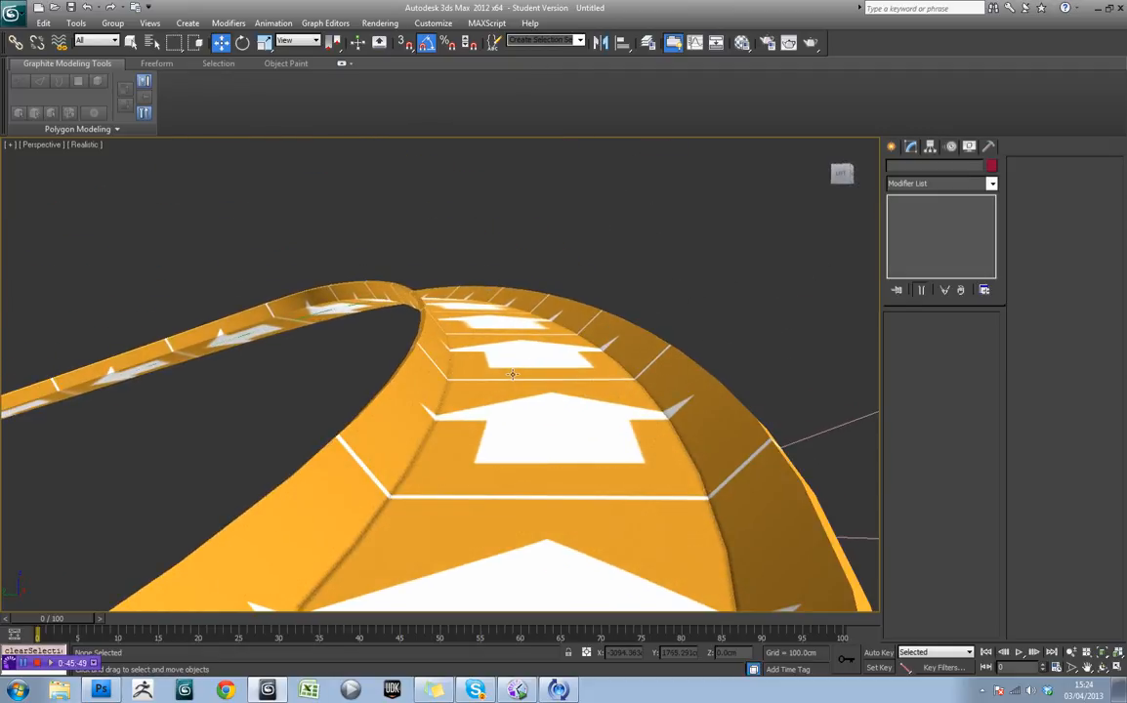
{"action": "left_click_drag", "start_coordinate": [512, 375], "coordinate": [676, 404]}
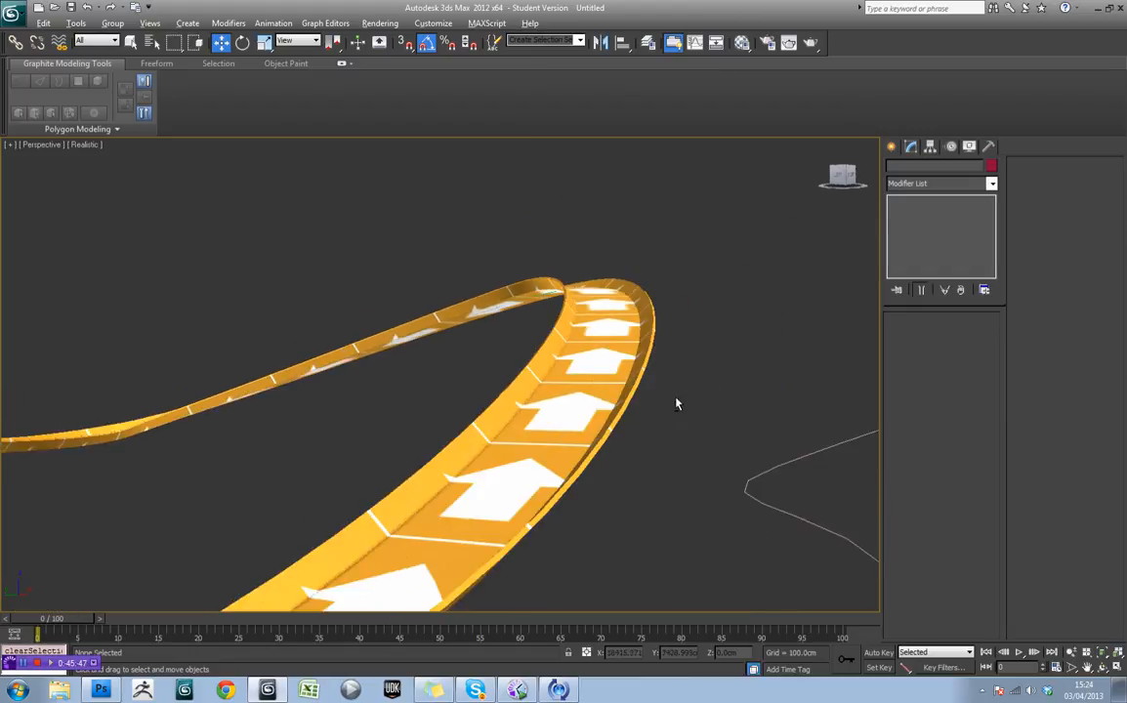
{"action": "left_click_drag", "start_coordinate": [676, 404], "coordinate": [572, 394]}
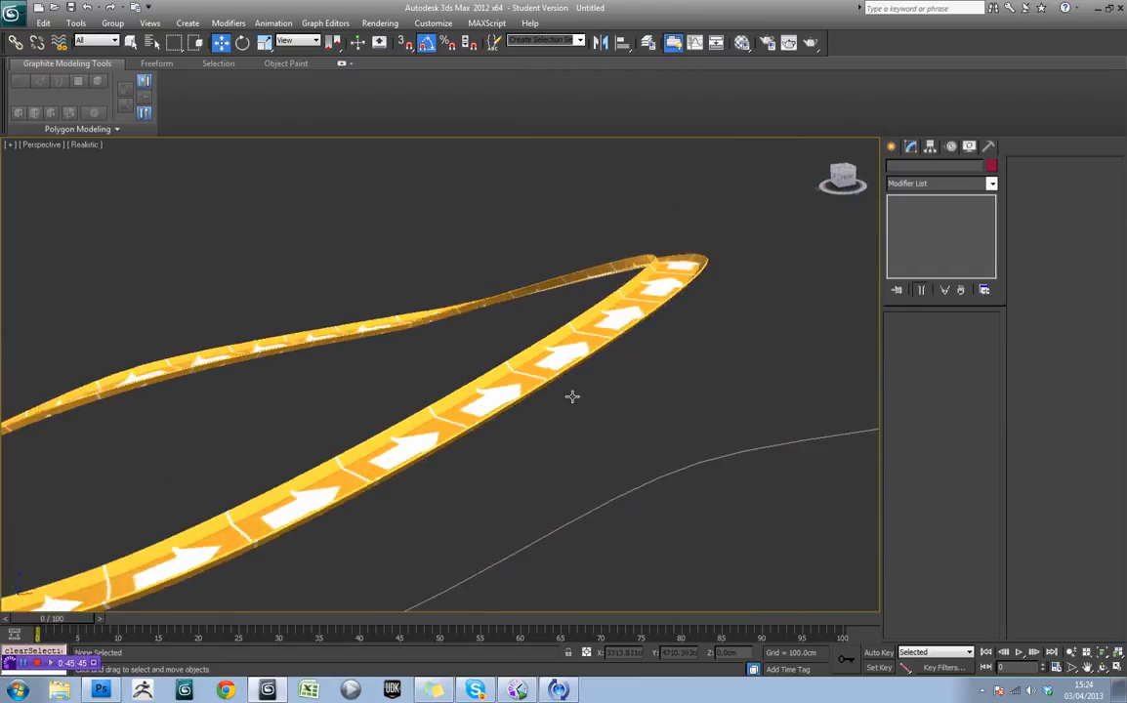
{"action": "left_click_drag", "start_coordinate": [572, 395], "coordinate": [583, 404]}
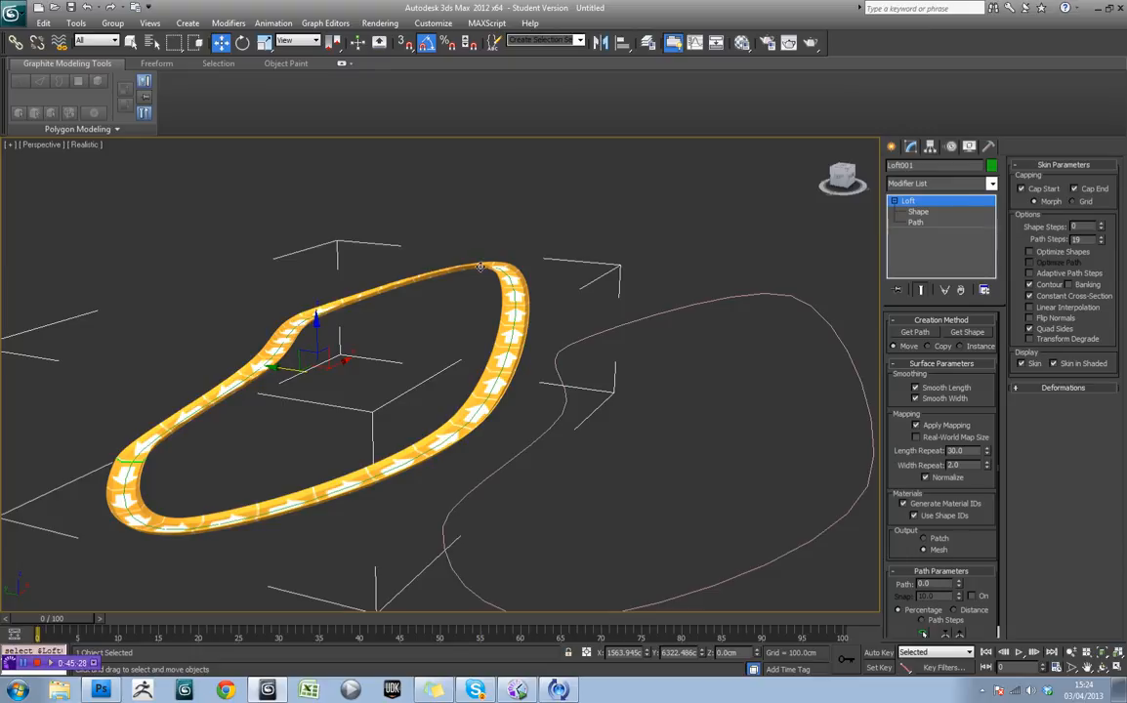
{"action": "mouse_move", "coordinate": [481, 340]}
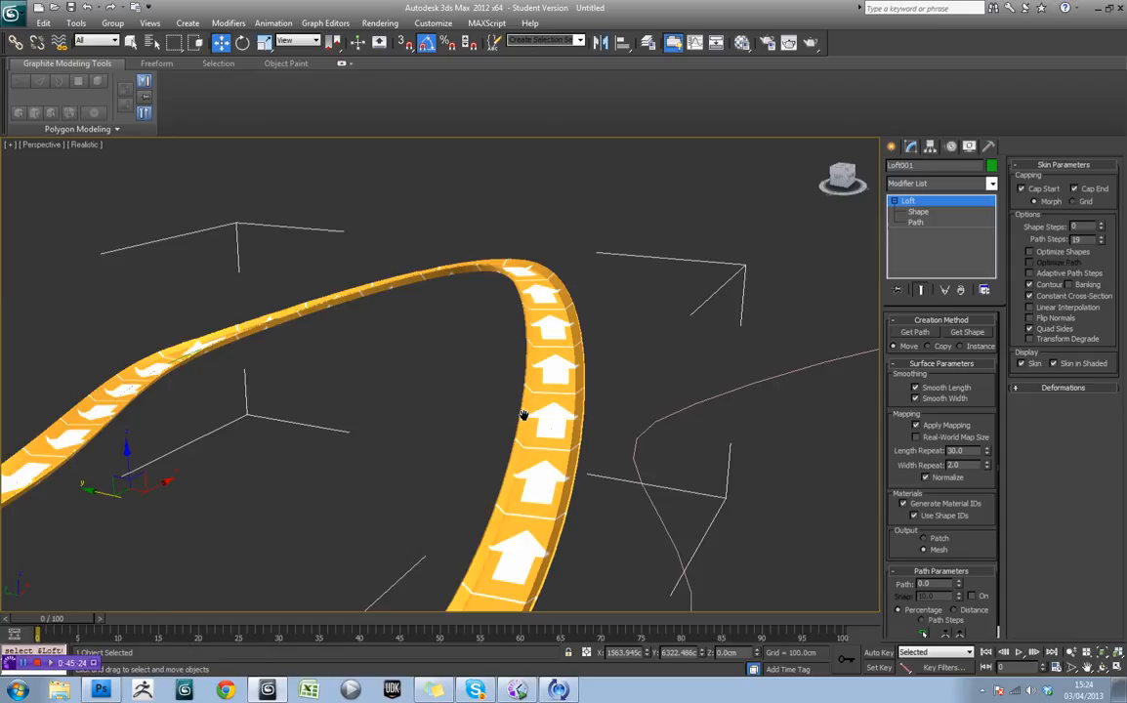
{"action": "left_click_drag", "start_coordinate": [524, 414], "coordinate": [494, 340]}
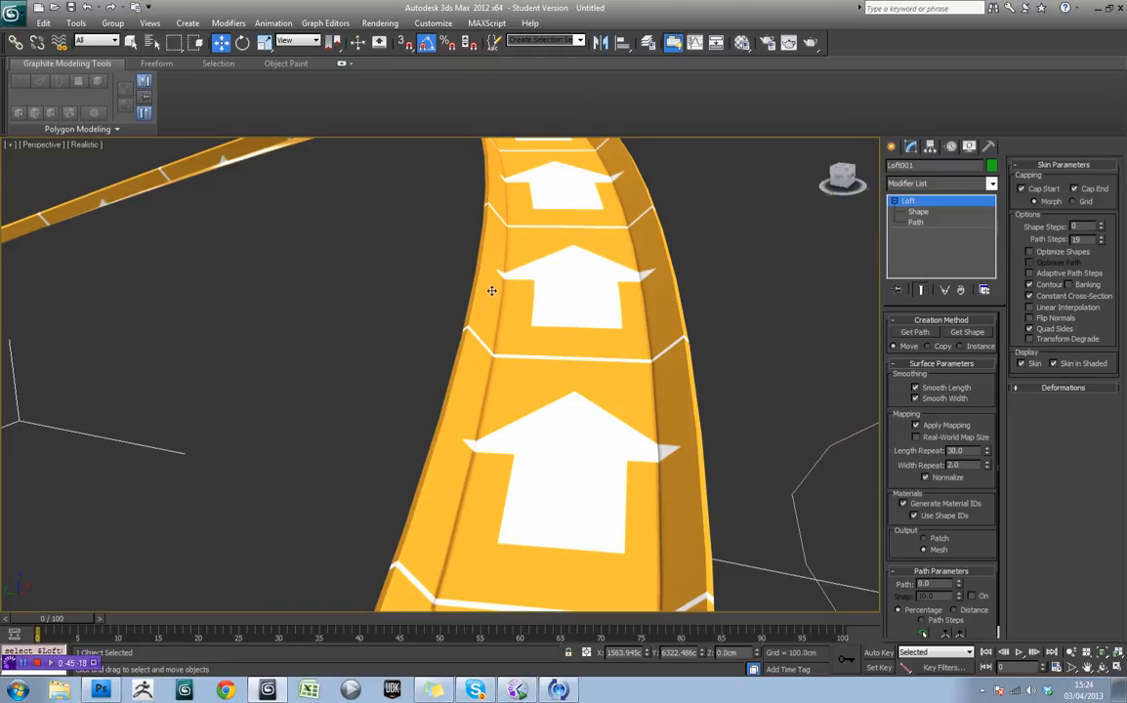
{"action": "mouse_move", "coordinate": [609, 321]}
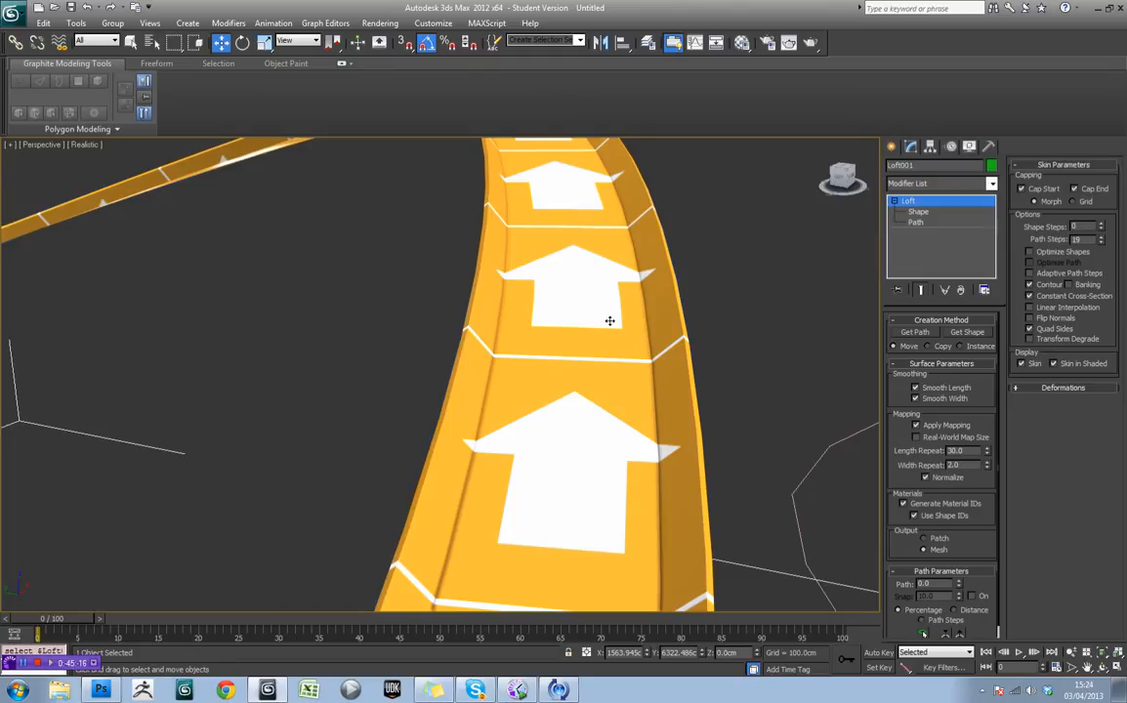
{"action": "left_click_drag", "start_coordinate": [609, 320], "coordinate": [605, 328]}
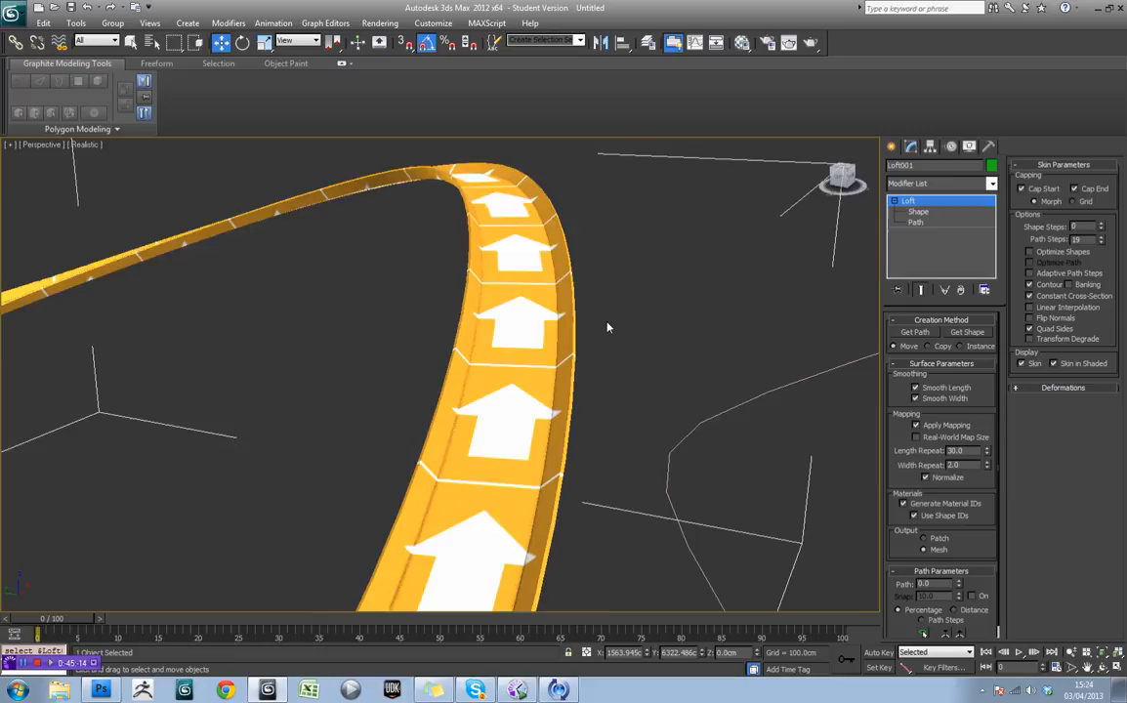